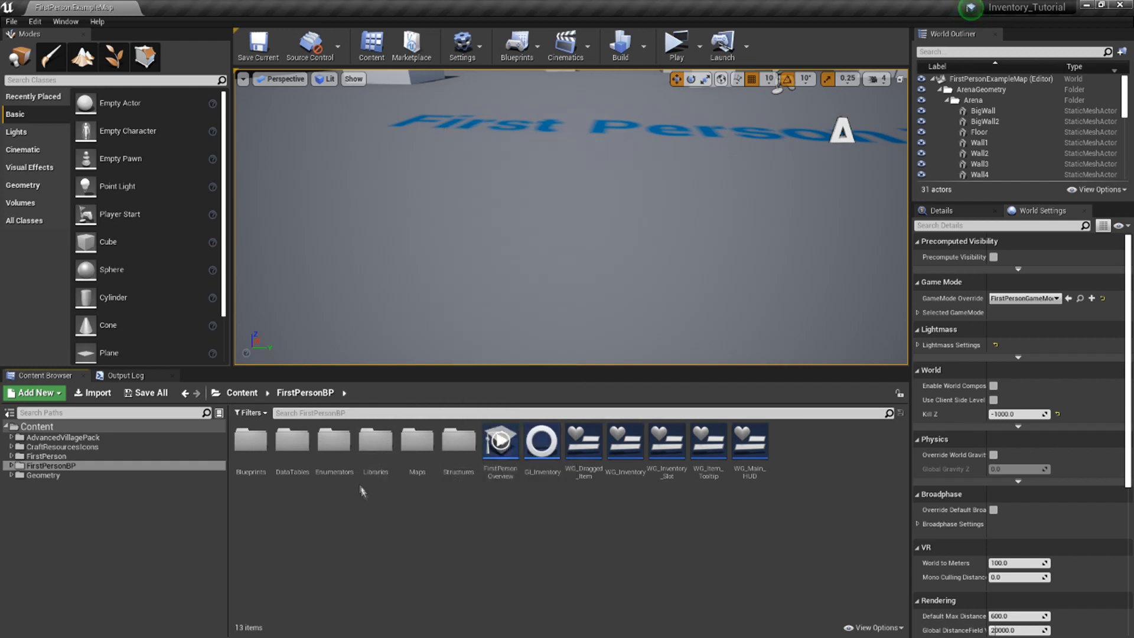
# Open EN_Item_Types from the Enumerators folder to view its Weapon, Resource and Consumable entries
pyautogui.doubleClick(333, 440)
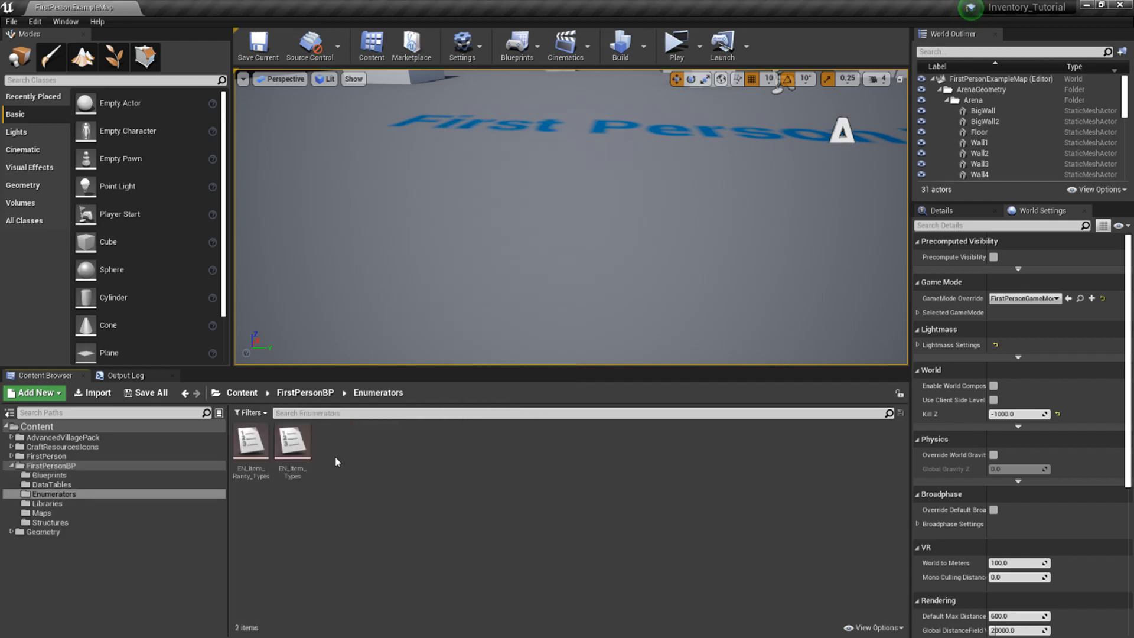
pyautogui.click(34, 392)
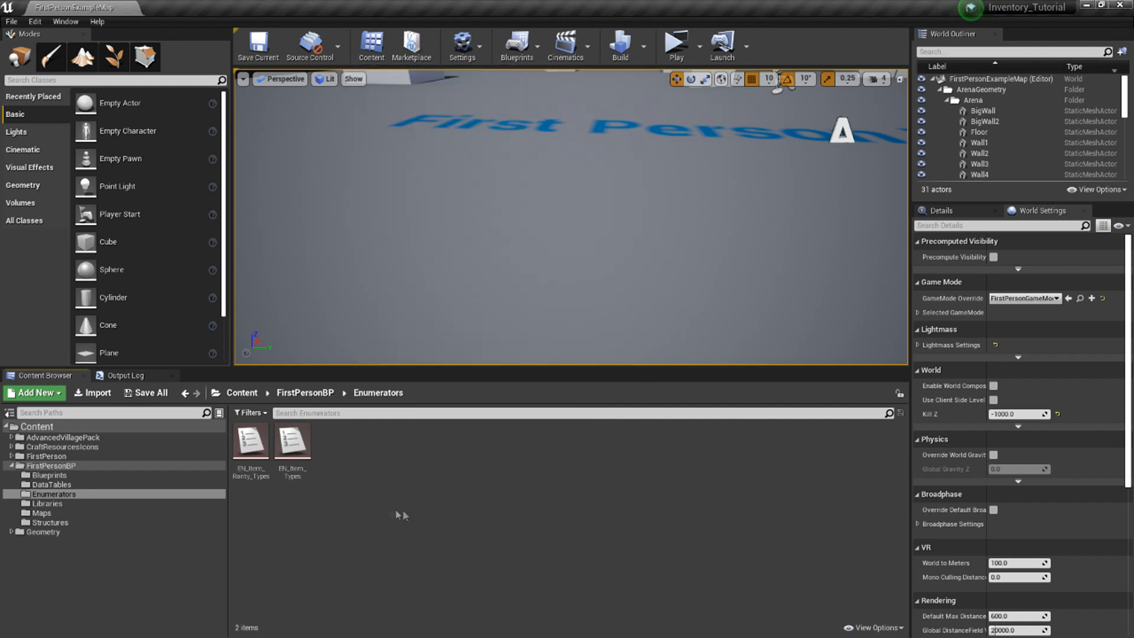
pyautogui.click(292, 439)
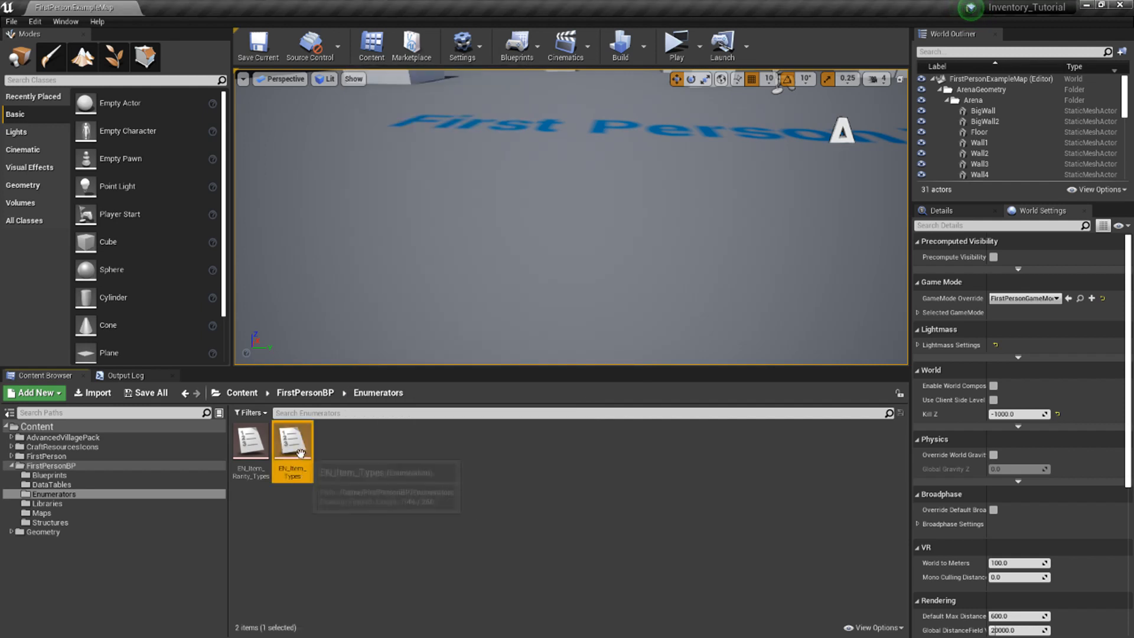
pyautogui.doubleClick(292, 443)
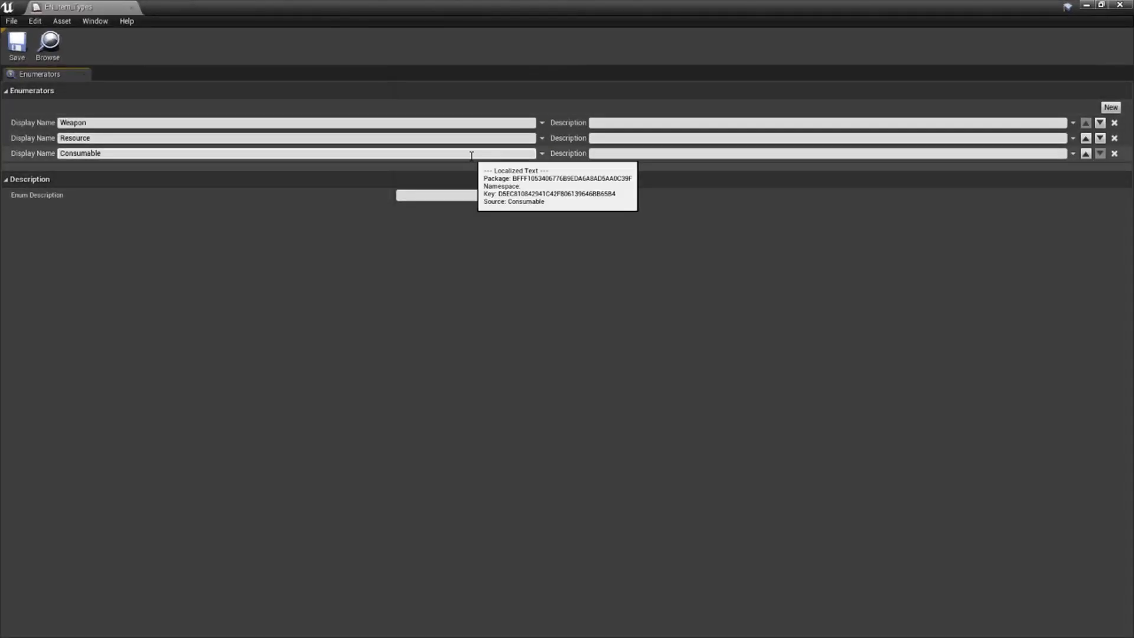
pyautogui.moveTo(568, 109)
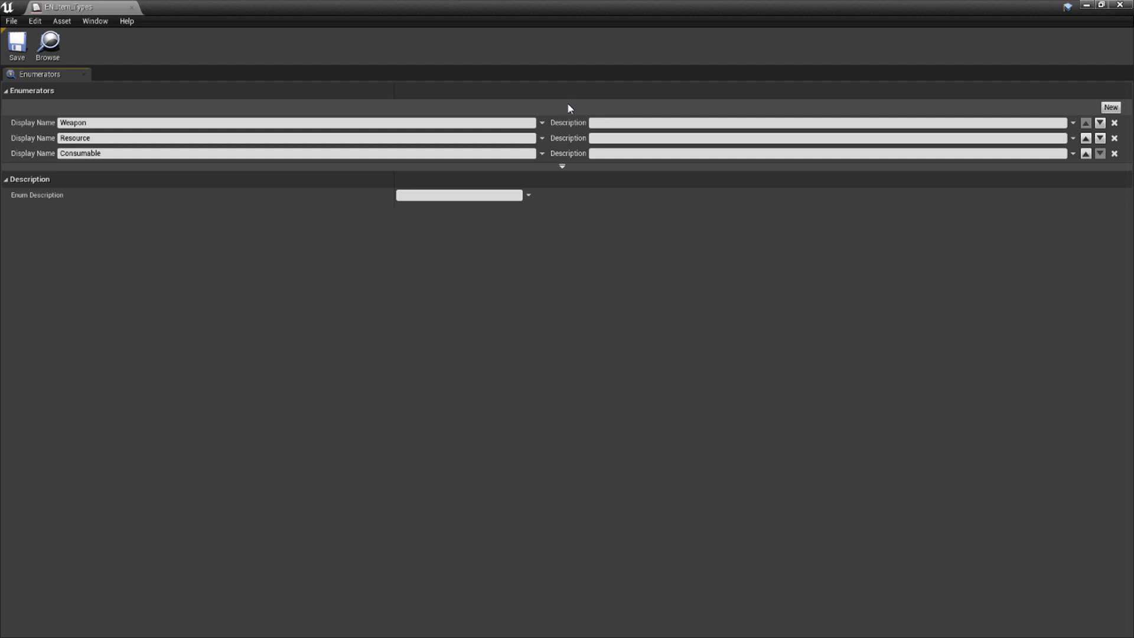
pyautogui.moveTo(562, 113)
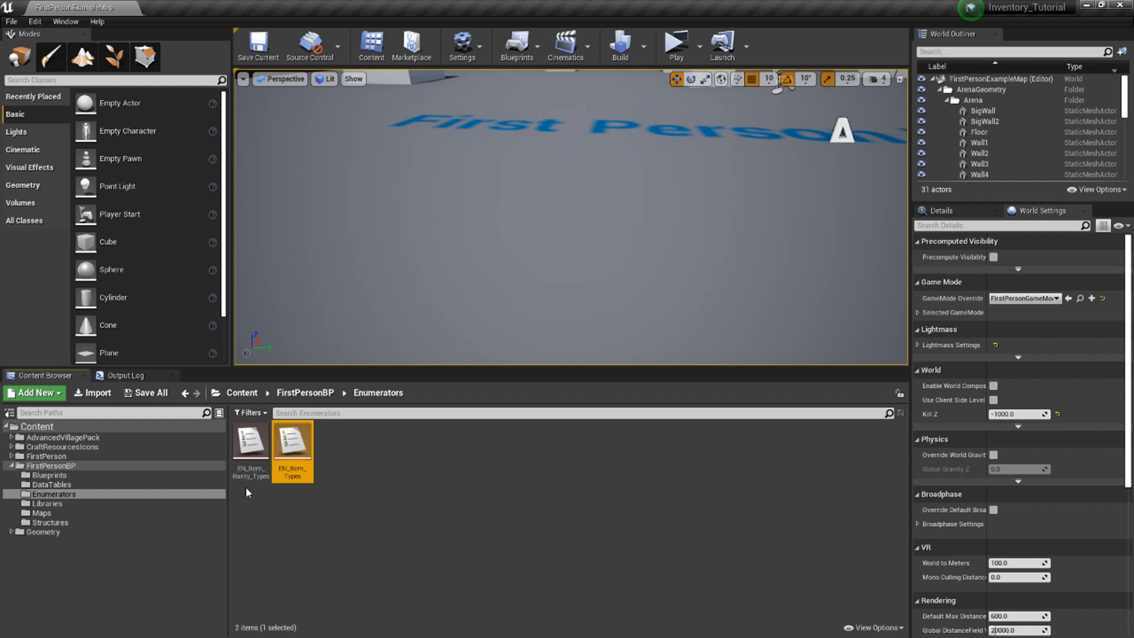
pyautogui.moveTo(250, 493)
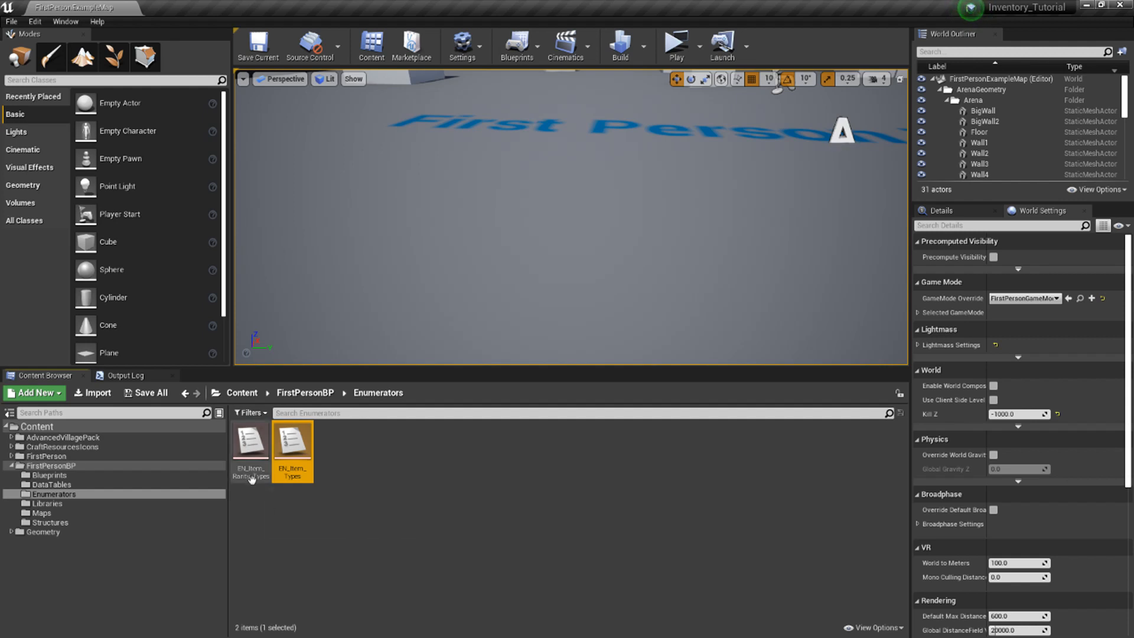
pyautogui.click(251, 441)
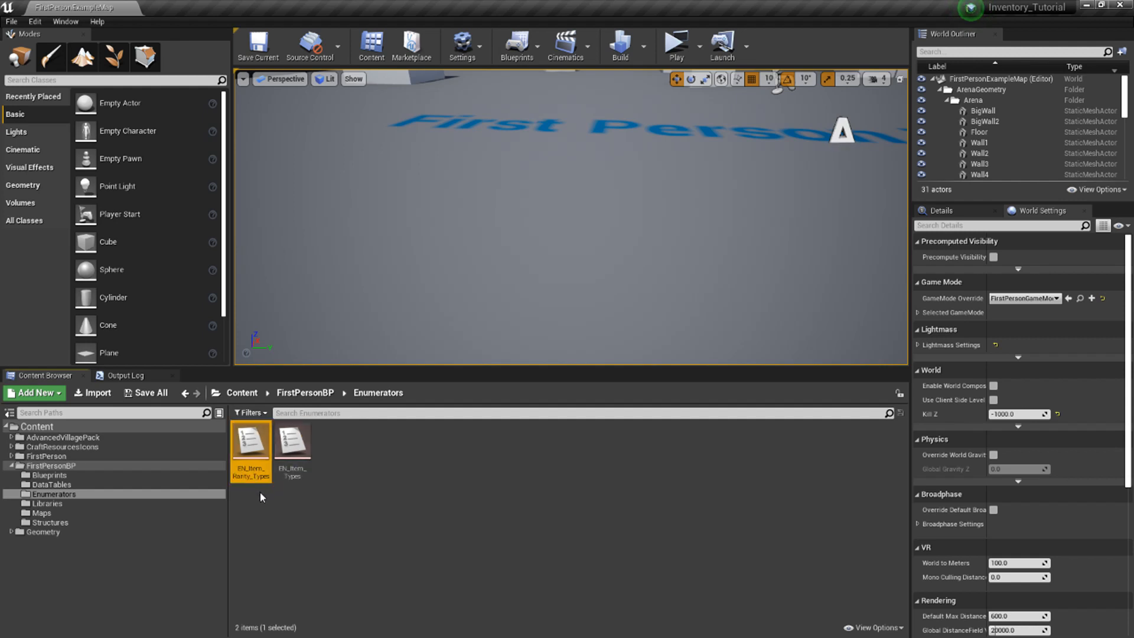
pyautogui.moveTo(290, 508)
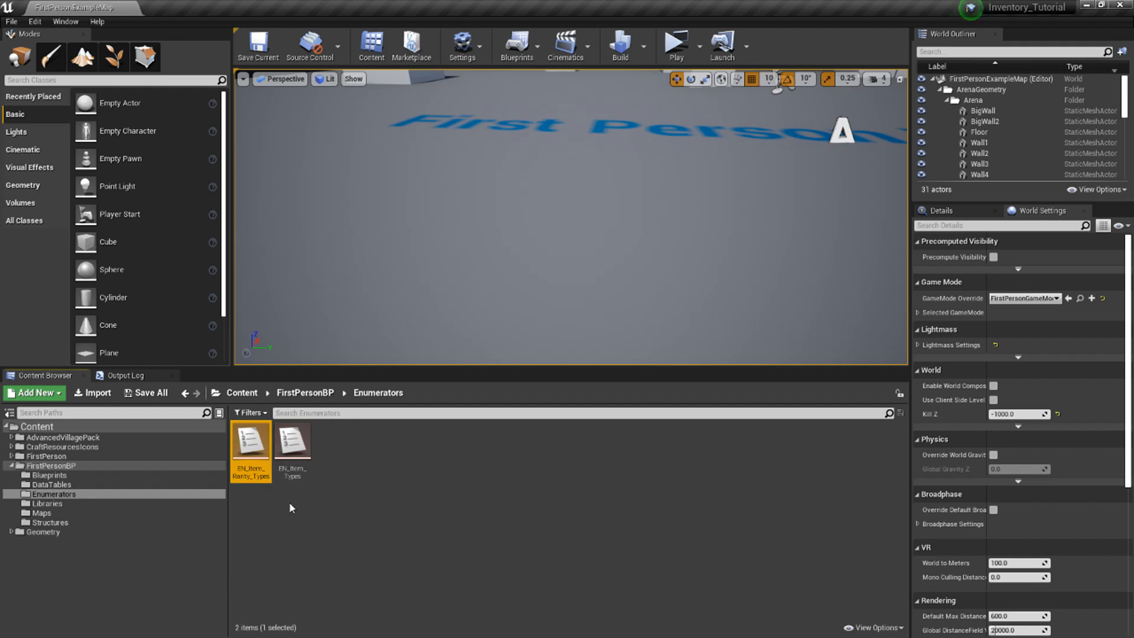
pyautogui.moveTo(270, 501)
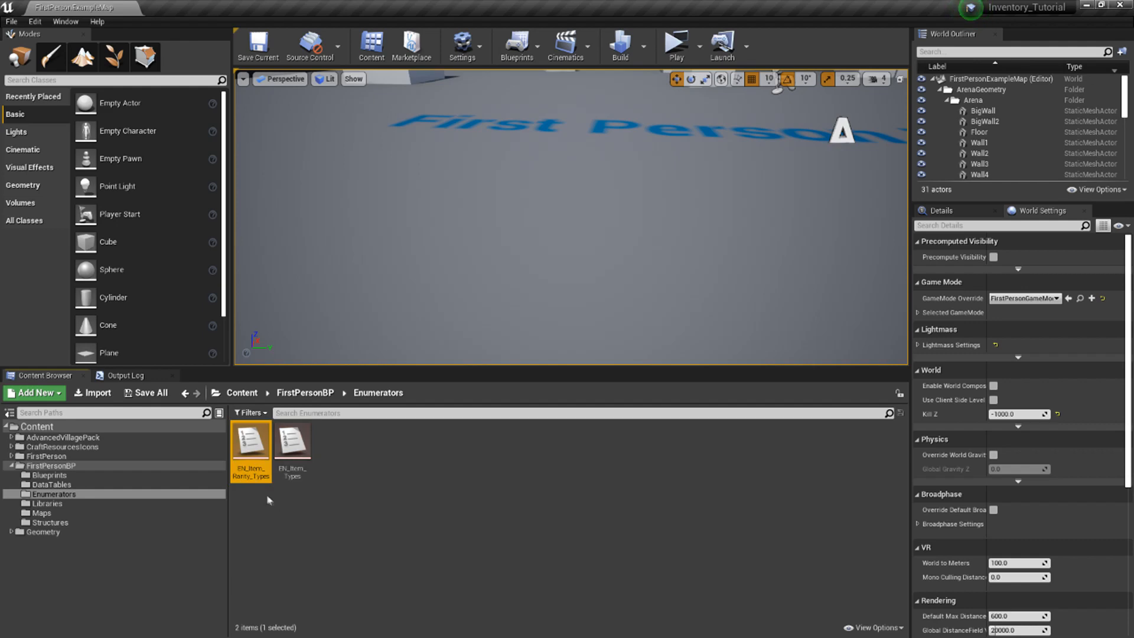
pyautogui.doubleClick(251, 441)
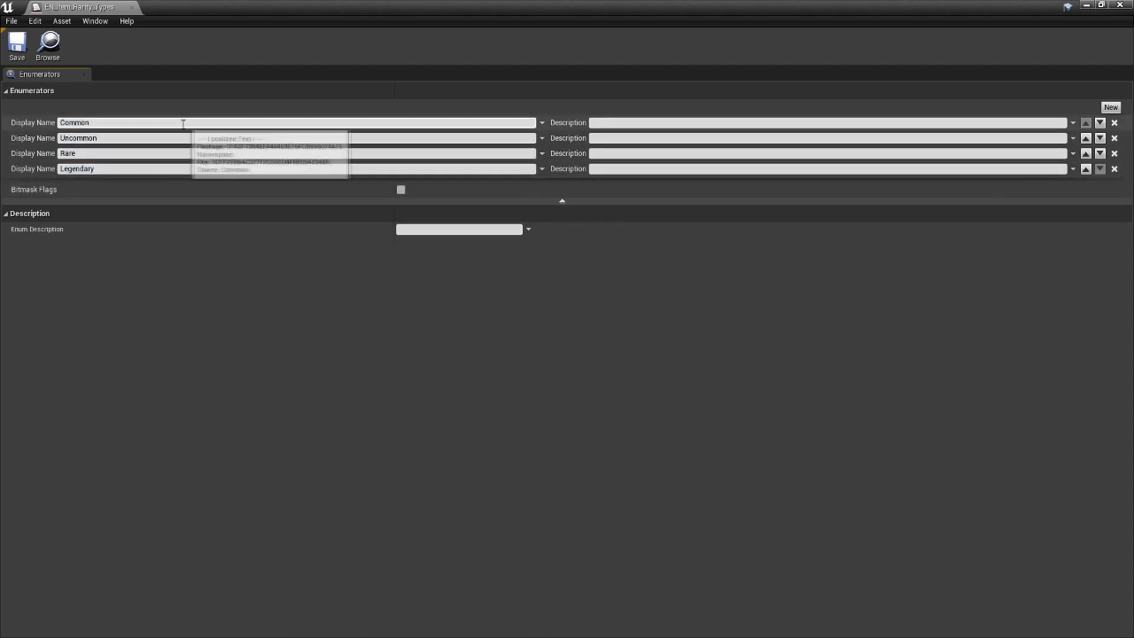
pyautogui.moveTo(100, 8)
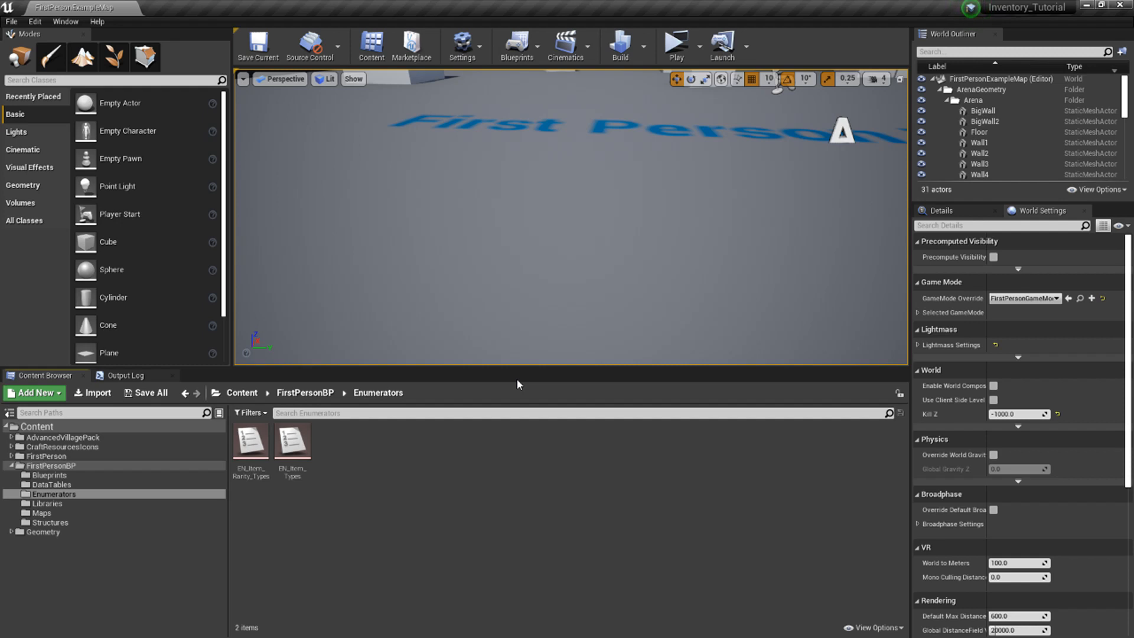
# Navigate FirstPersonBP > Structures and open the ST_Item structure for editing
pyautogui.click(305, 392)
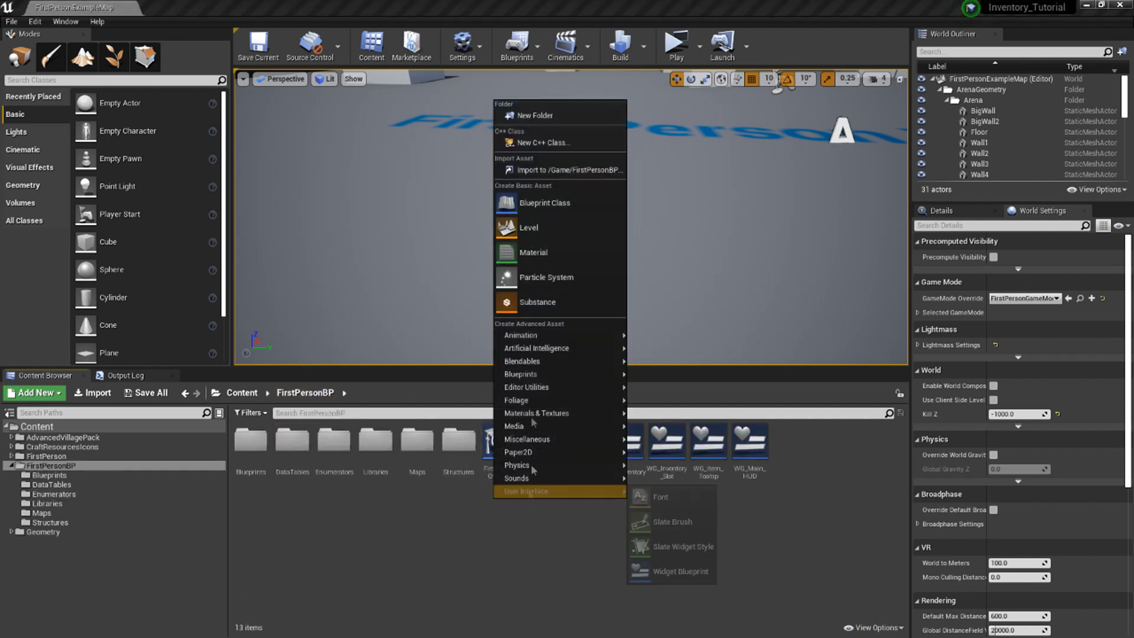
pyautogui.click(468, 504)
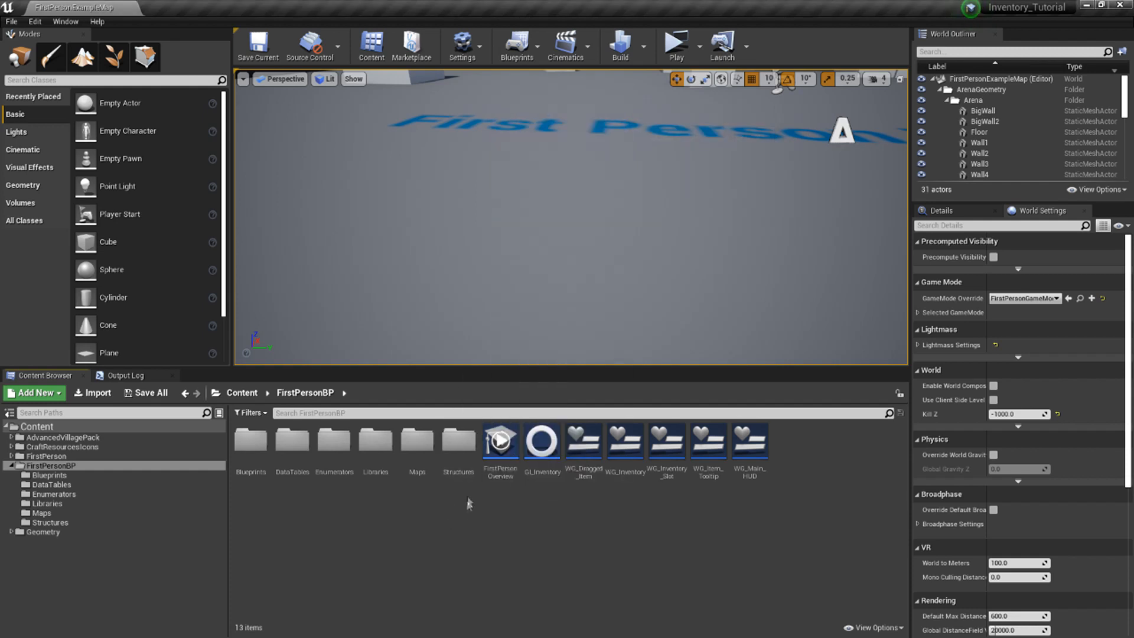
pyautogui.doubleClick(458, 439)
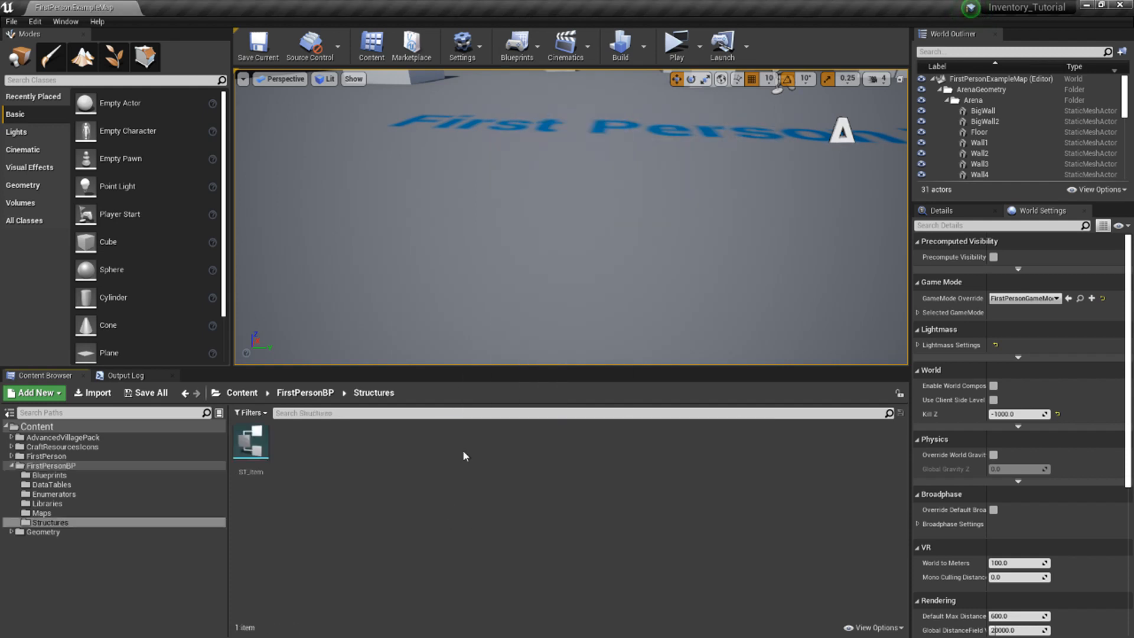
pyautogui.click(33, 392)
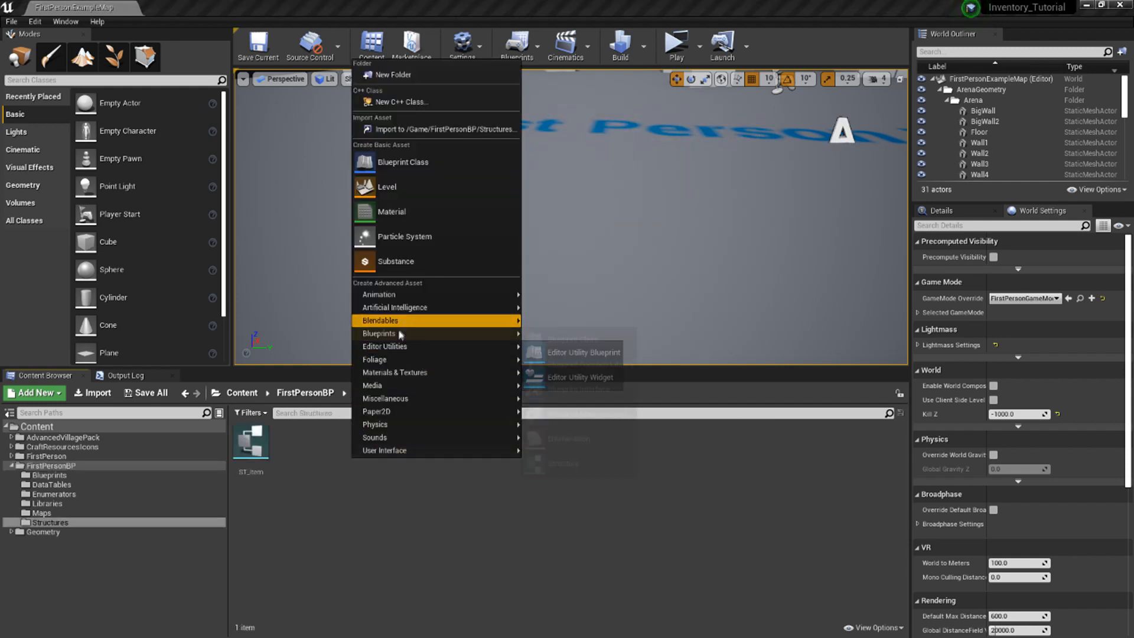
pyautogui.moveTo(383, 333)
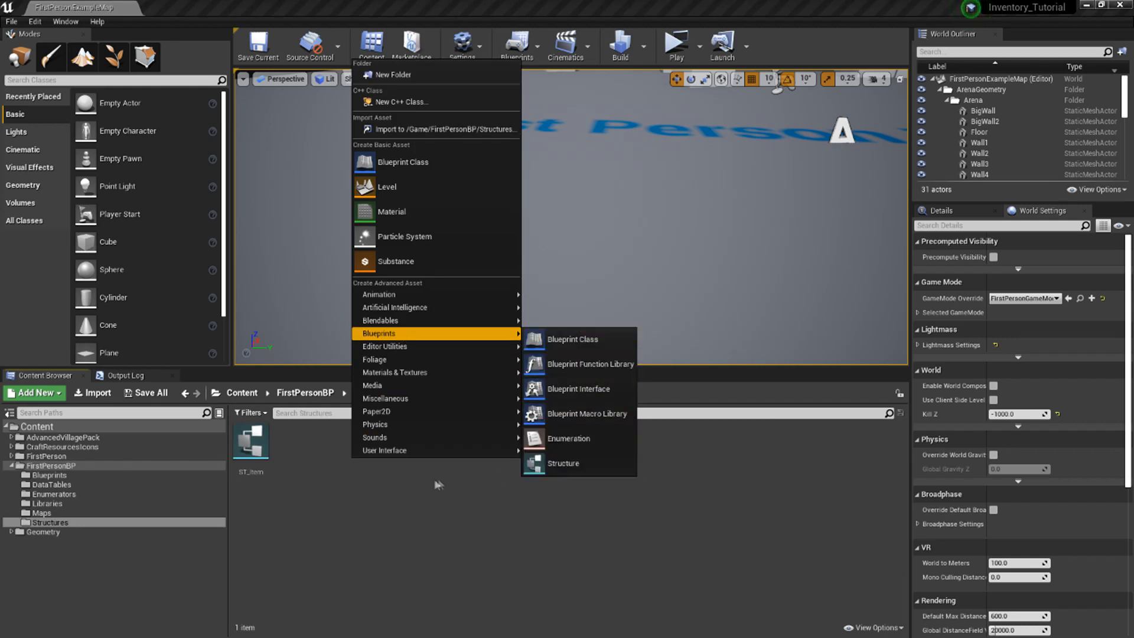
pyautogui.click(250, 439)
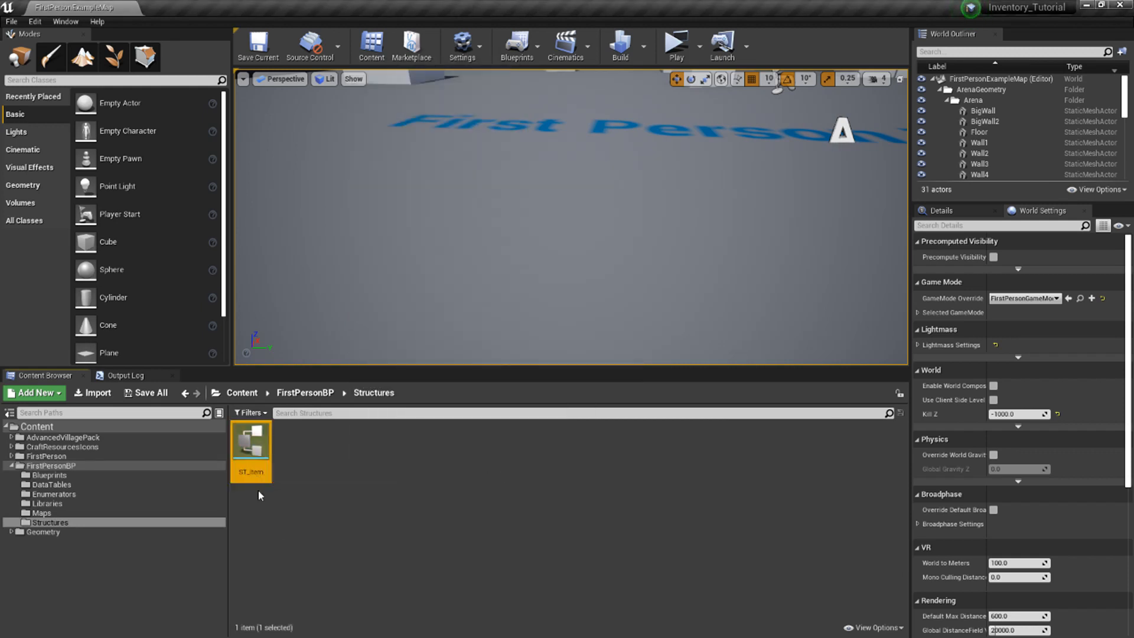
pyautogui.doubleClick(250, 439)
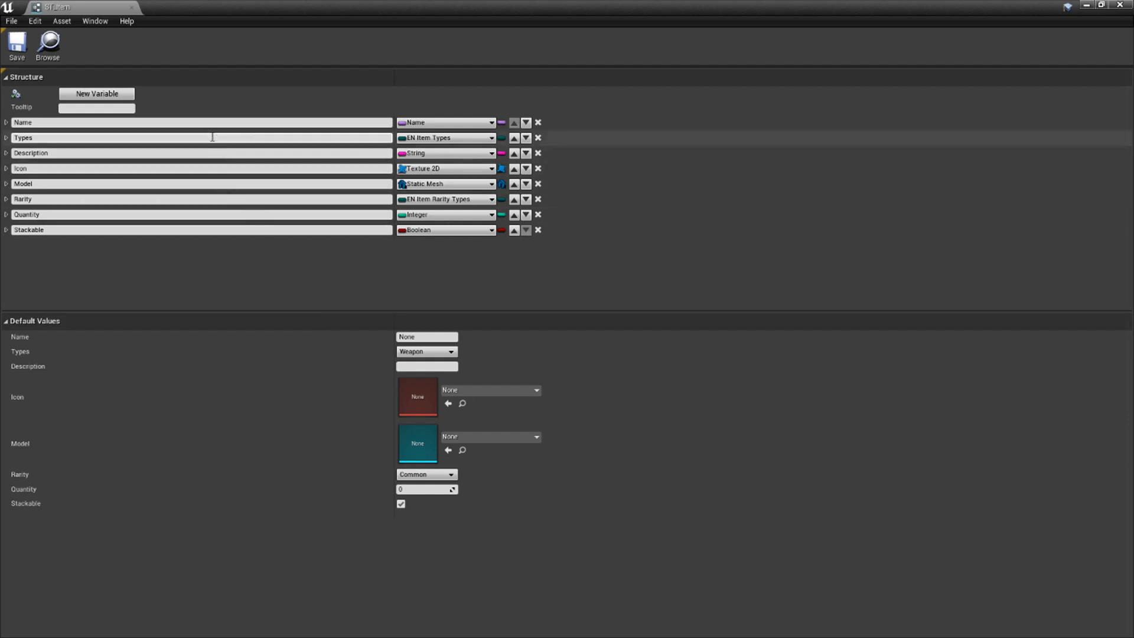
# Inspect ST_Item's variables and defaults: Weapon type, Common rarity, zero quantity, Stackable enabled
pyautogui.doubleClick(21, 122)
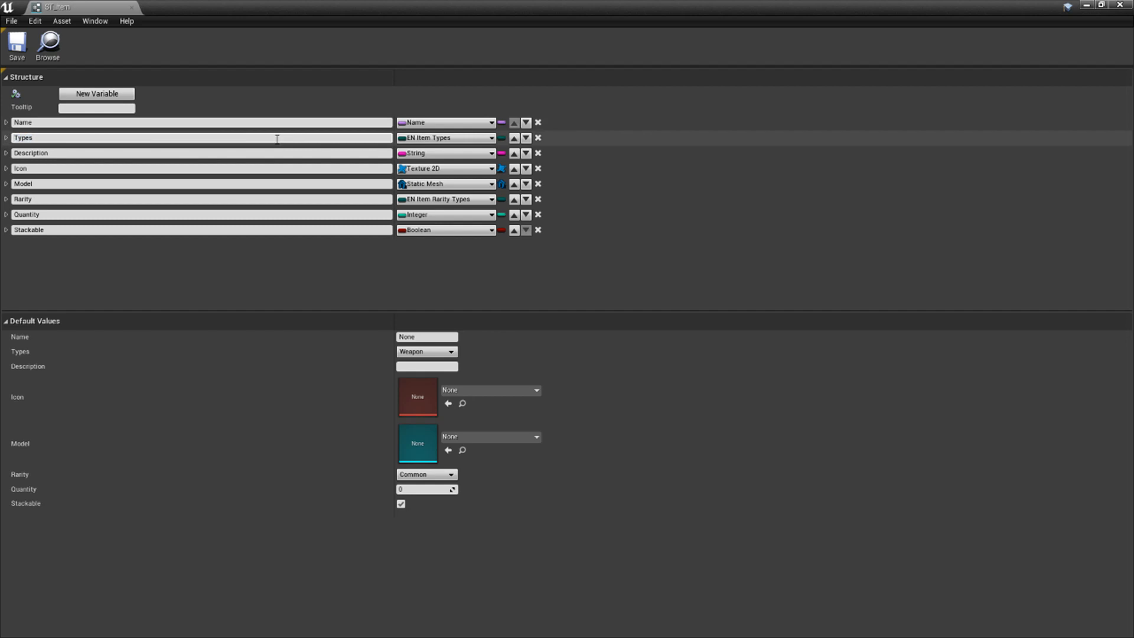
pyautogui.moveTo(445, 137)
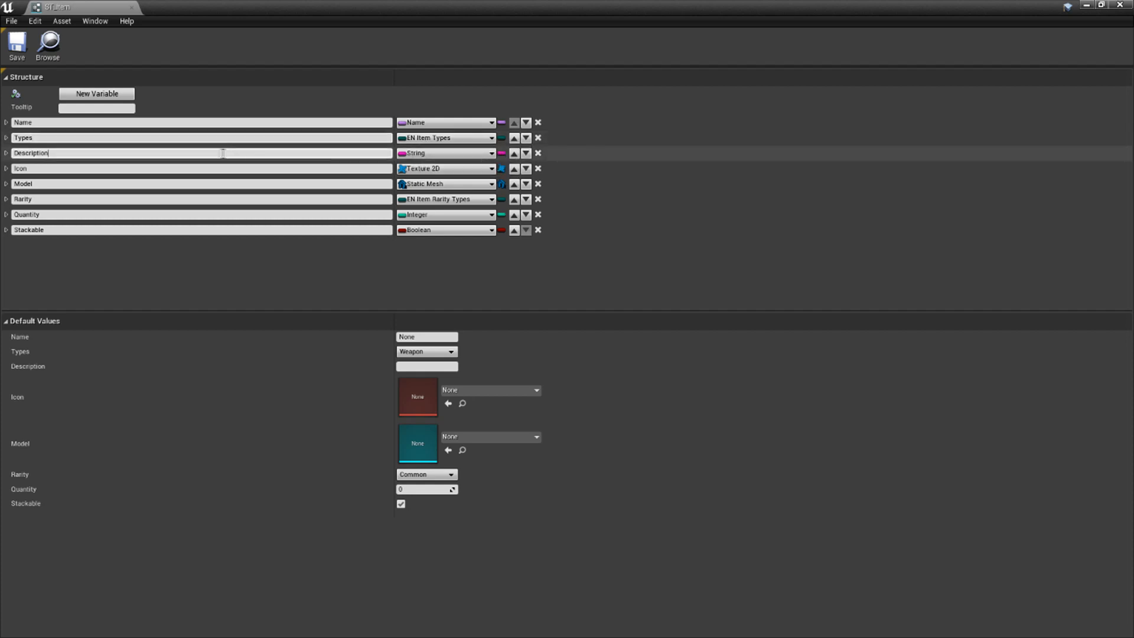
pyautogui.doubleClick(30, 153)
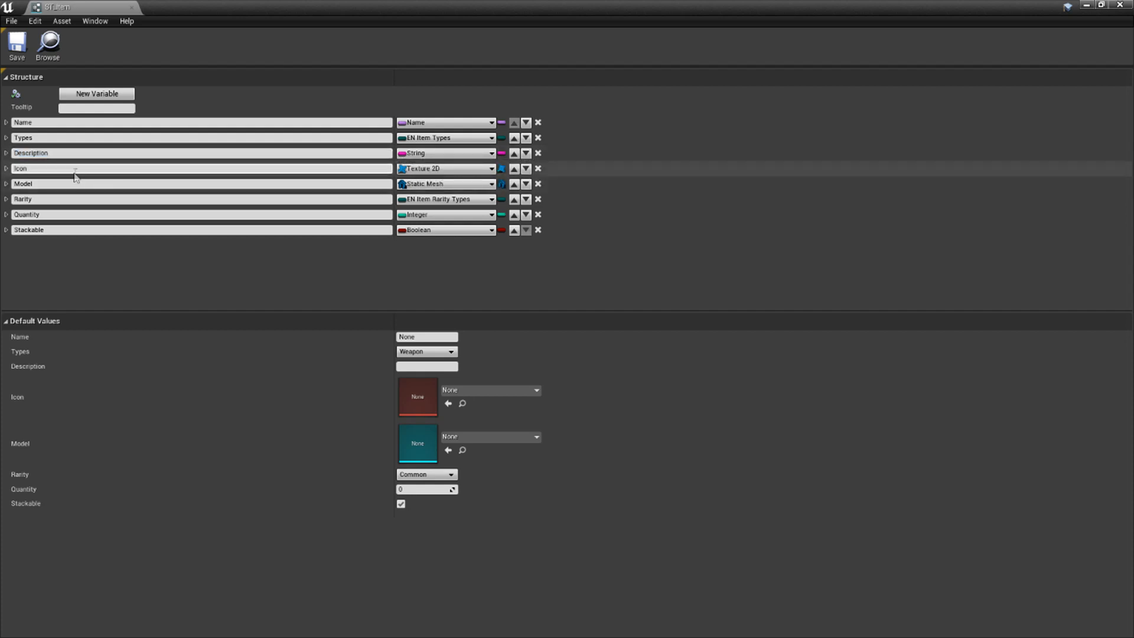
pyautogui.doubleClick(21, 168)
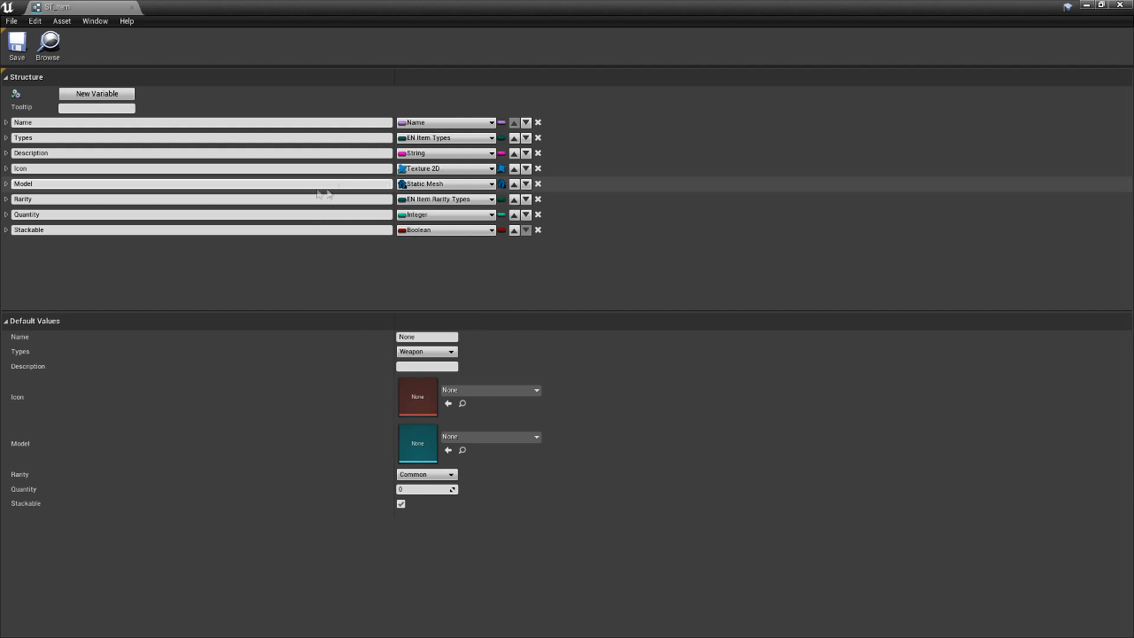
pyautogui.doubleClick(24, 199)
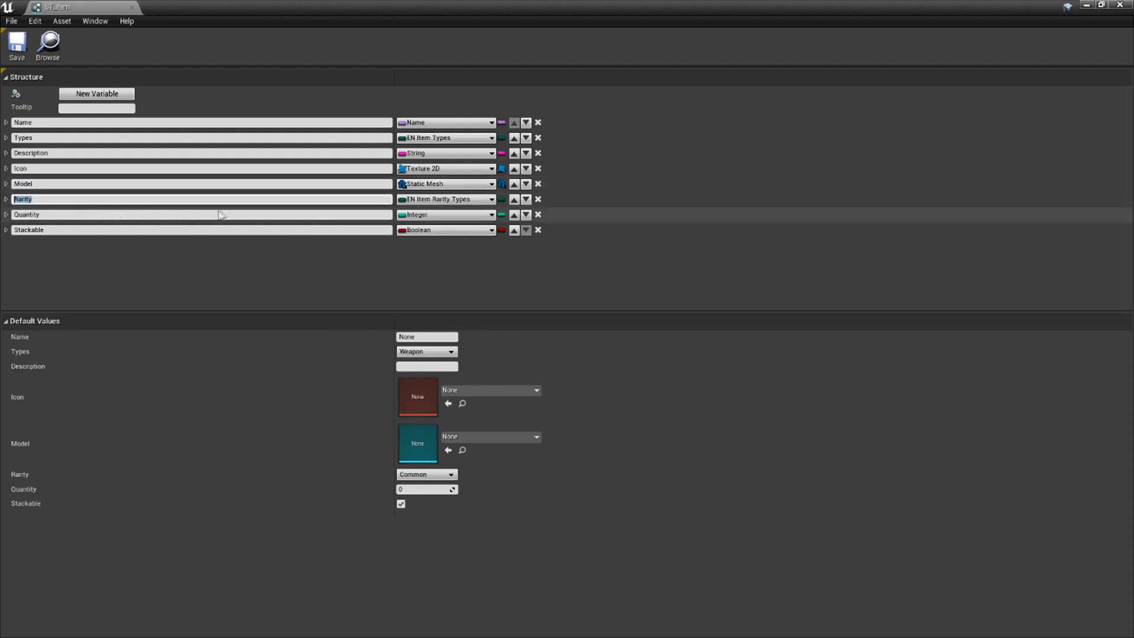
pyautogui.moveTo(446, 199)
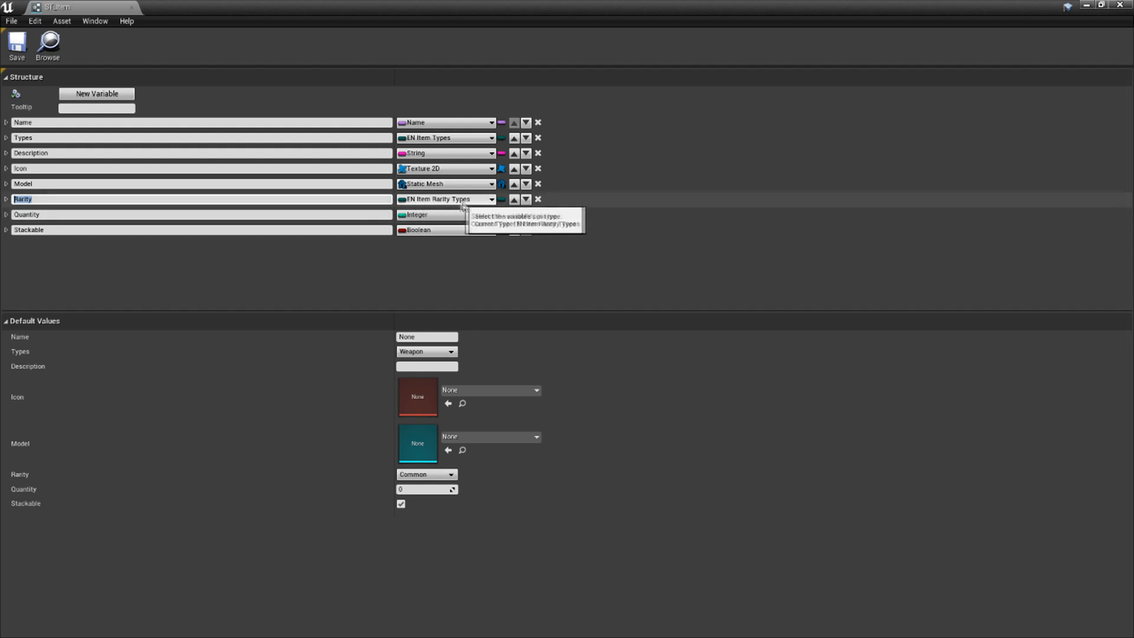
pyautogui.click(27, 214)
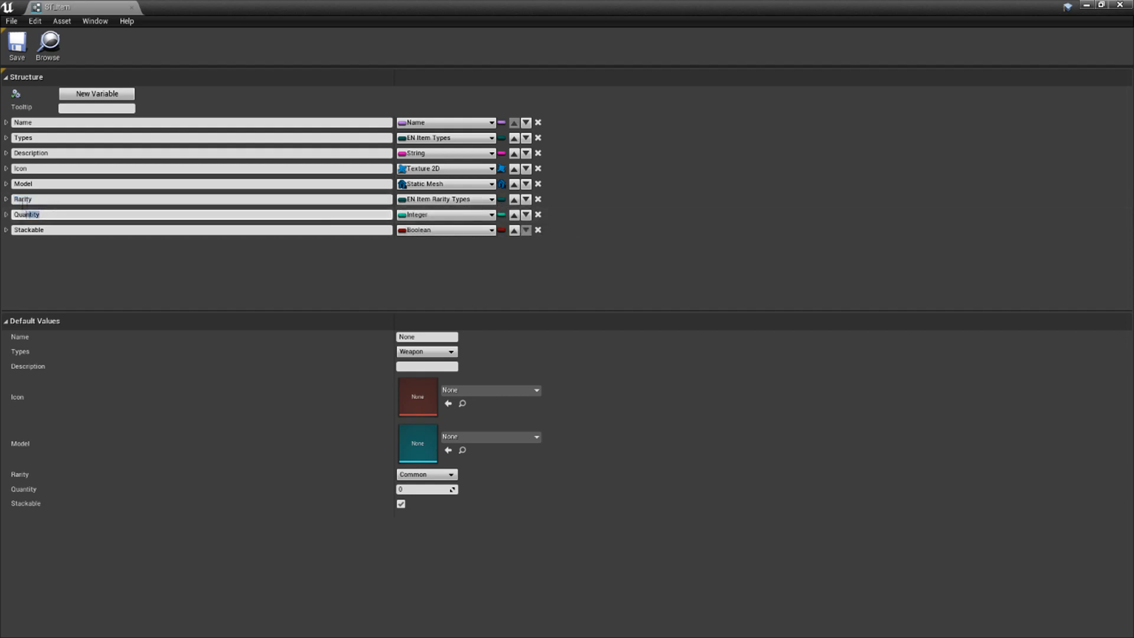
pyautogui.doubleClick(27, 214)
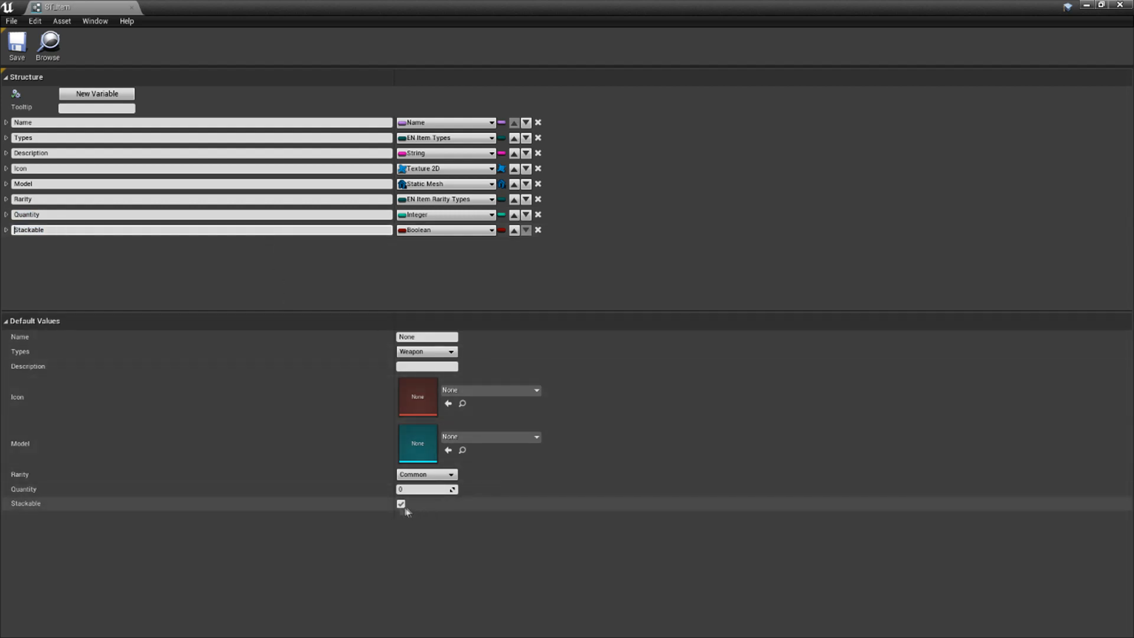
pyautogui.moveTo(467, 508)
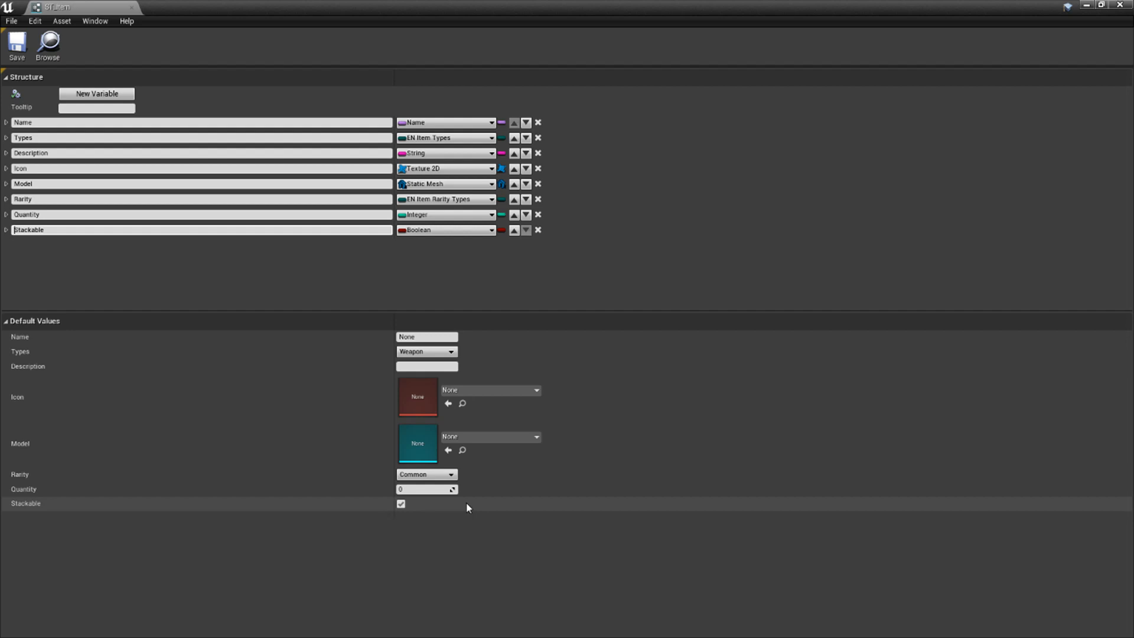
pyautogui.moveTo(407, 511)
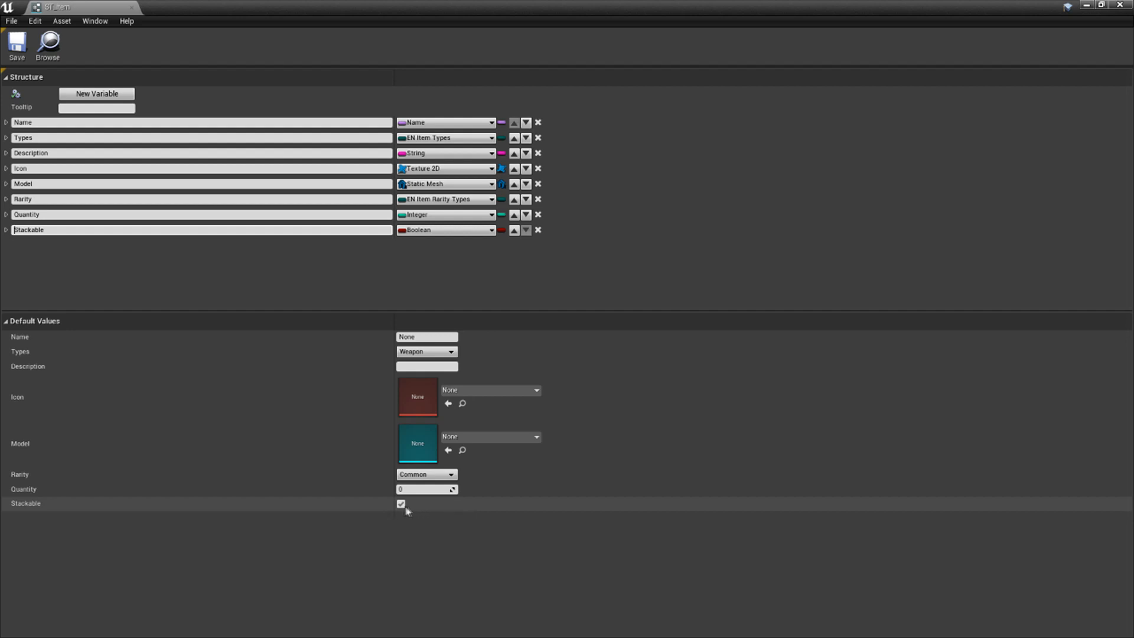
pyautogui.moveTo(303, 506)
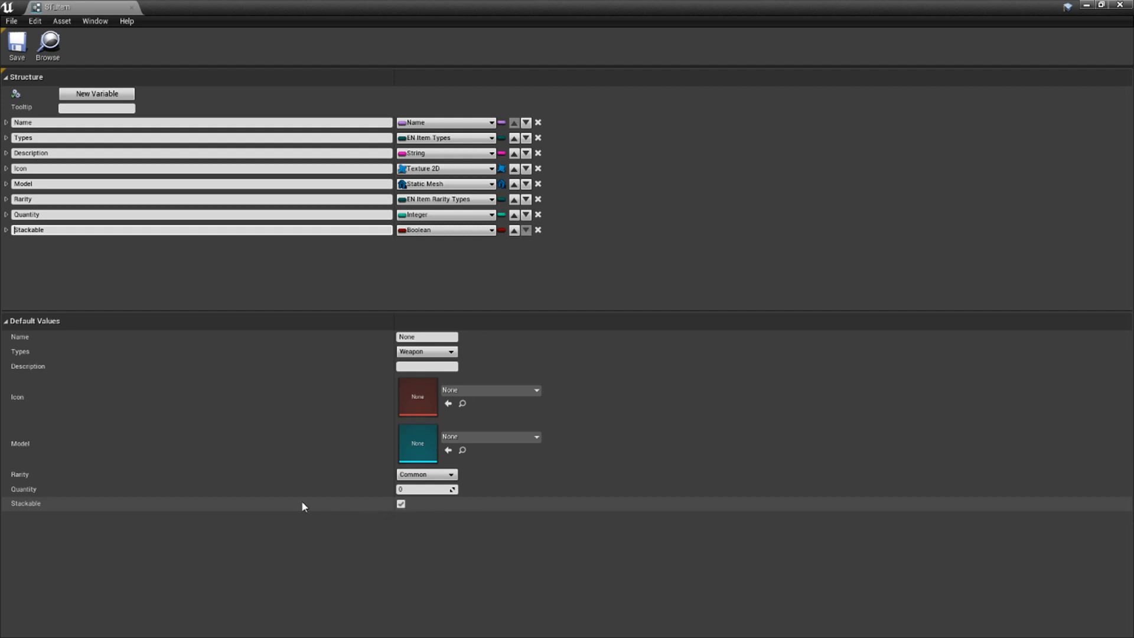
pyautogui.moveTo(16, 47)
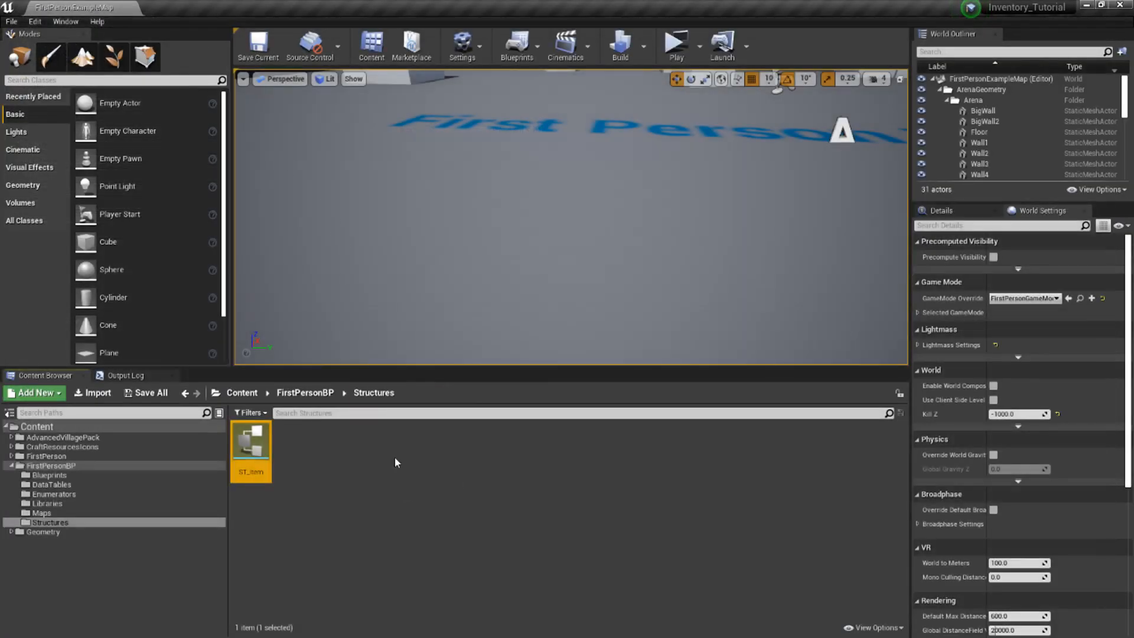
# Navigate FirstPersonBP > DataTables, glancing at the Data Table asset type without creating one
pyautogui.click(305, 392)
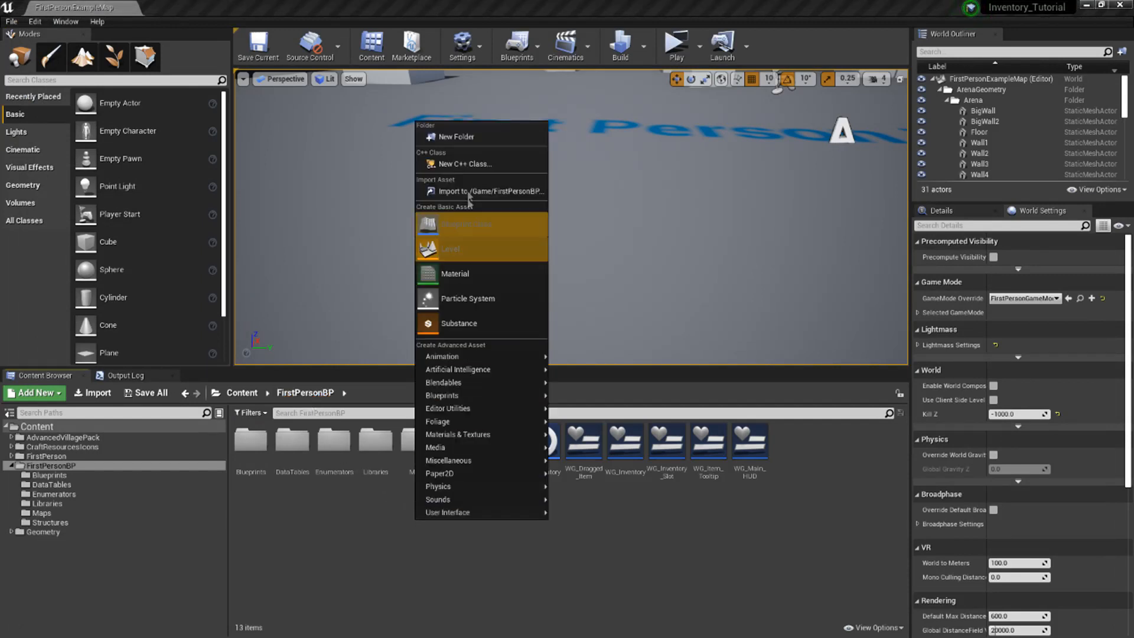
pyautogui.click(317, 491)
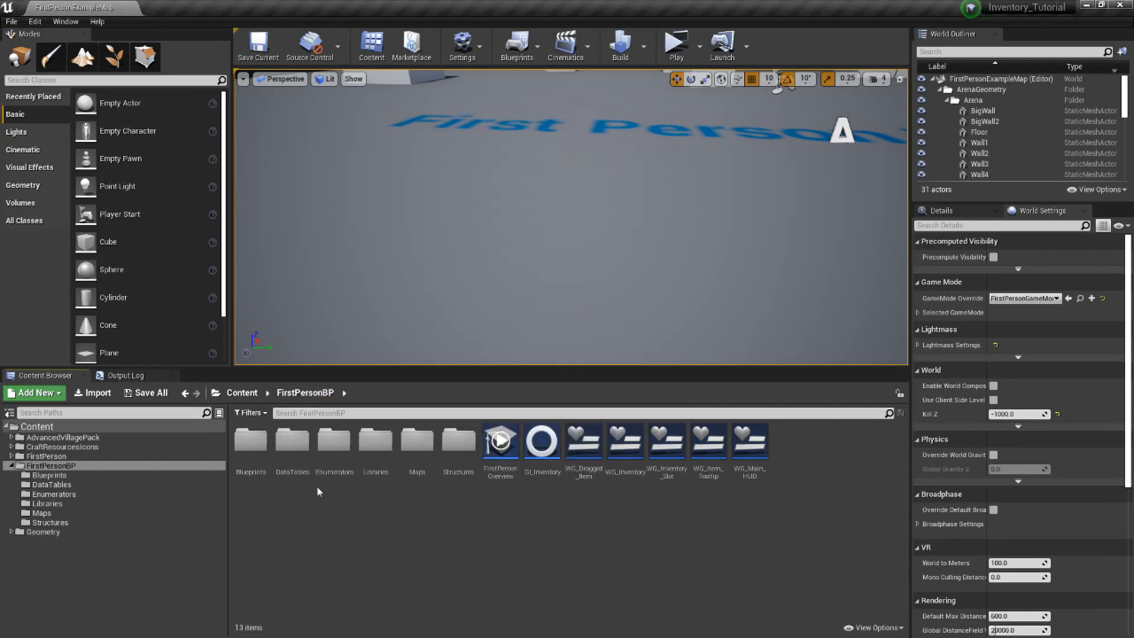
pyautogui.doubleClick(292, 440)
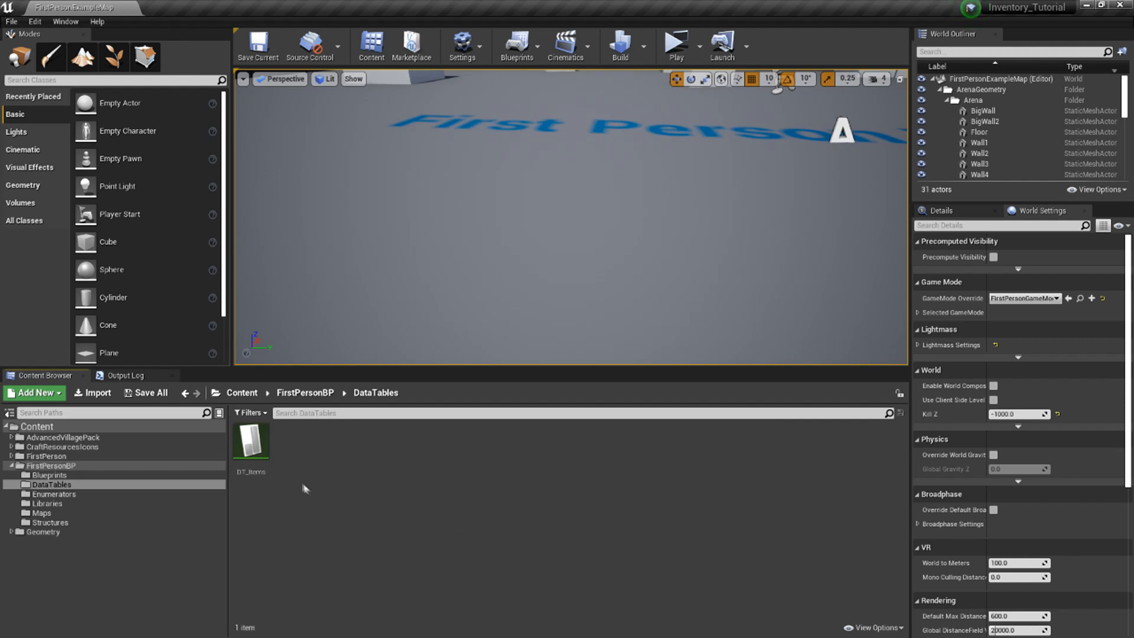
pyautogui.click(33, 392)
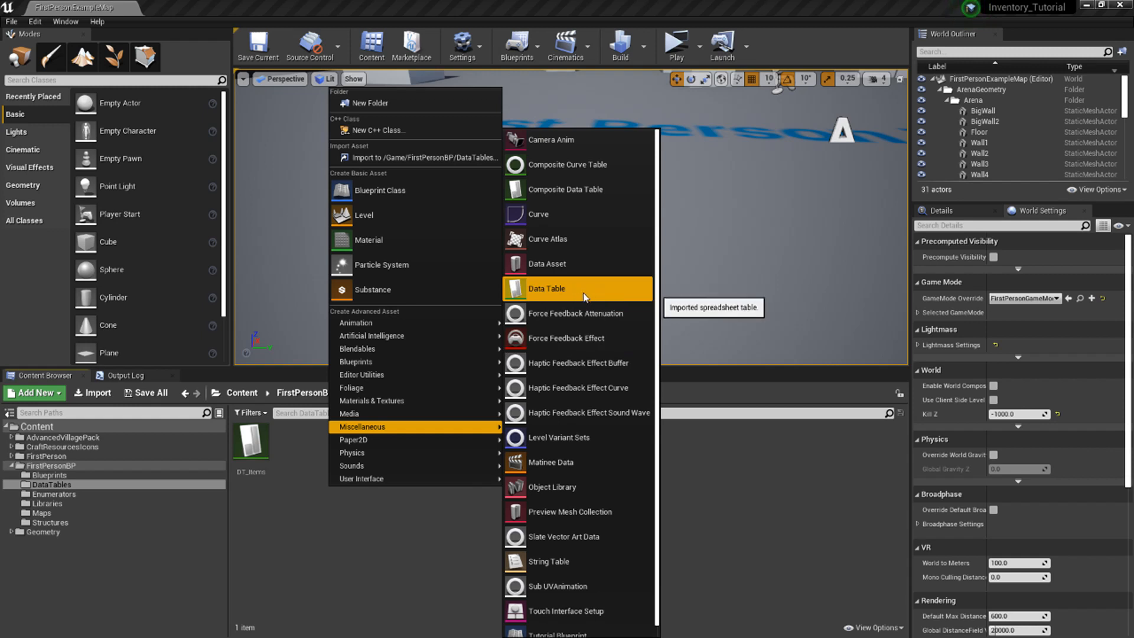
pyautogui.click(546, 288)
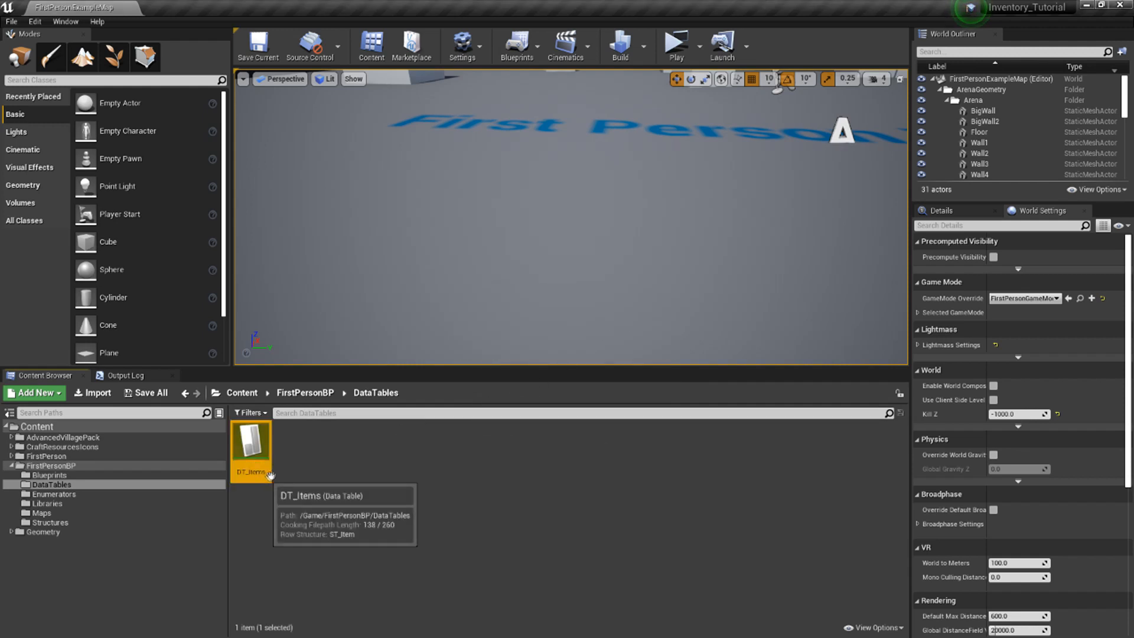
# Open DT_Items and view its rows such as Green Apple in the Row Editor
pyautogui.doubleClick(250, 446)
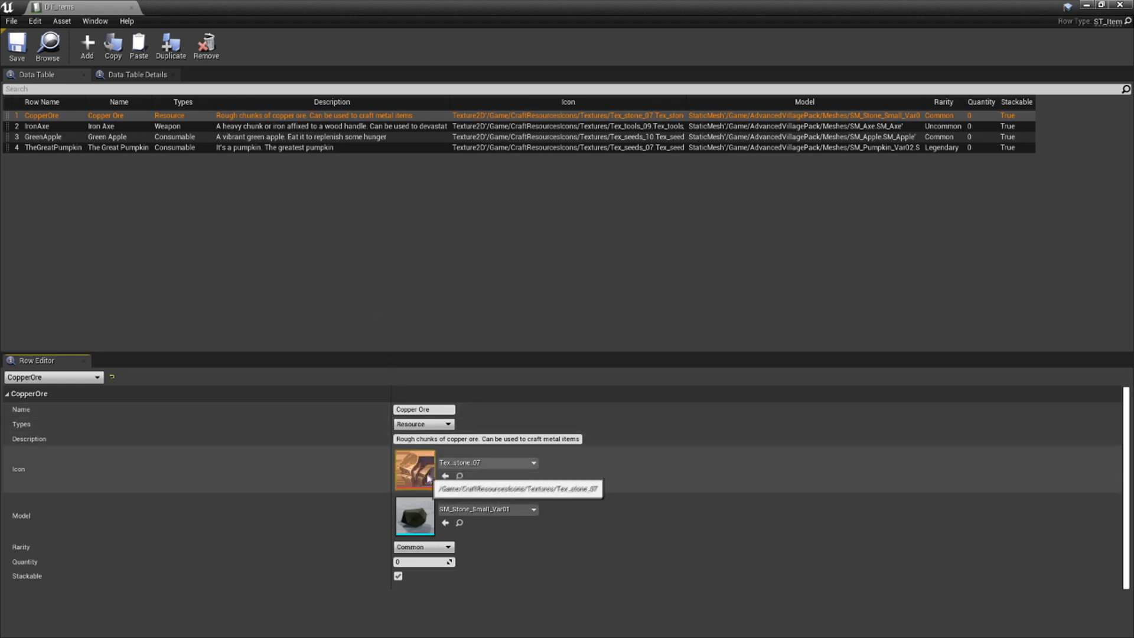
pyautogui.moveTo(408, 520)
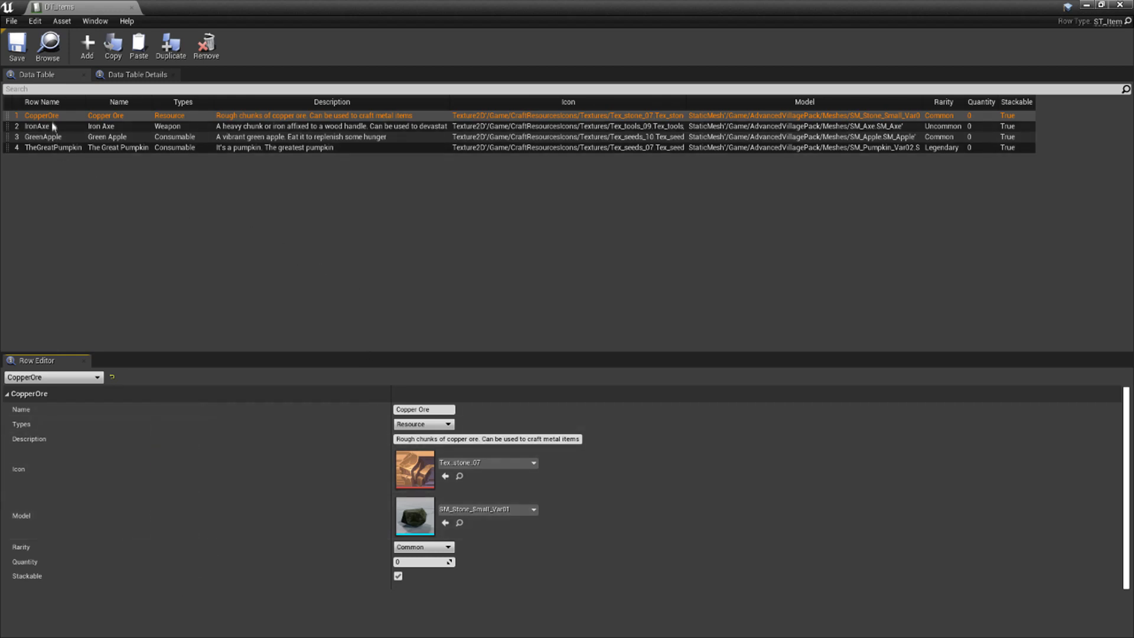
pyautogui.click(43, 137)
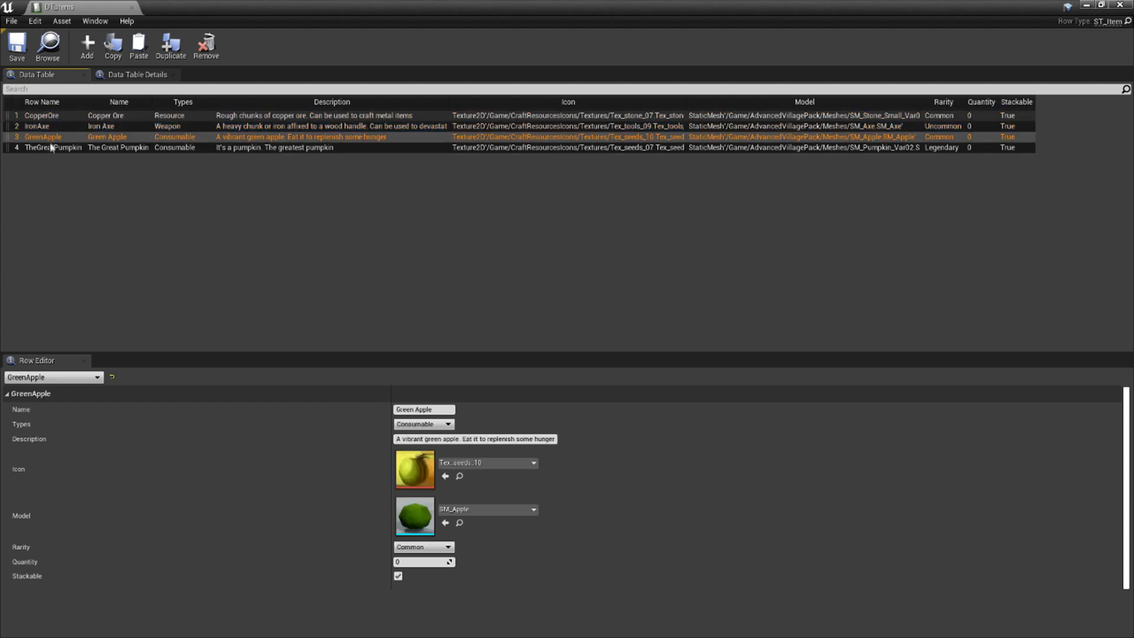
pyautogui.click(54, 146)
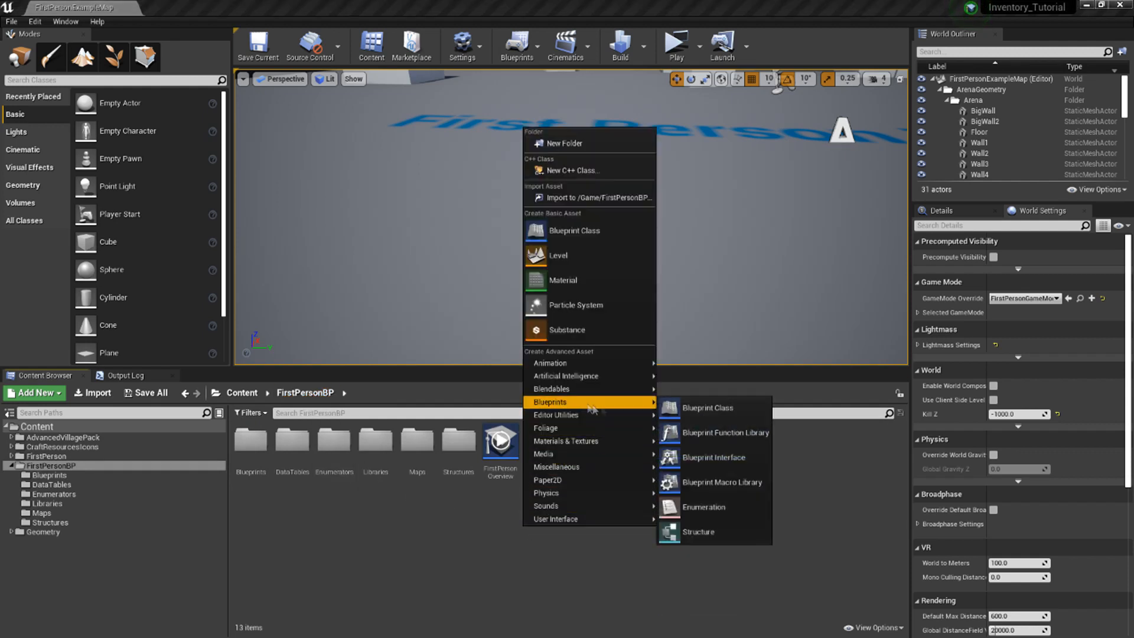
# Check the Game Instance parent class via 'game insta' search, then open the GI_Inventory blueprint
pyautogui.click(706, 408)
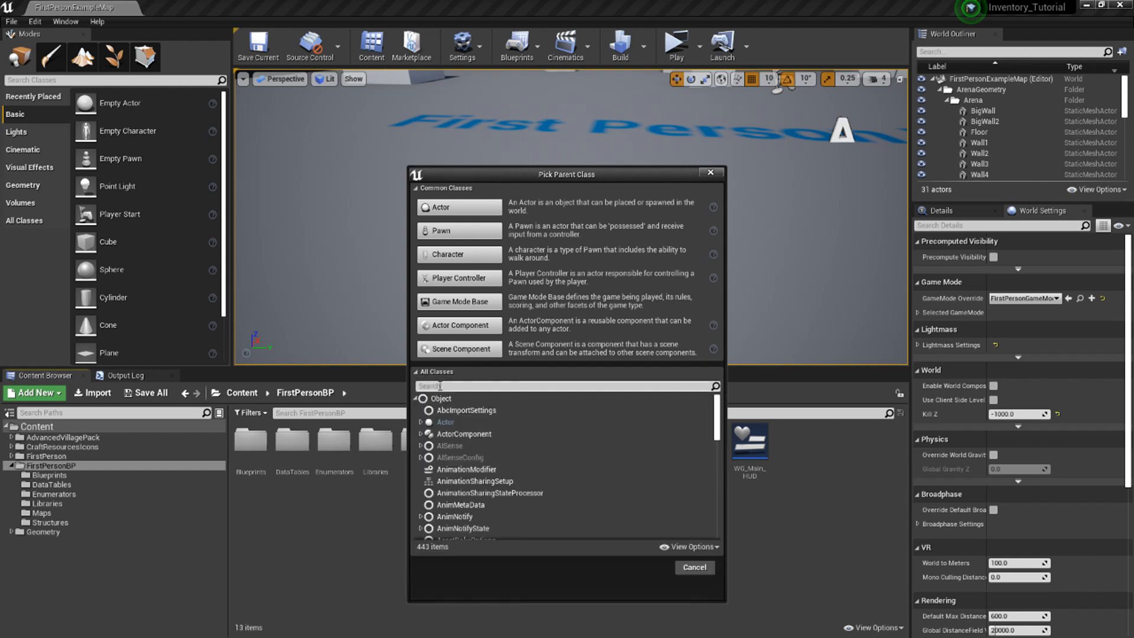
pyautogui.write('game insta')
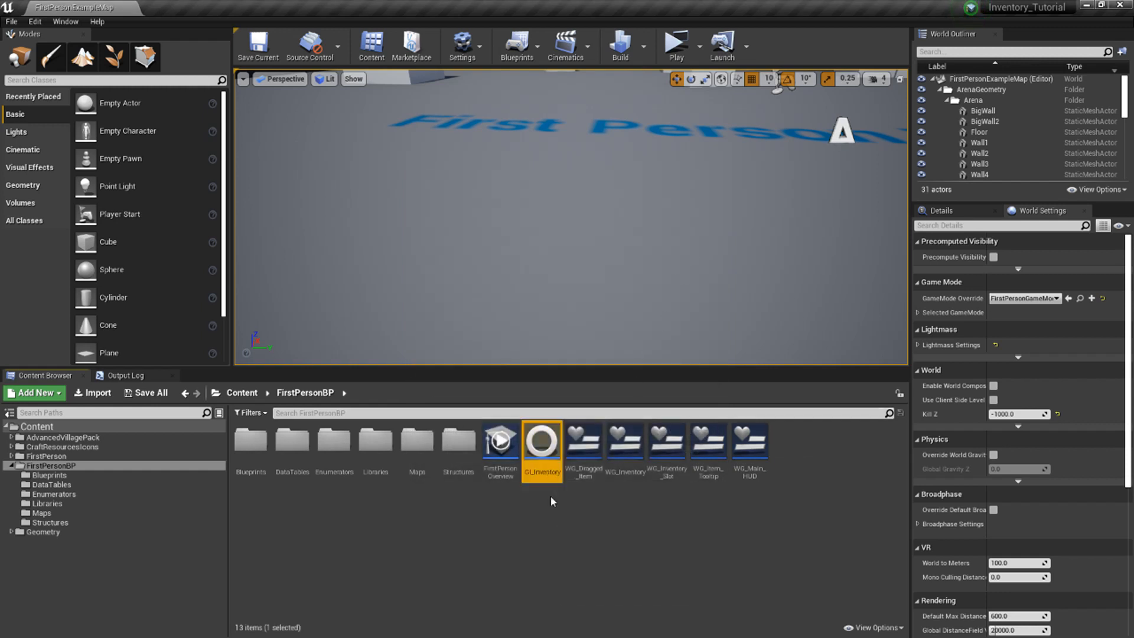
pyautogui.moveTo(541, 440)
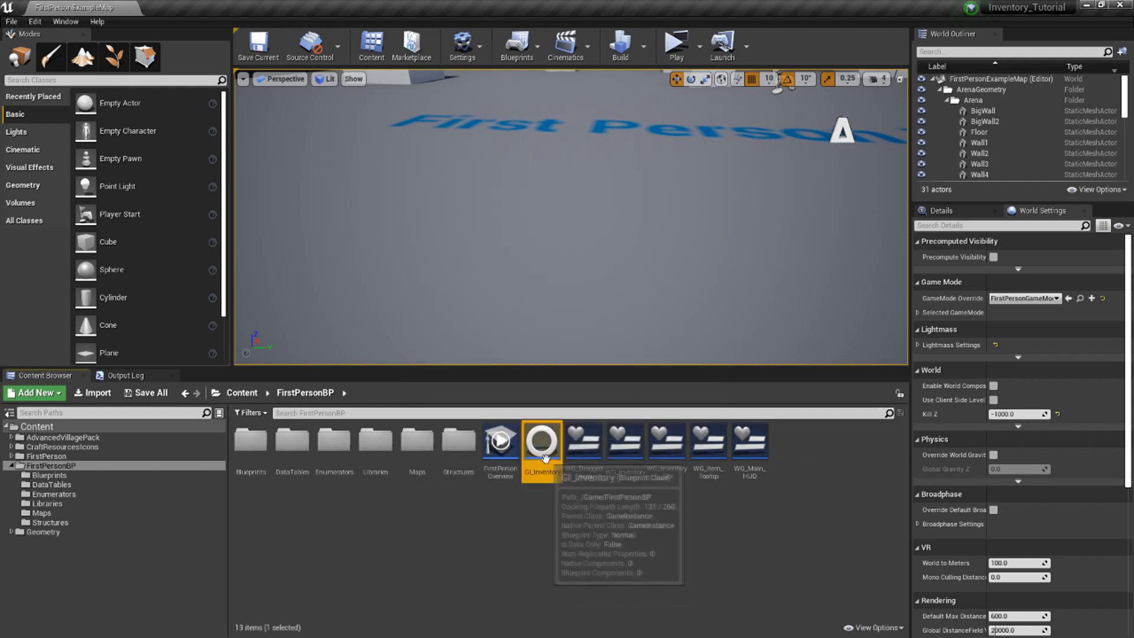
pyautogui.moveTo(551, 498)
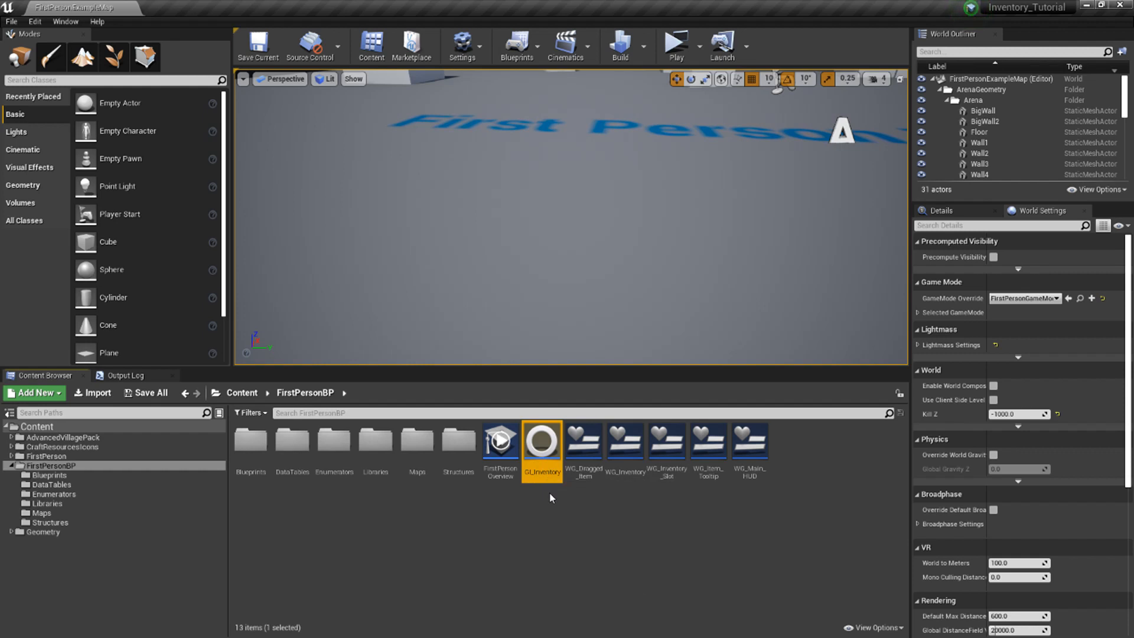
pyautogui.doubleClick(542, 444)
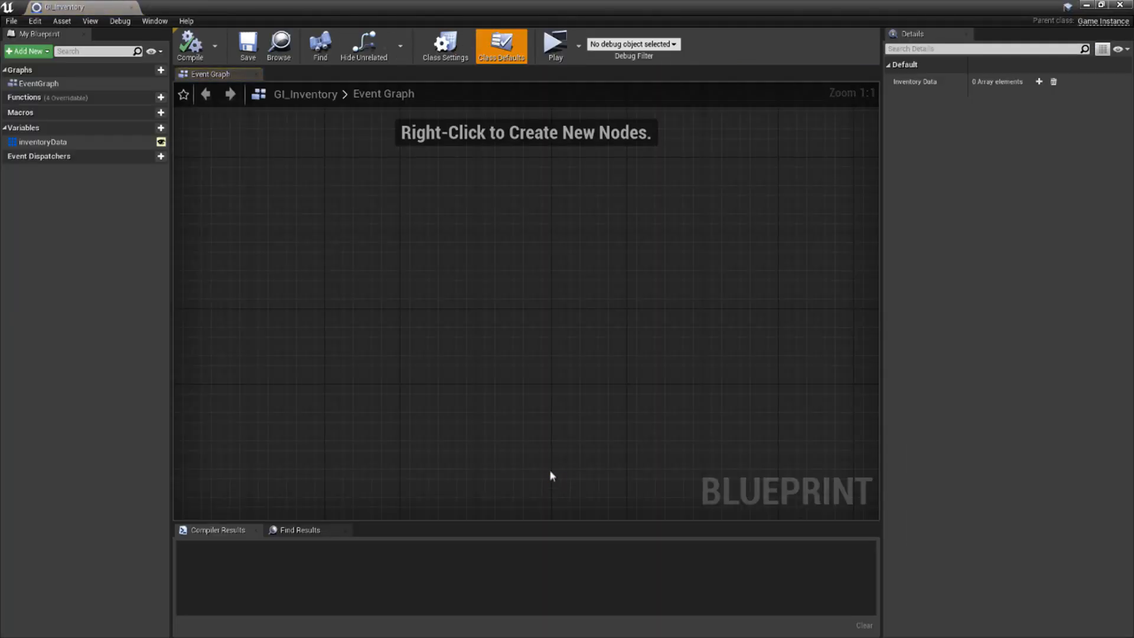
pyautogui.moveTo(413, 341)
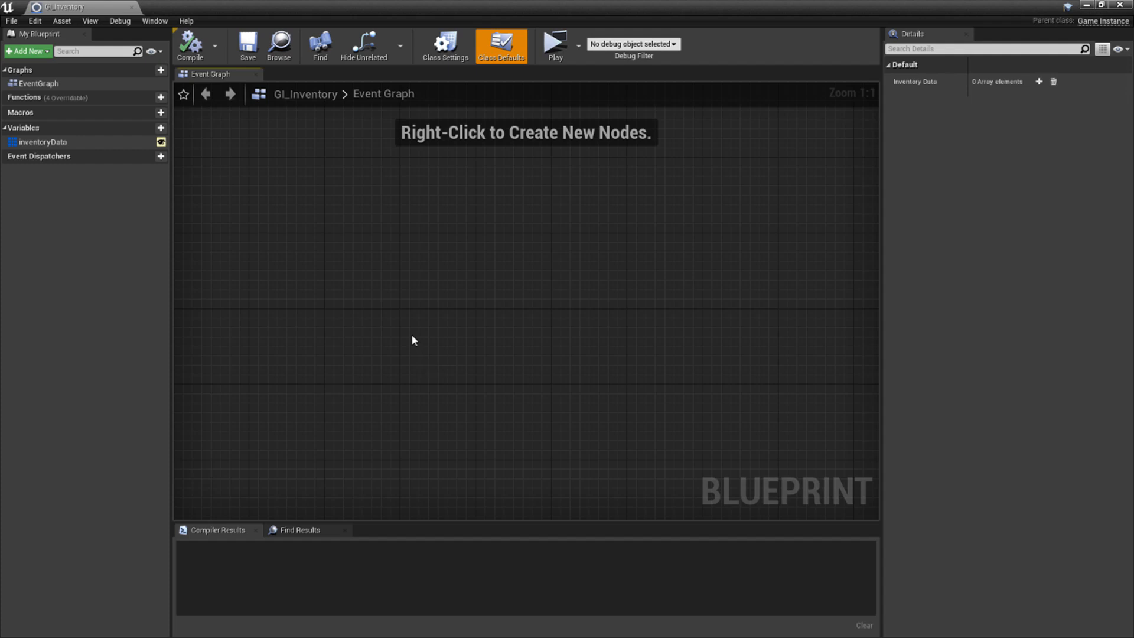
pyautogui.moveTo(381, 297)
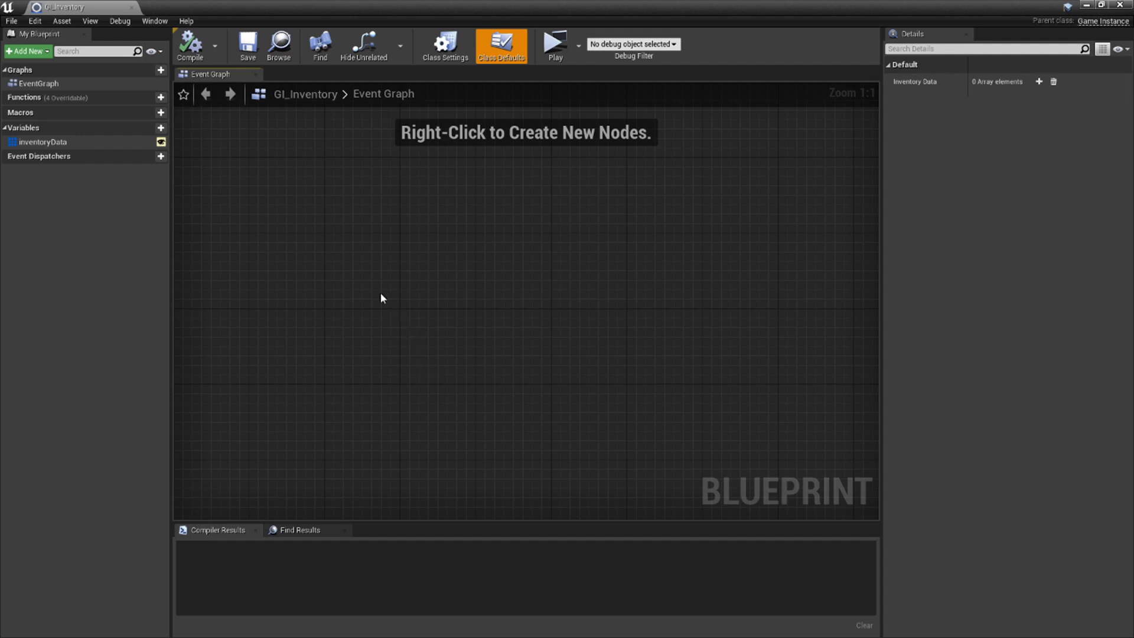
pyautogui.moveTo(331, 240)
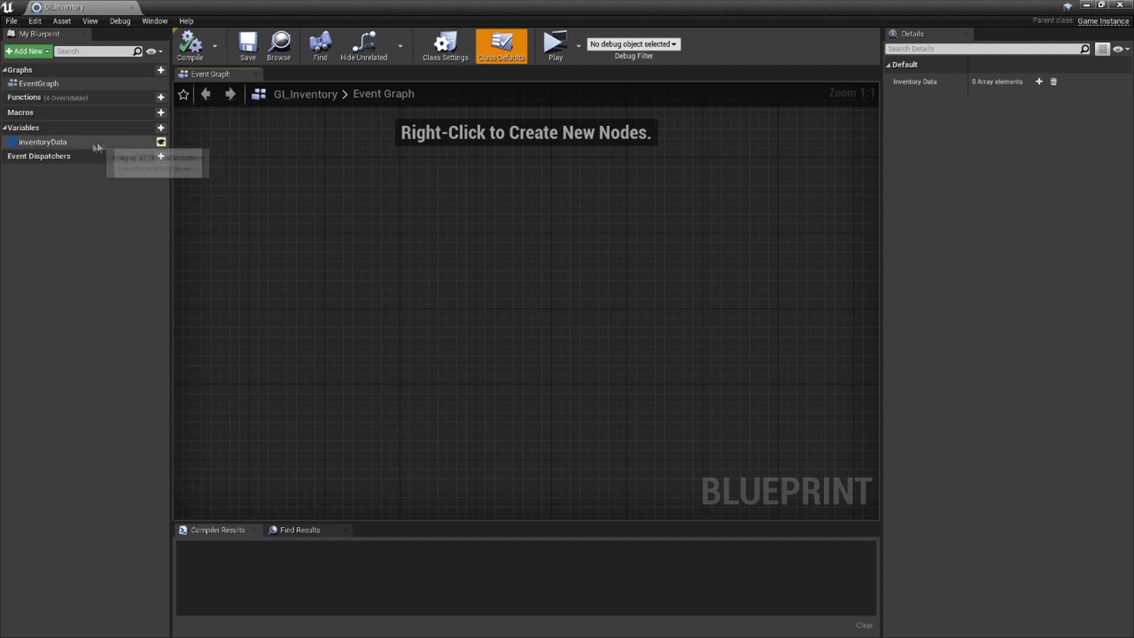
# Inspect the inventoryData array variable in GI_Inventory's My Blueprint panel
pyautogui.click(42, 142)
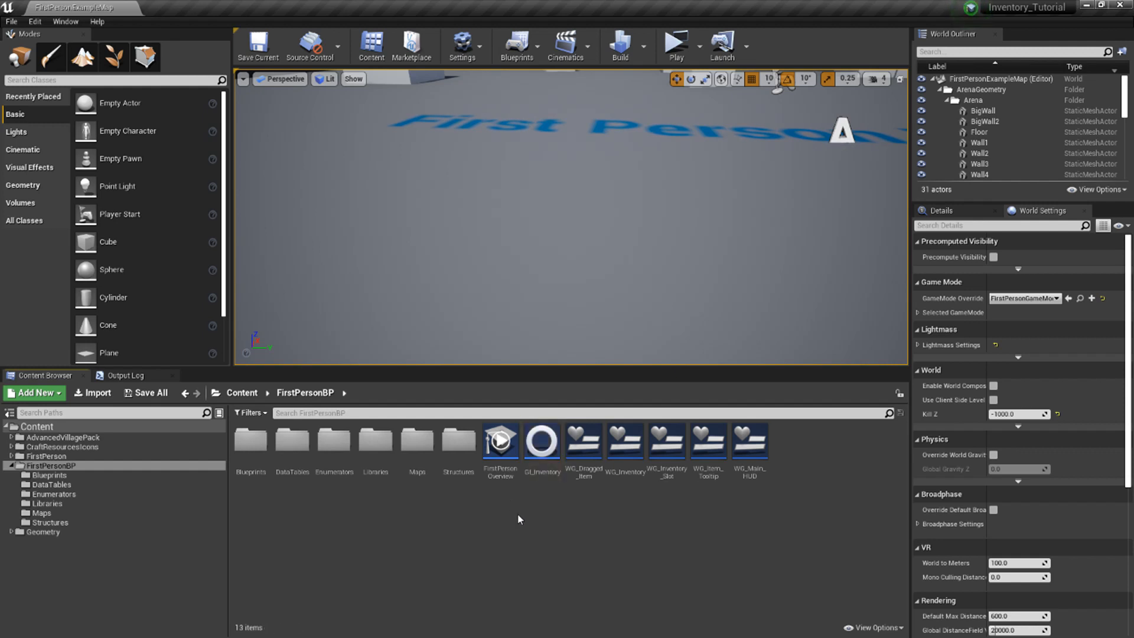
pyautogui.click(462, 45)
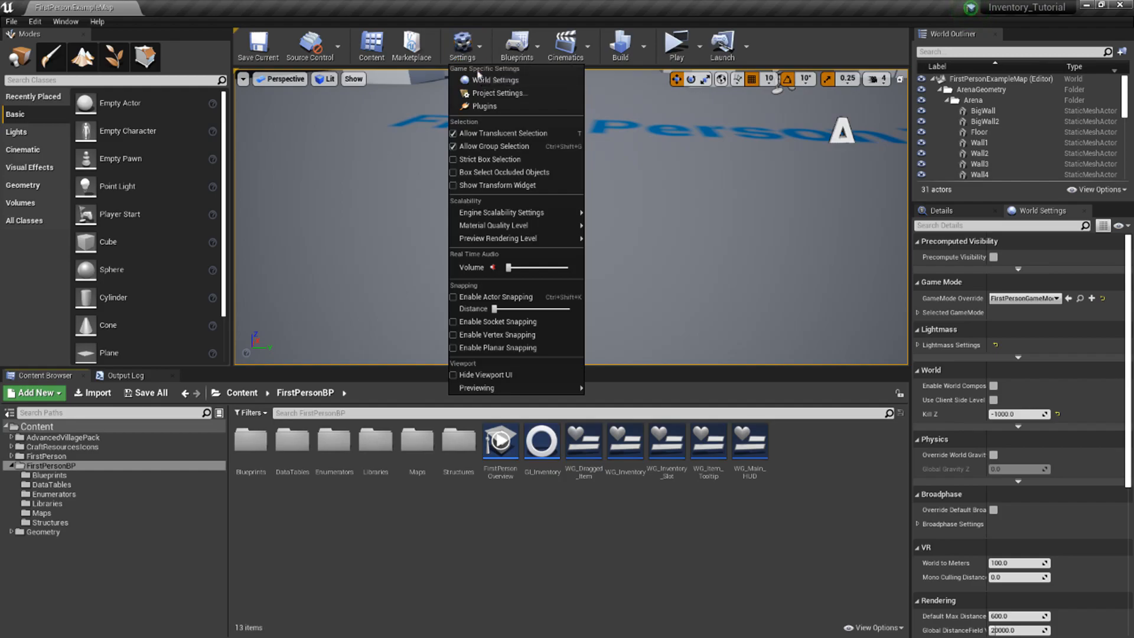
pyautogui.click(499, 92)
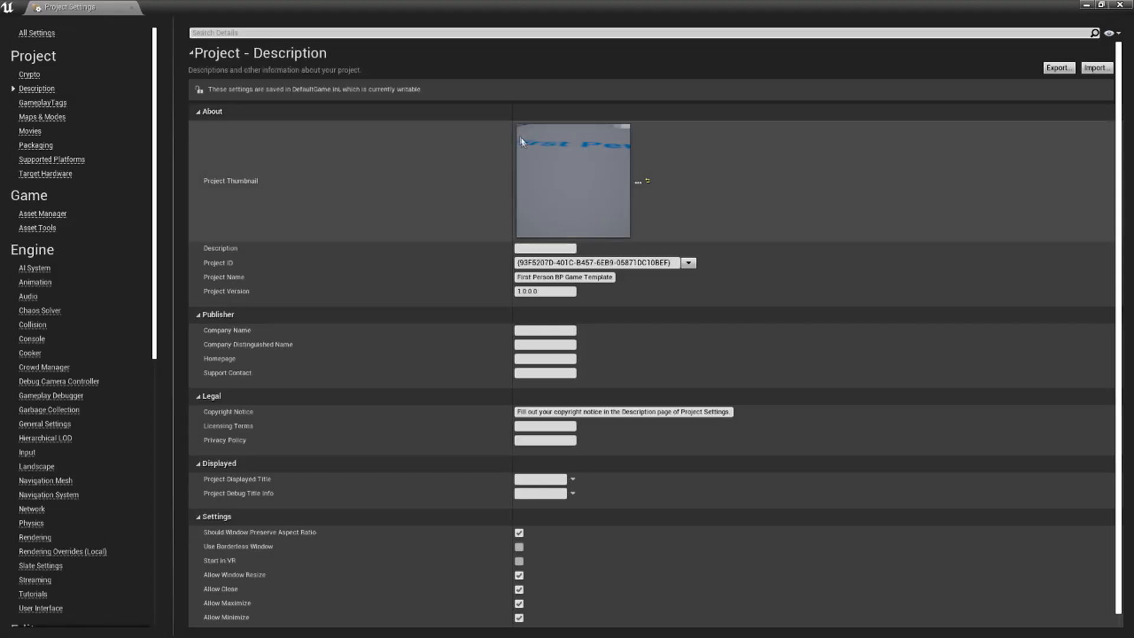
pyautogui.click(41, 117)
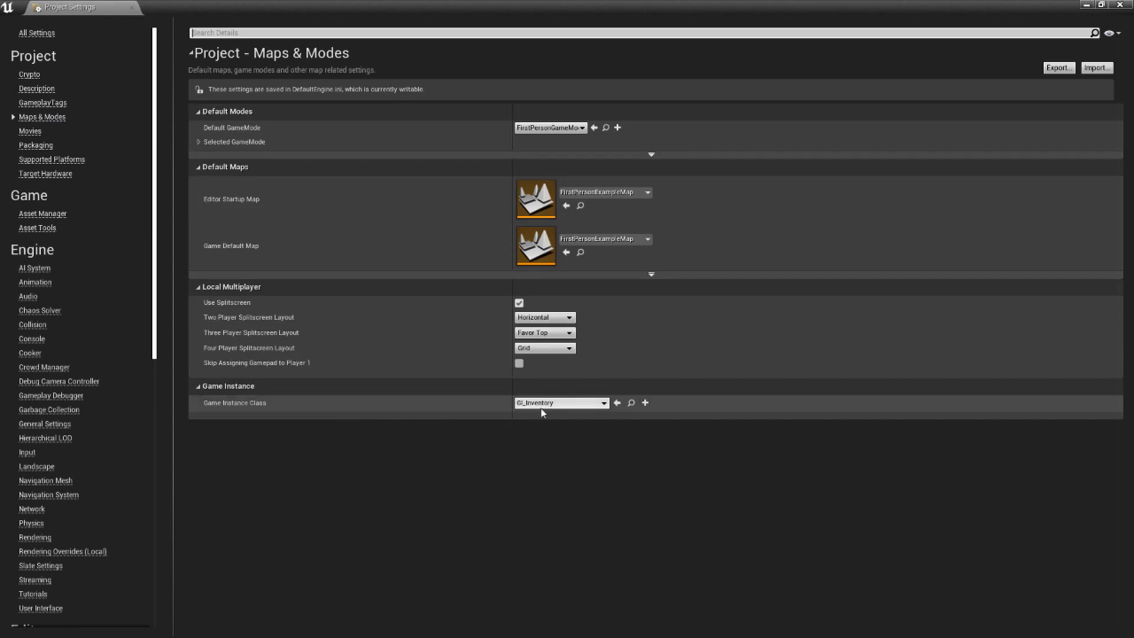
pyautogui.moveTo(541, 410)
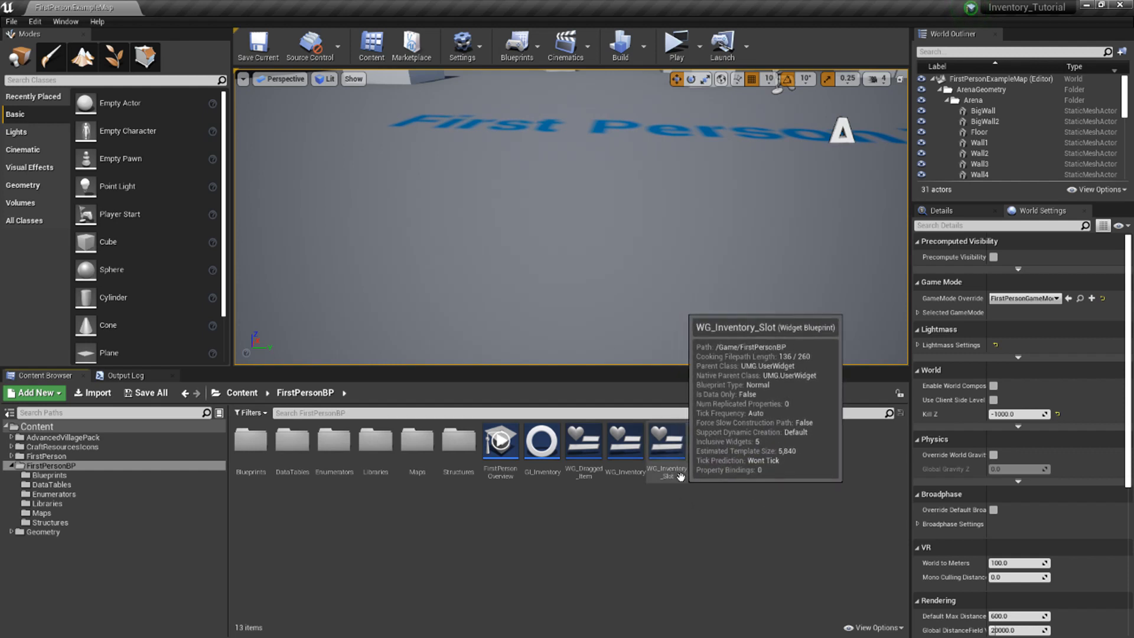
pyautogui.doubleClick(665, 440)
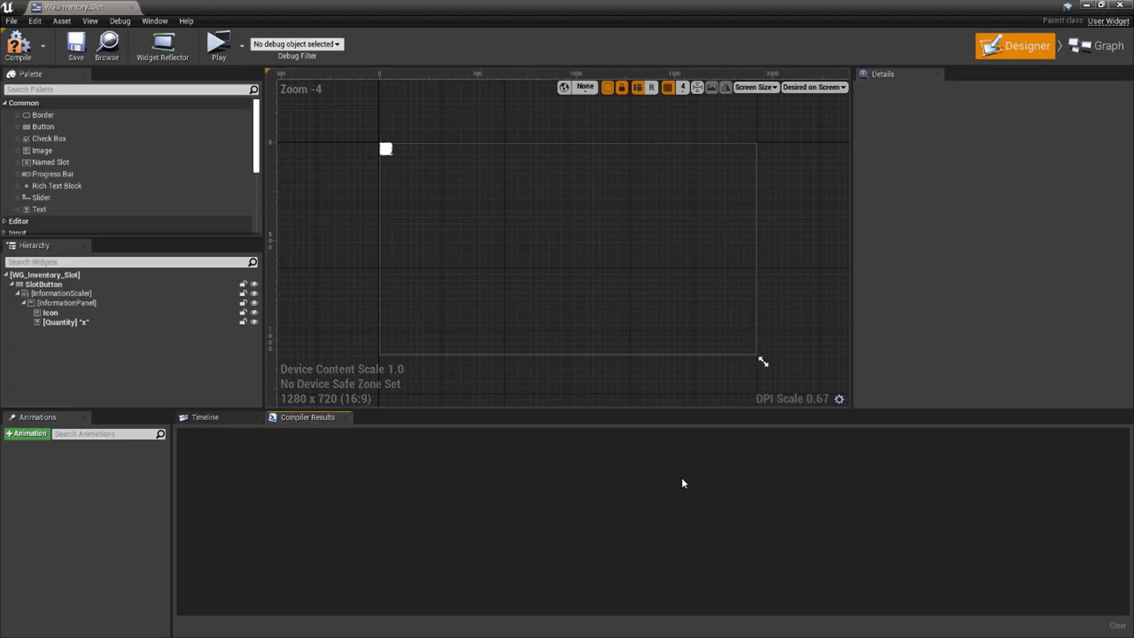
pyautogui.click(1096, 47)
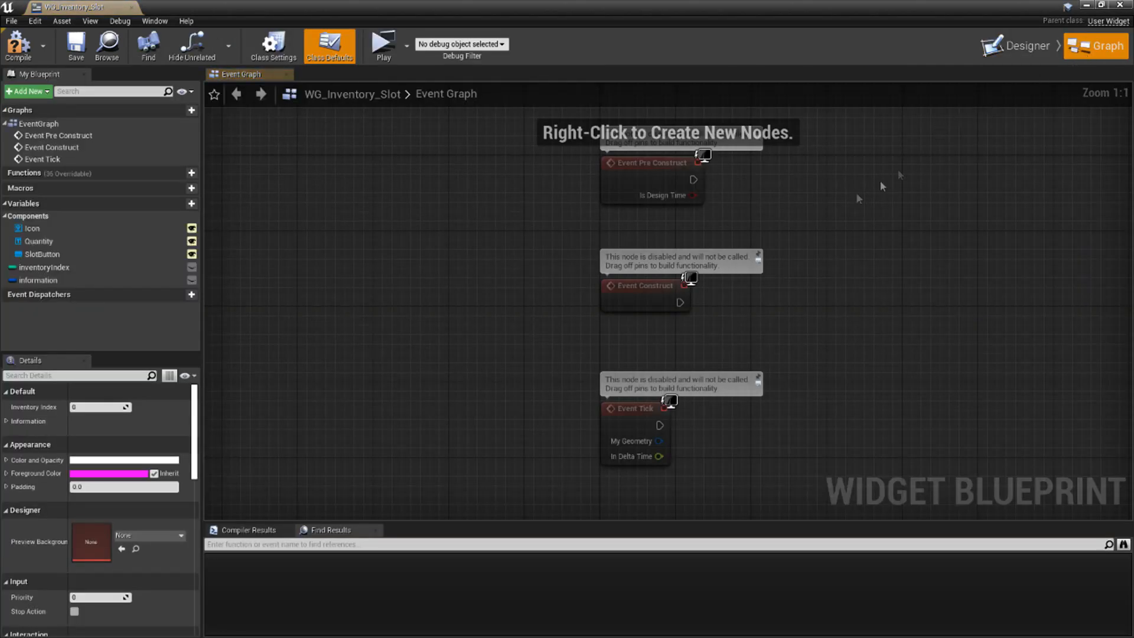
pyautogui.click(51, 267)
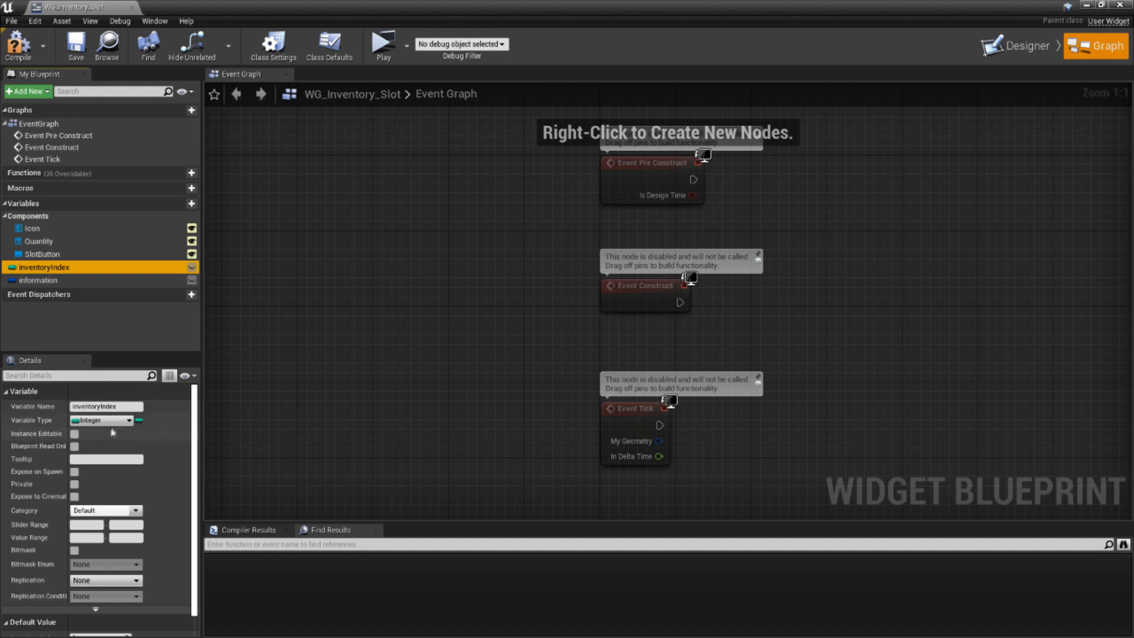
pyautogui.moveTo(124, 420)
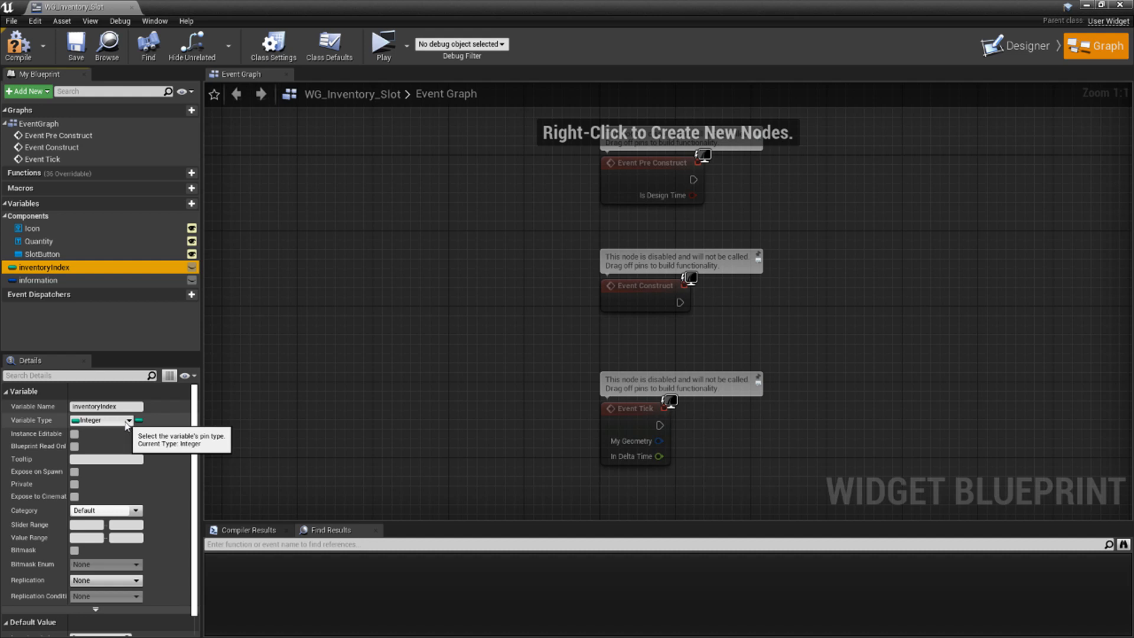
pyautogui.moveTo(110, 294)
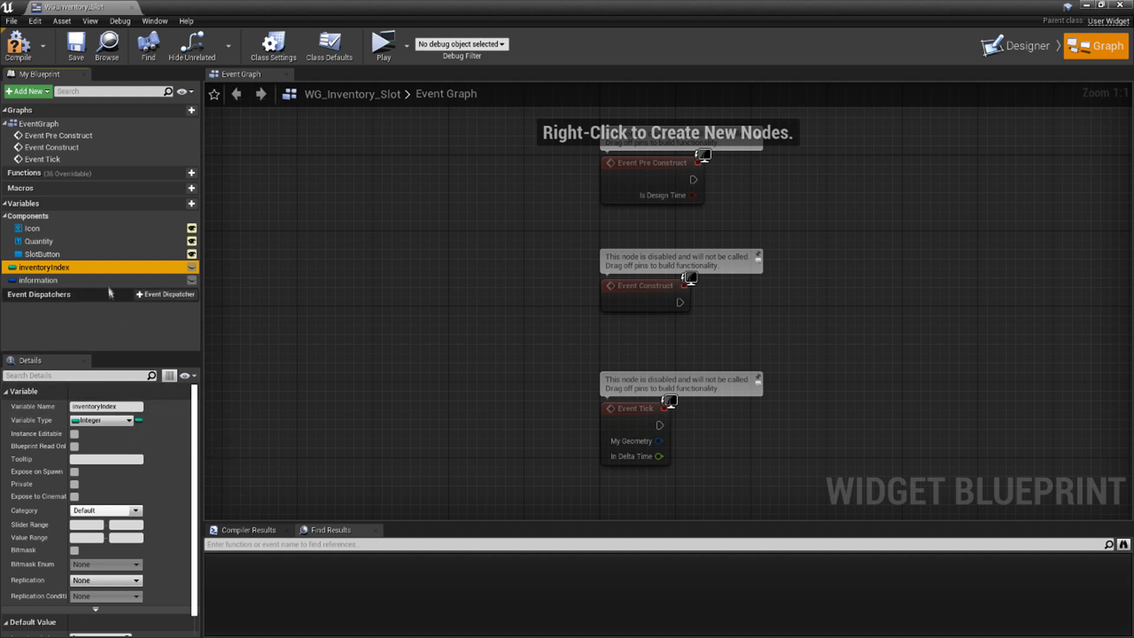
pyautogui.click(40, 279)
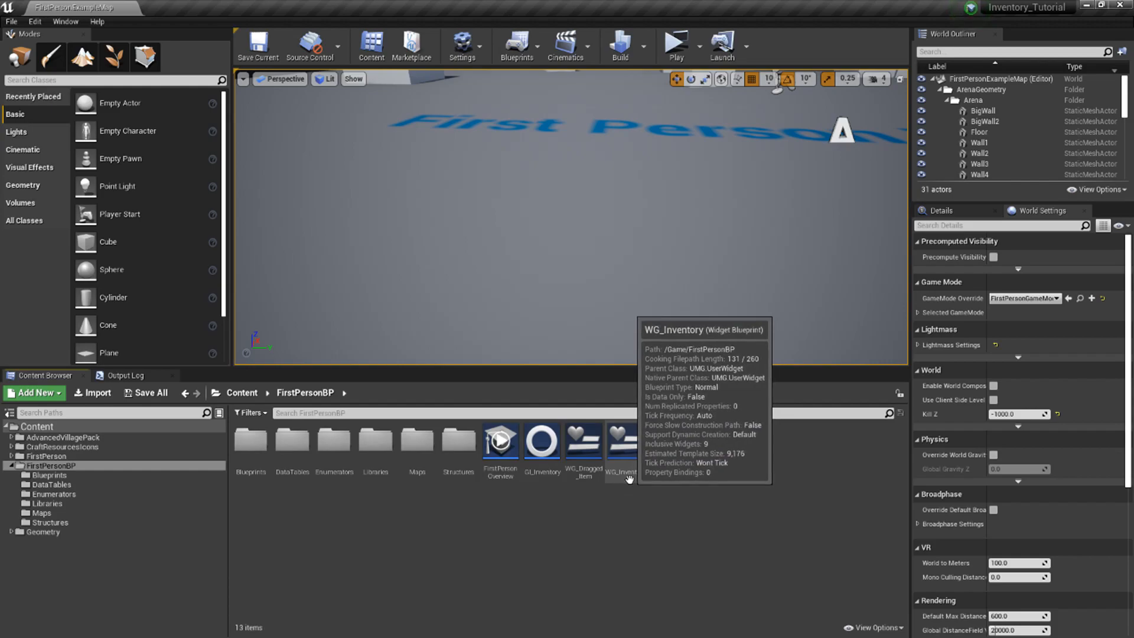
pyautogui.doubleClick(620, 441)
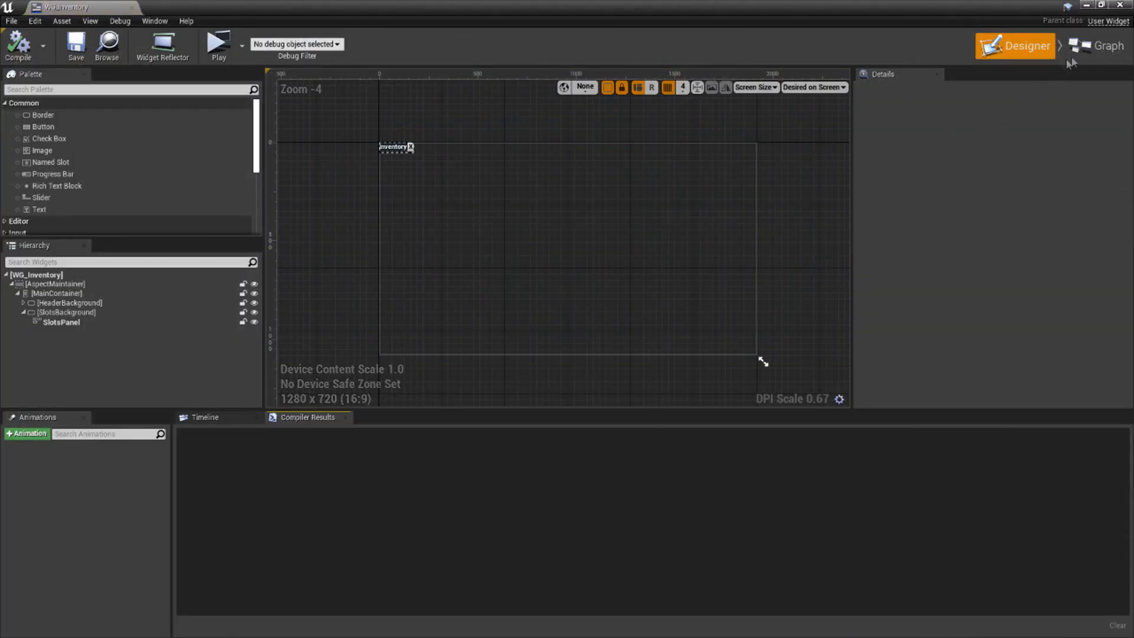
pyautogui.click(1100, 45)
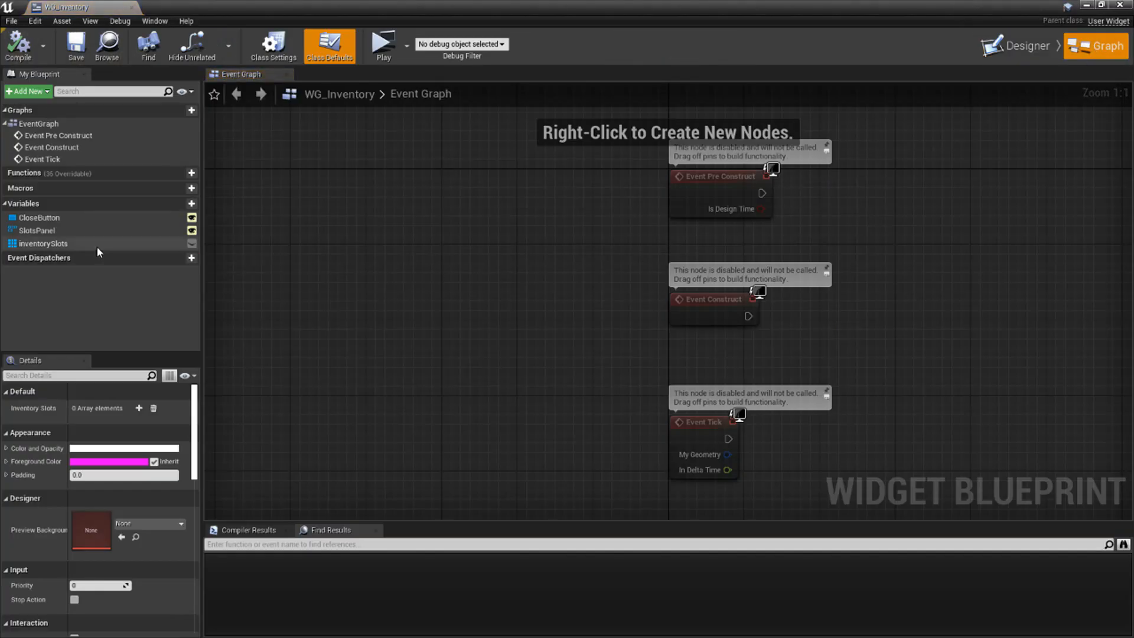
pyautogui.click(41, 243)
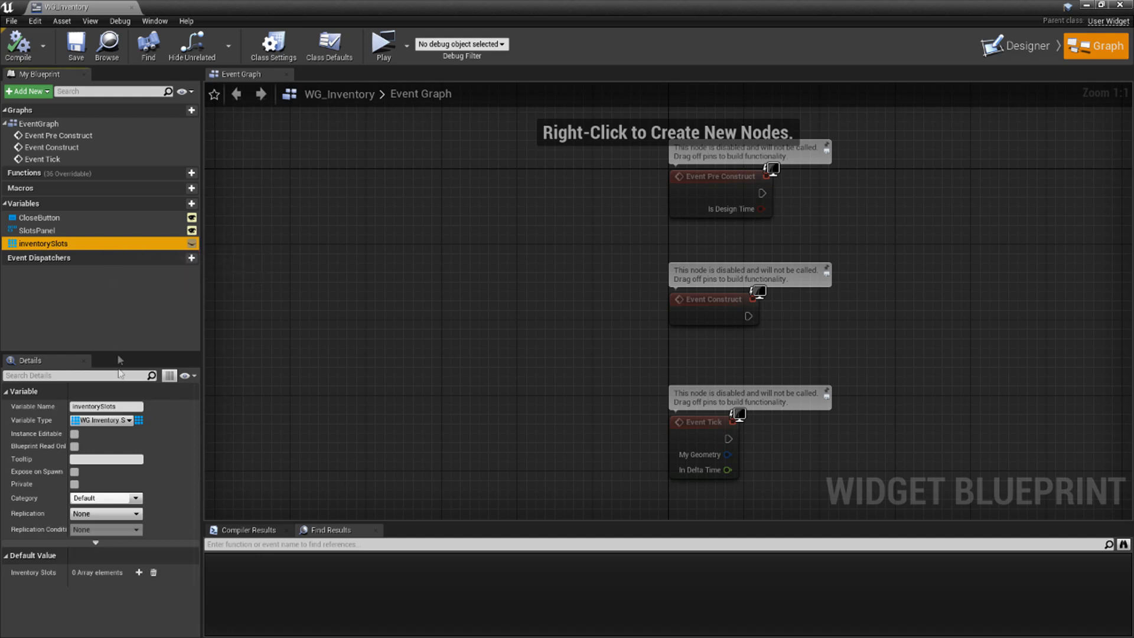
pyautogui.moveTo(123, 422)
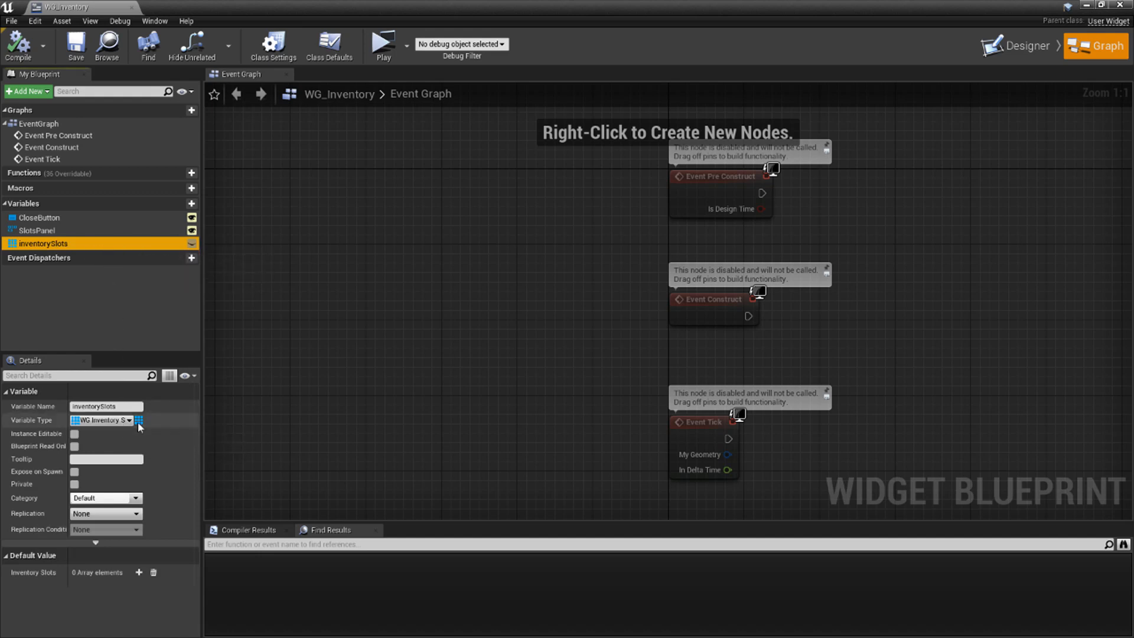
pyautogui.moveTo(138, 420)
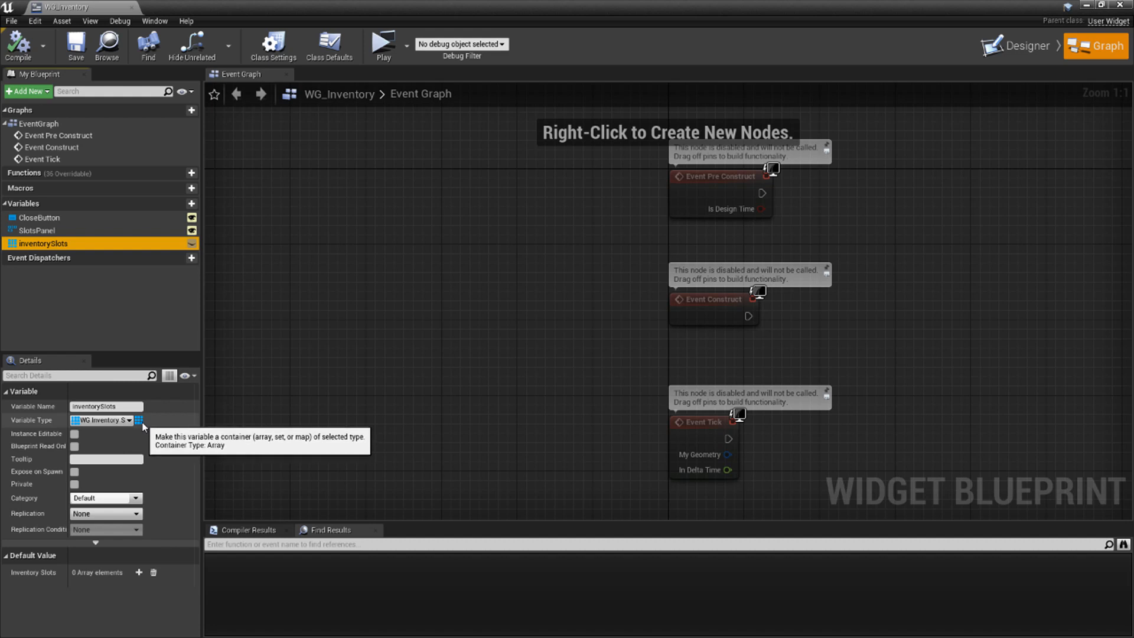
pyautogui.moveTo(176, 439)
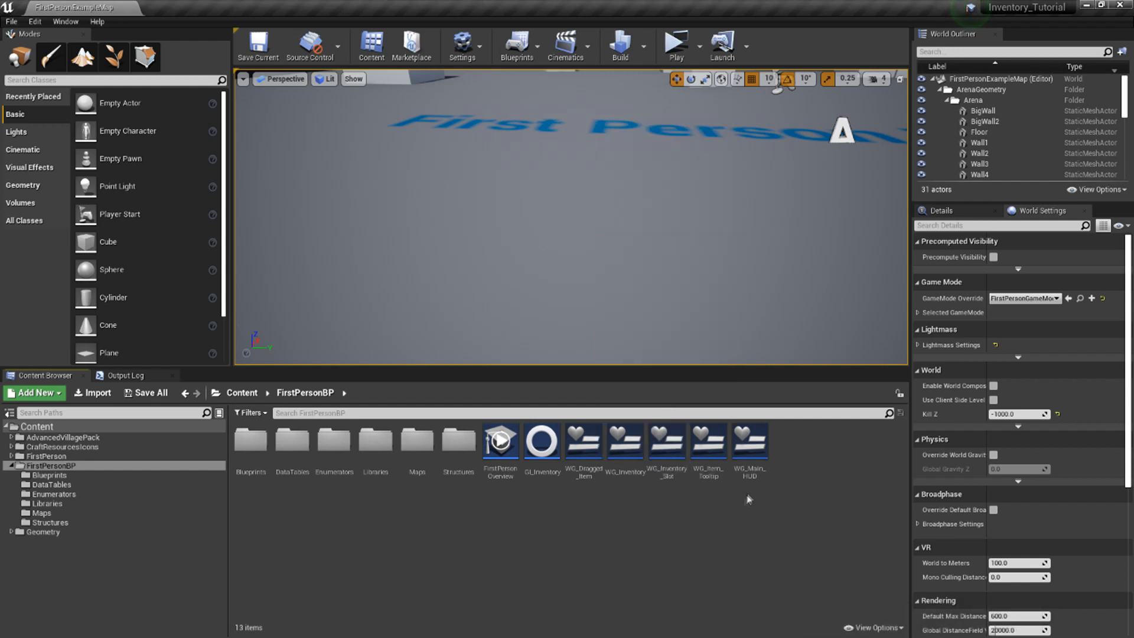
pyautogui.click(749, 441)
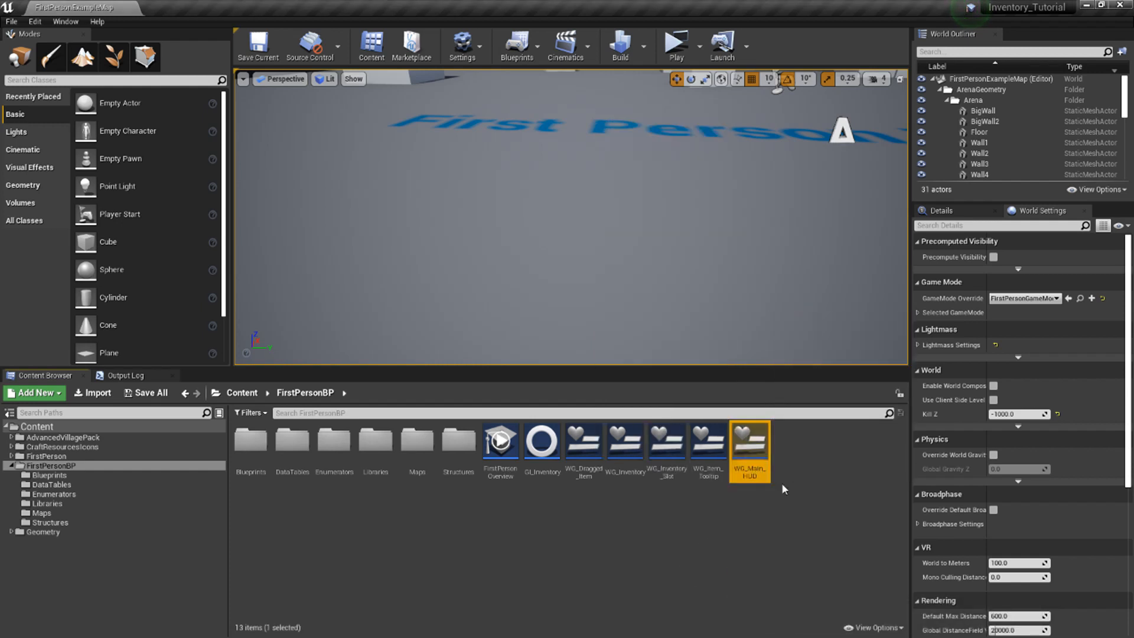
pyautogui.doubleClick(748, 440)
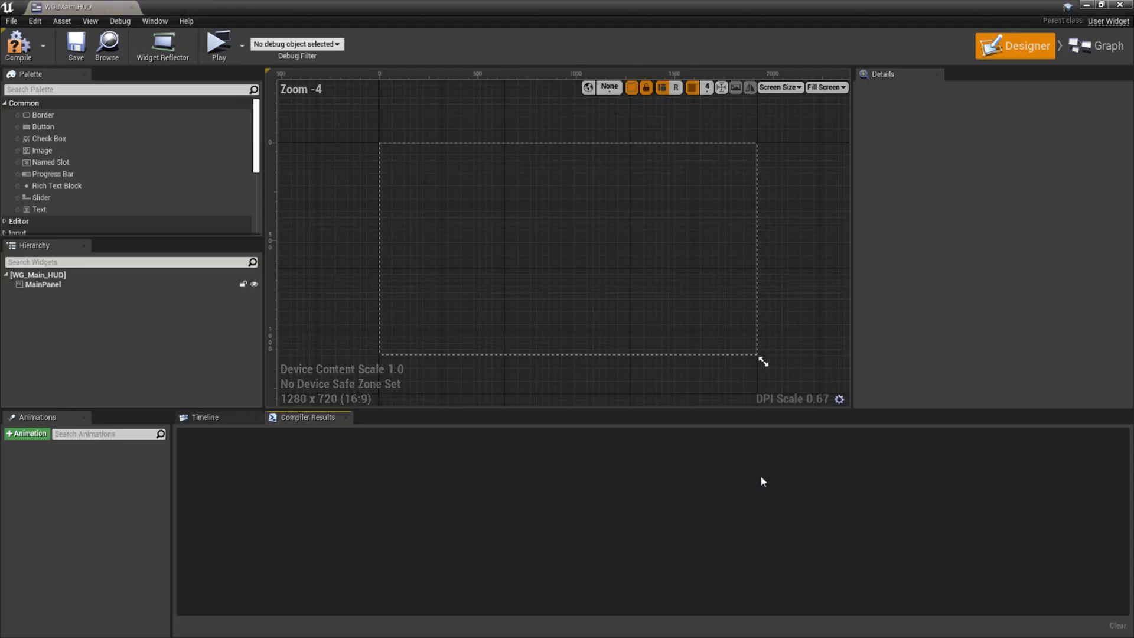
pyautogui.click(43, 284)
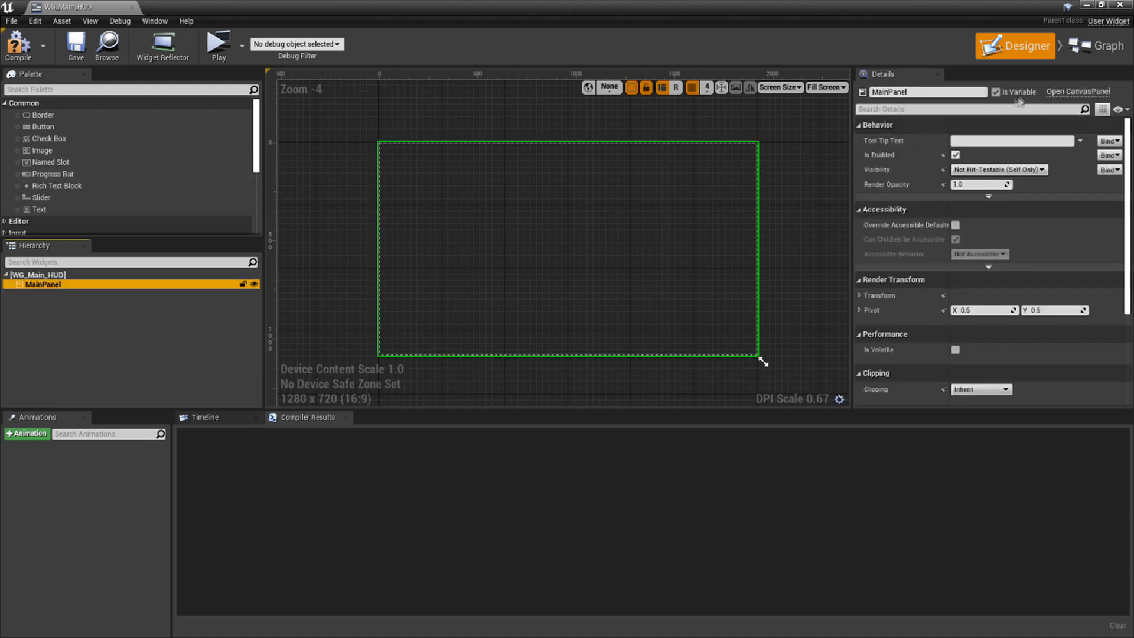
pyautogui.click(76, 43)
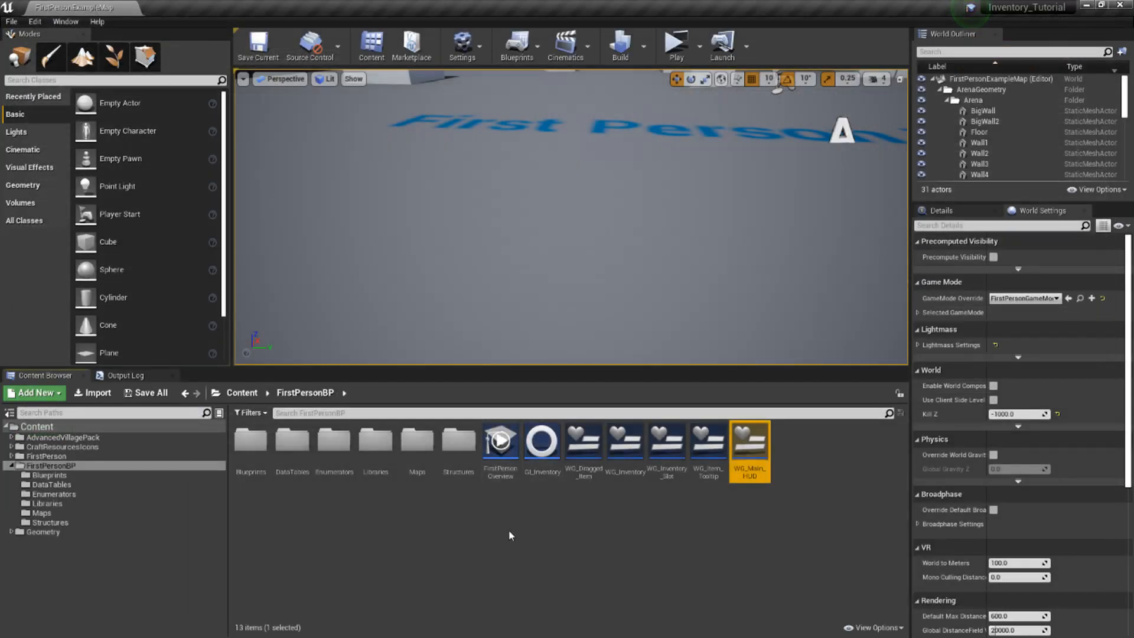
pyautogui.doubleClick(48, 475)
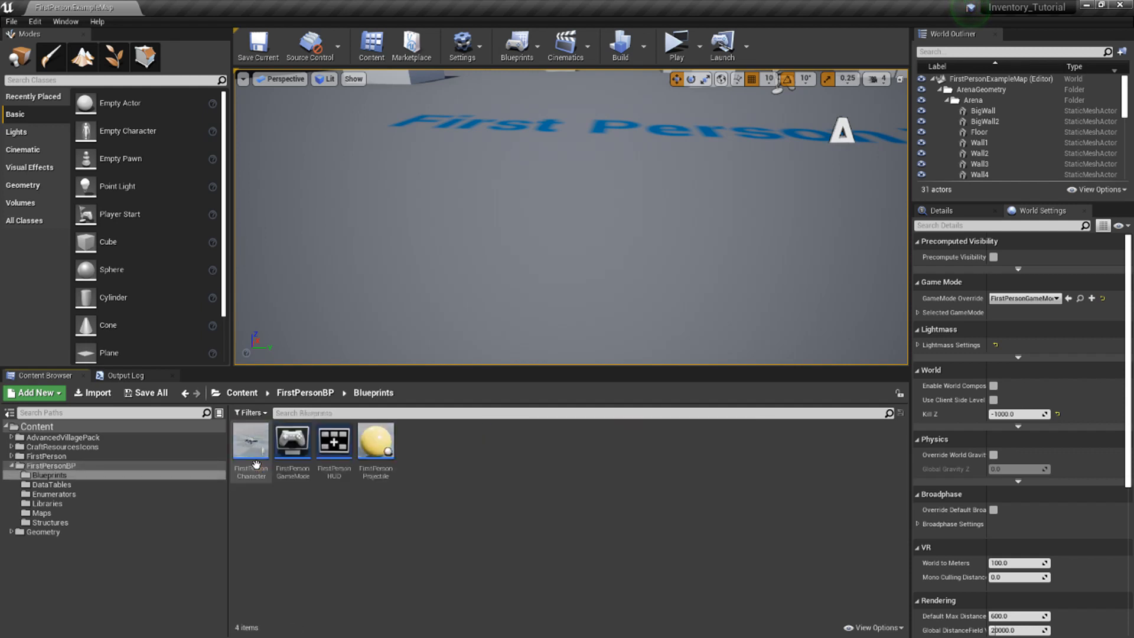
pyautogui.moveTo(414, 407)
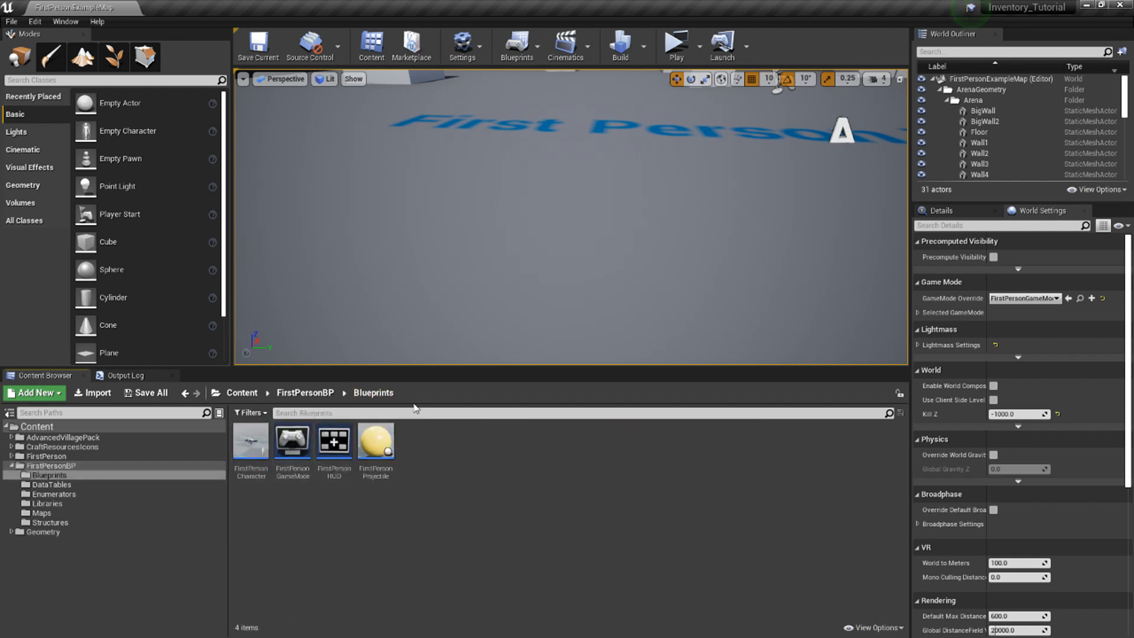
pyautogui.doubleClick(251, 441)
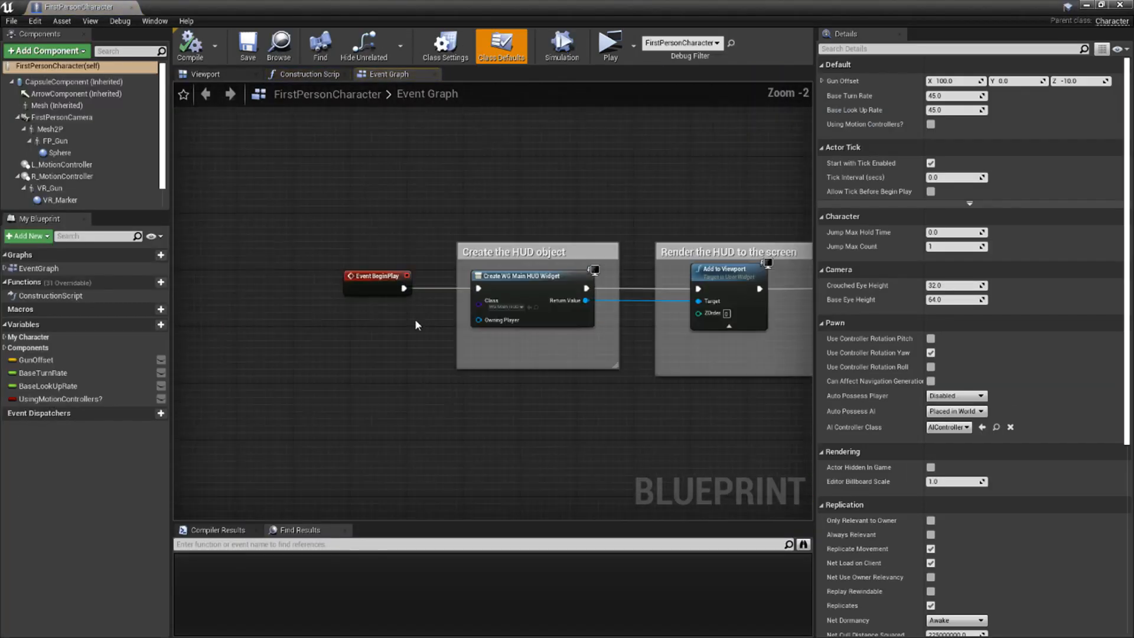
pyautogui.scroll(-3)
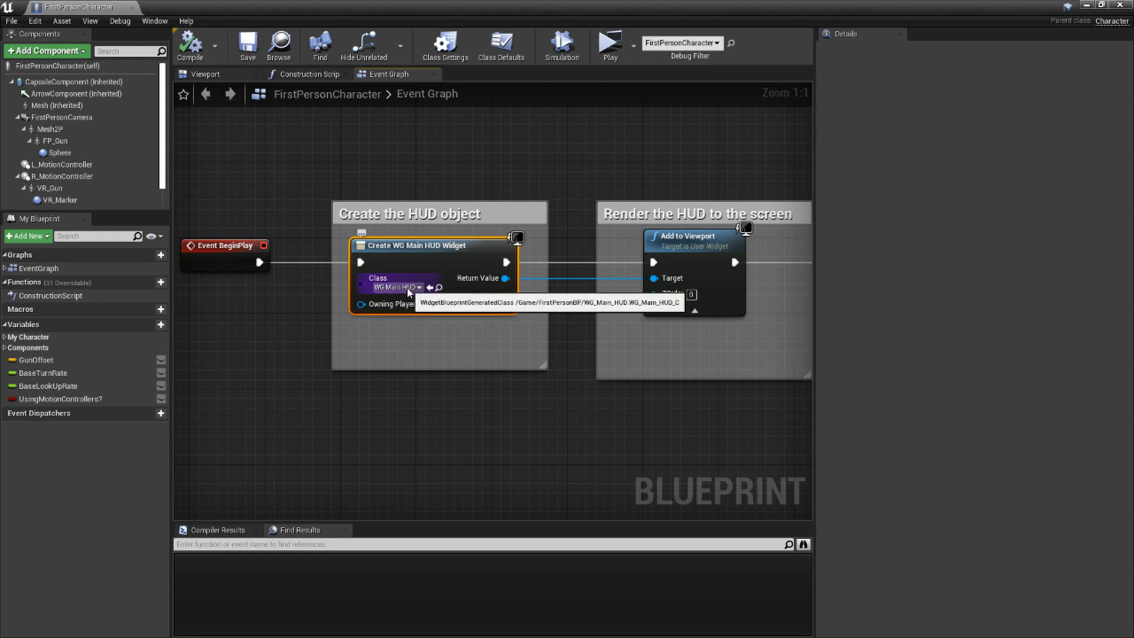
pyautogui.moveTo(617, 336)
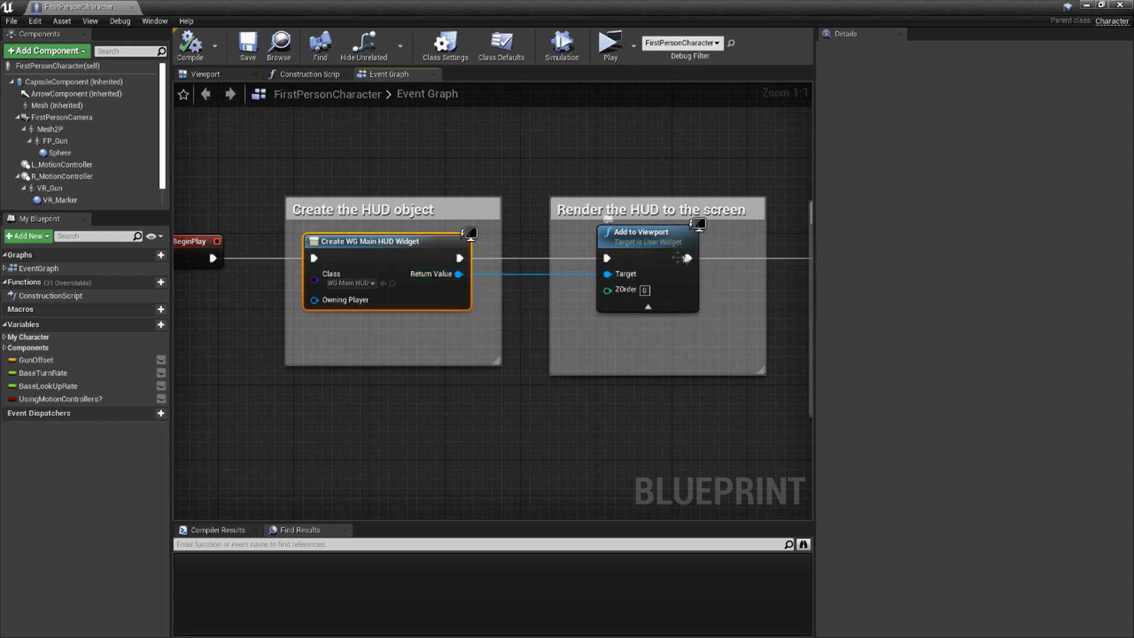
pyautogui.moveTo(829, 269)
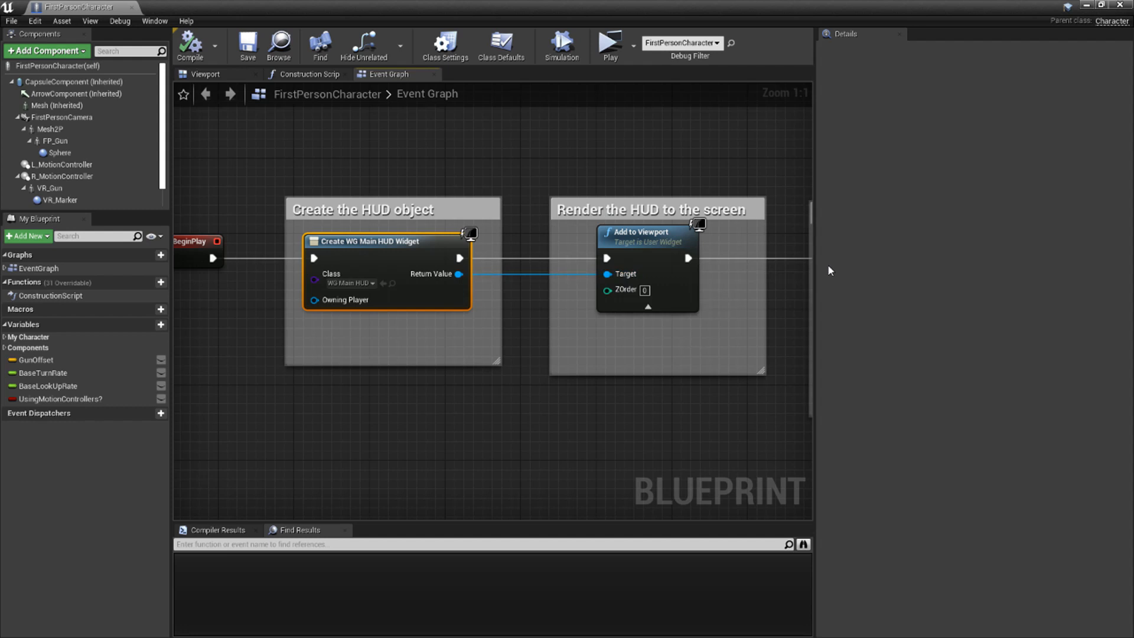
pyautogui.click(189, 44)
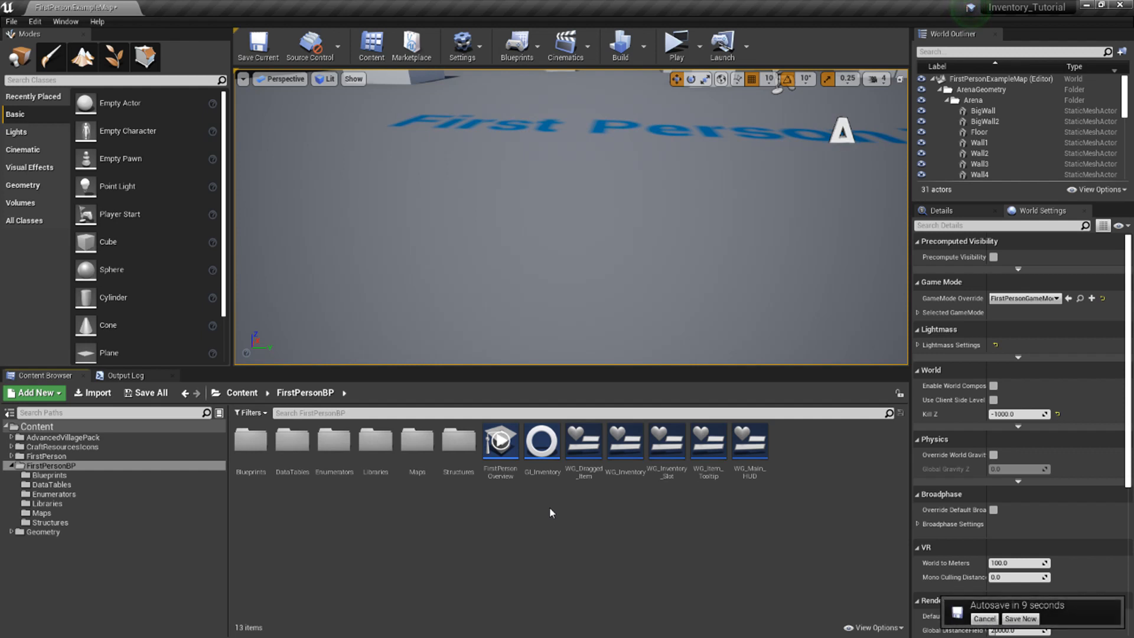
# Navigate into the Libraries folder and open the BPFL_Inventory function library
pyautogui.click(983, 618)
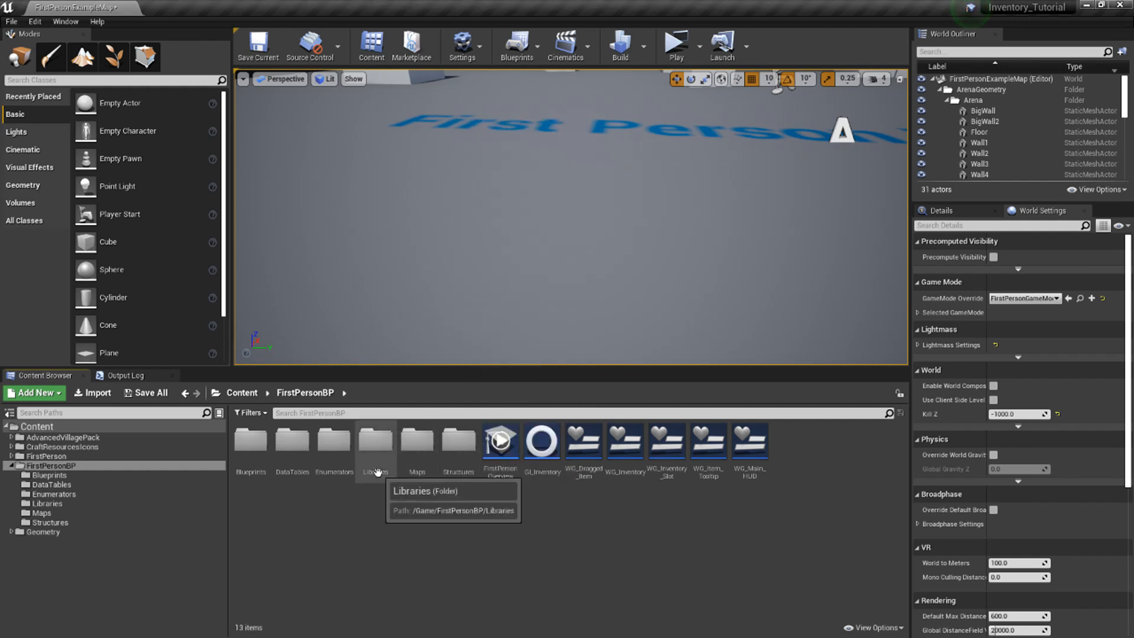
pyautogui.doubleClick(375, 440)
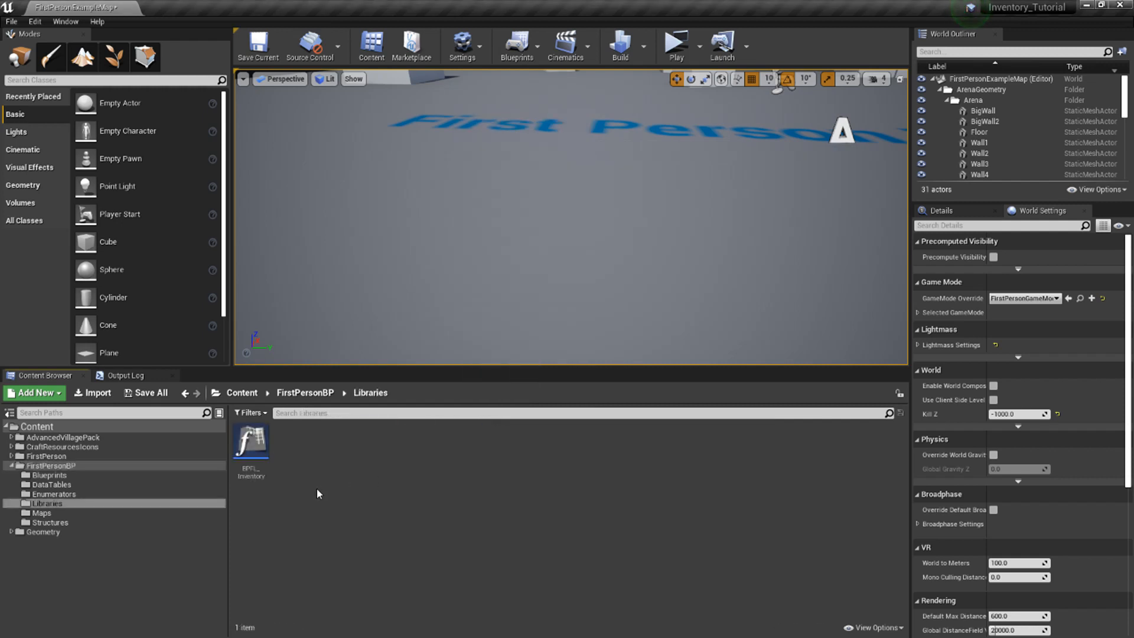
pyautogui.click(33, 392)
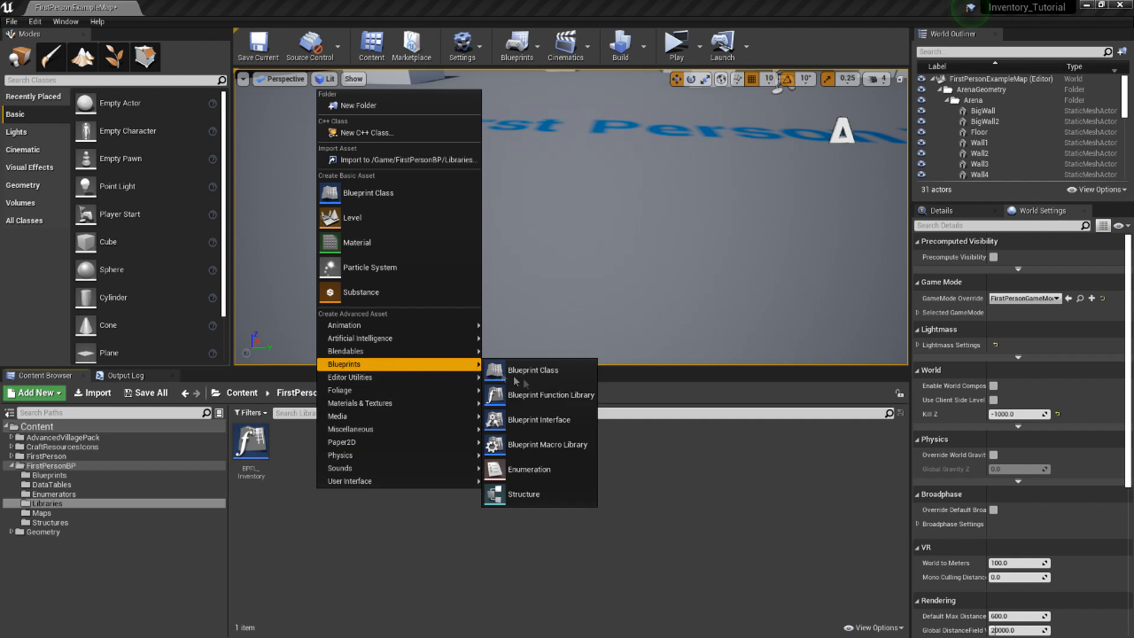
pyautogui.moveTo(350, 480)
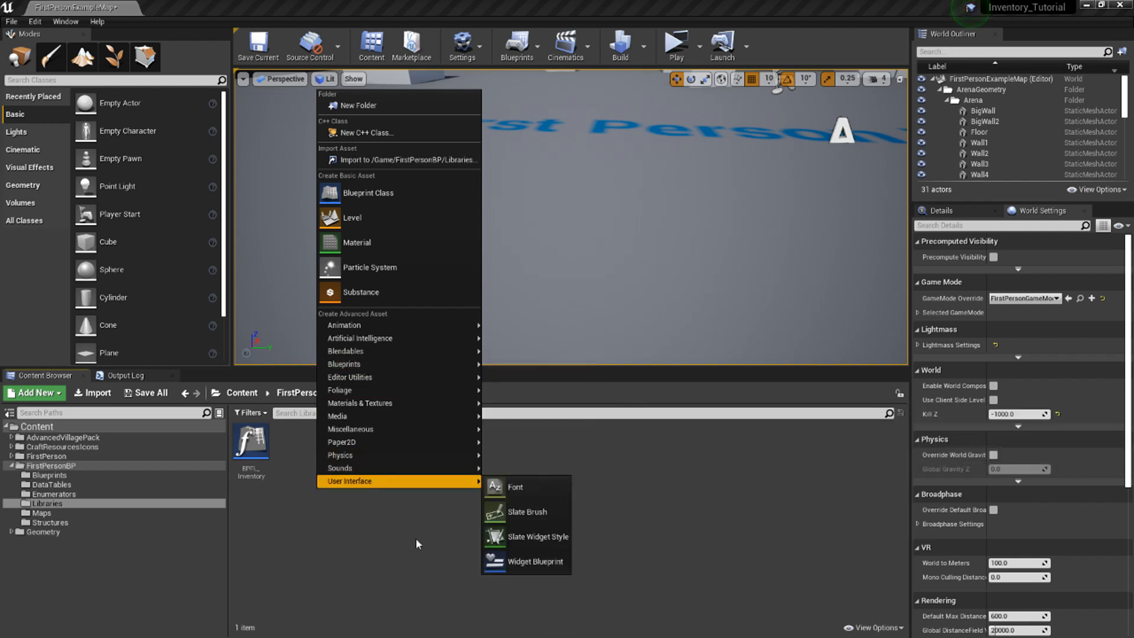
pyautogui.click(250, 440)
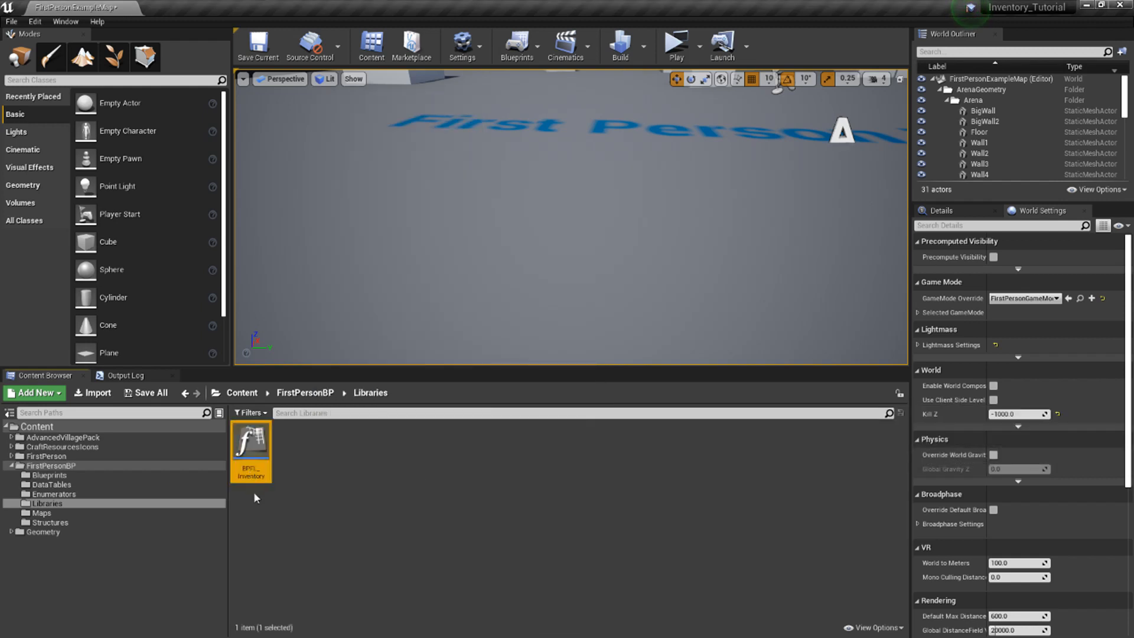
pyautogui.doubleClick(250, 440)
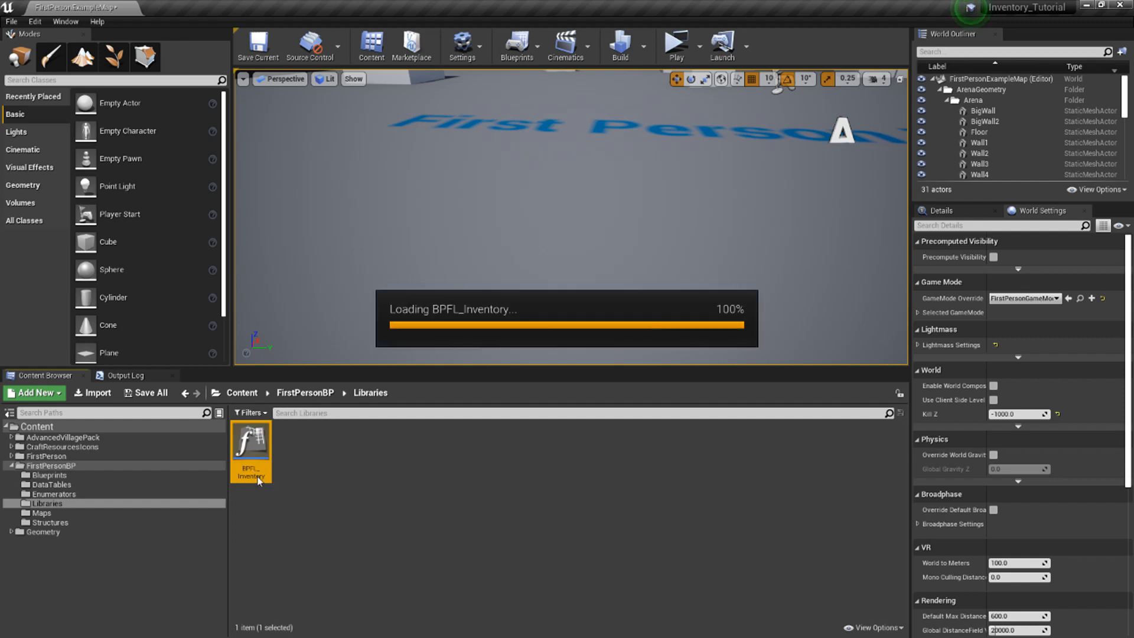
pyautogui.doubleClick(249, 440)
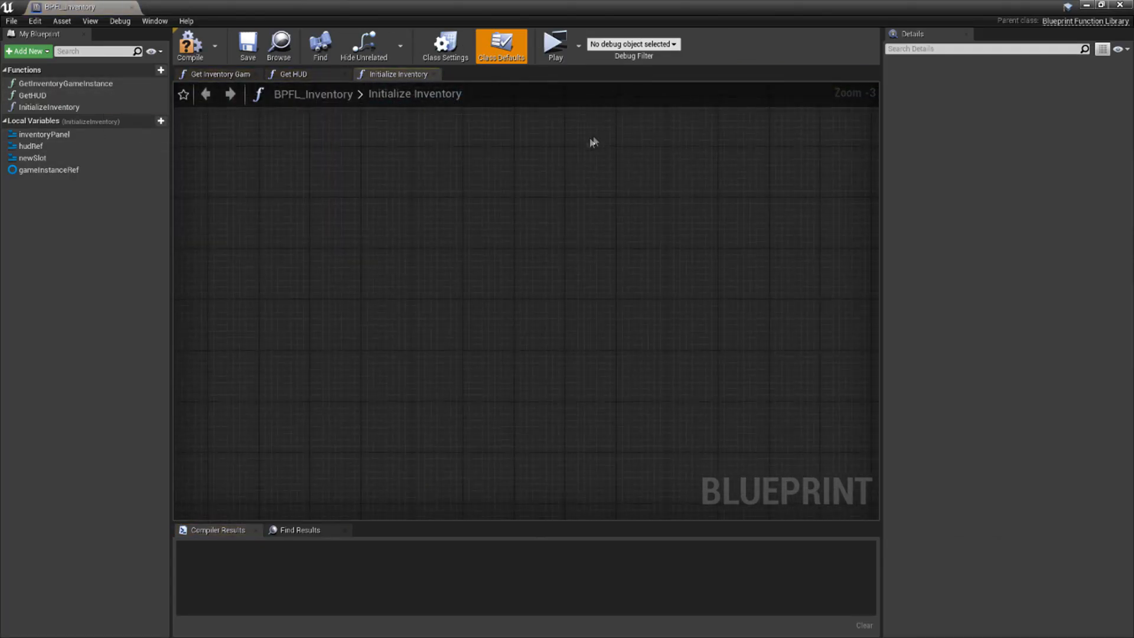
pyautogui.moveTo(66, 83)
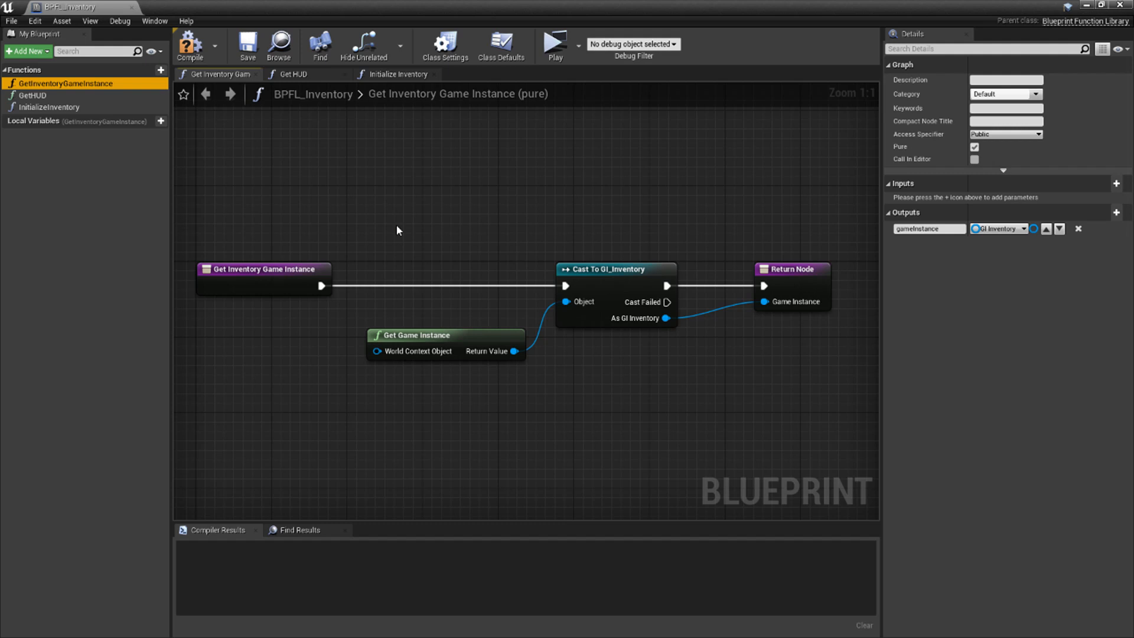
pyautogui.moveTo(401, 236)
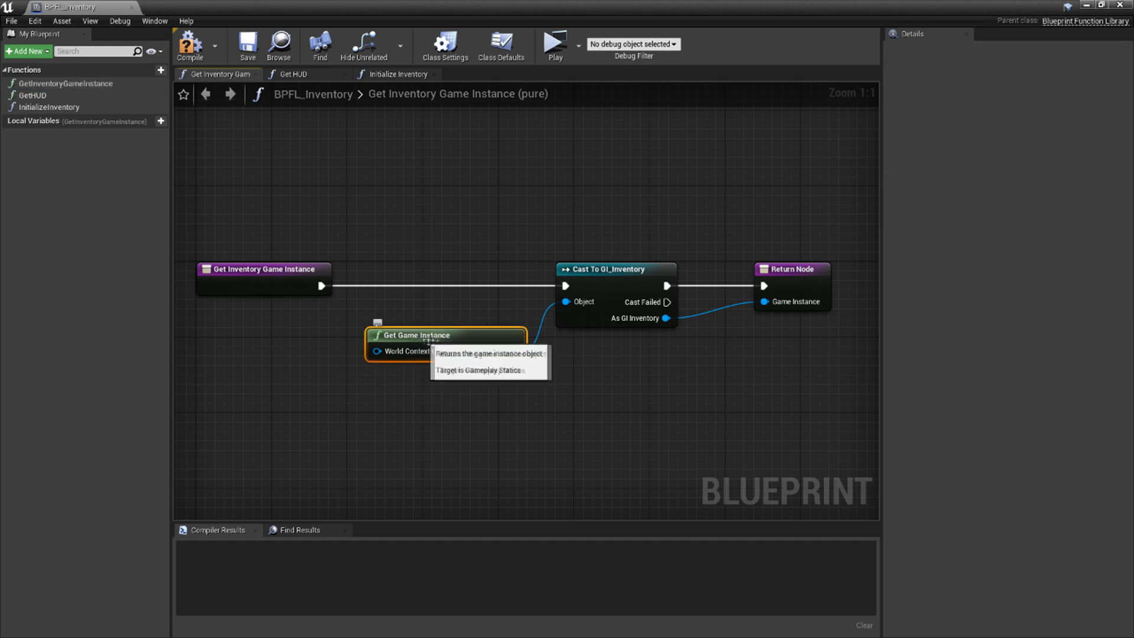
pyautogui.moveTo(497, 359)
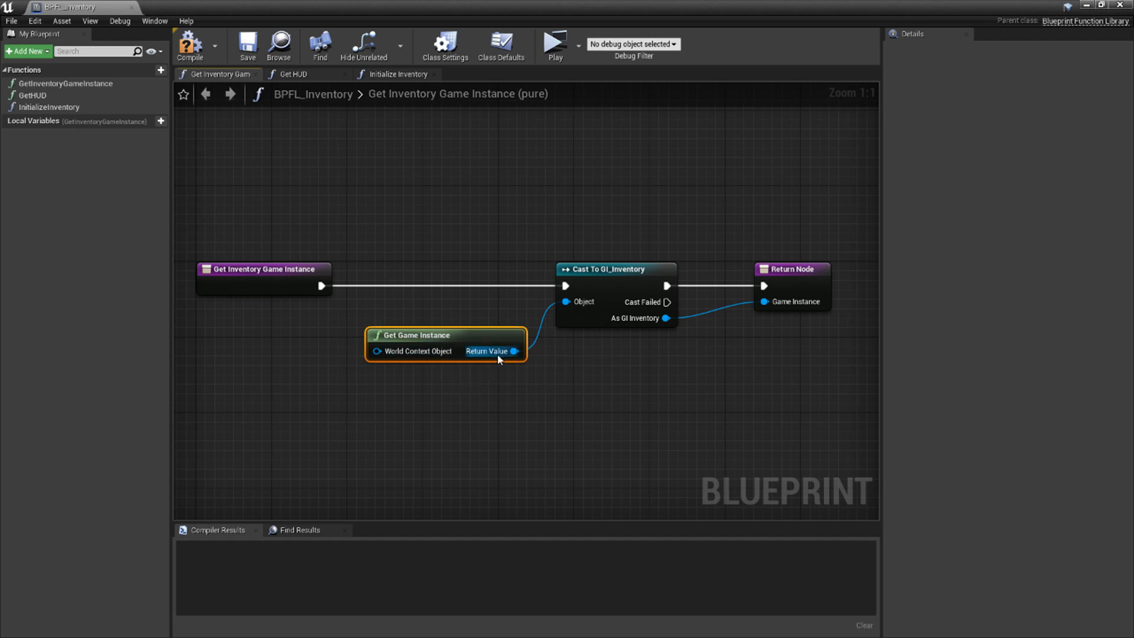
pyautogui.moveTo(515, 352)
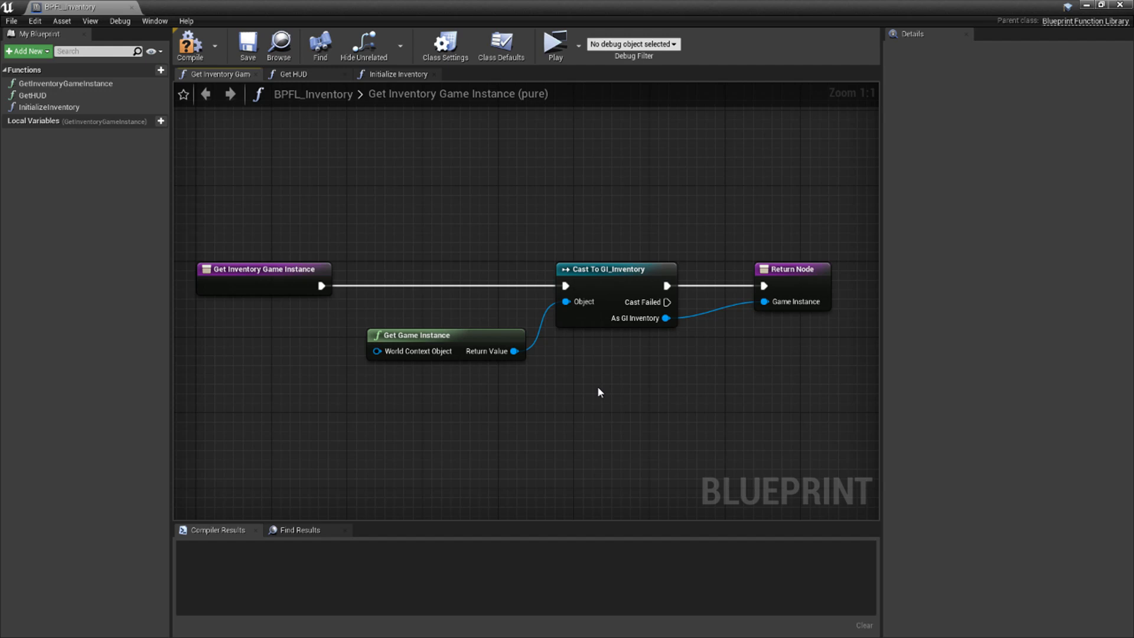
pyautogui.moveTo(607, 279)
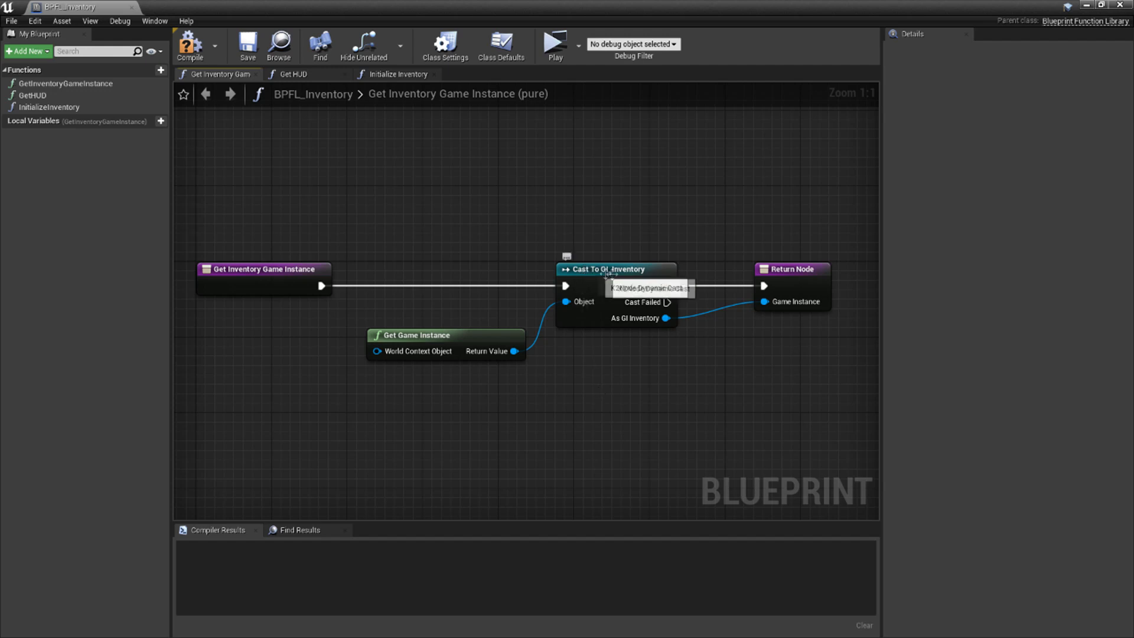
pyautogui.moveTo(597, 364)
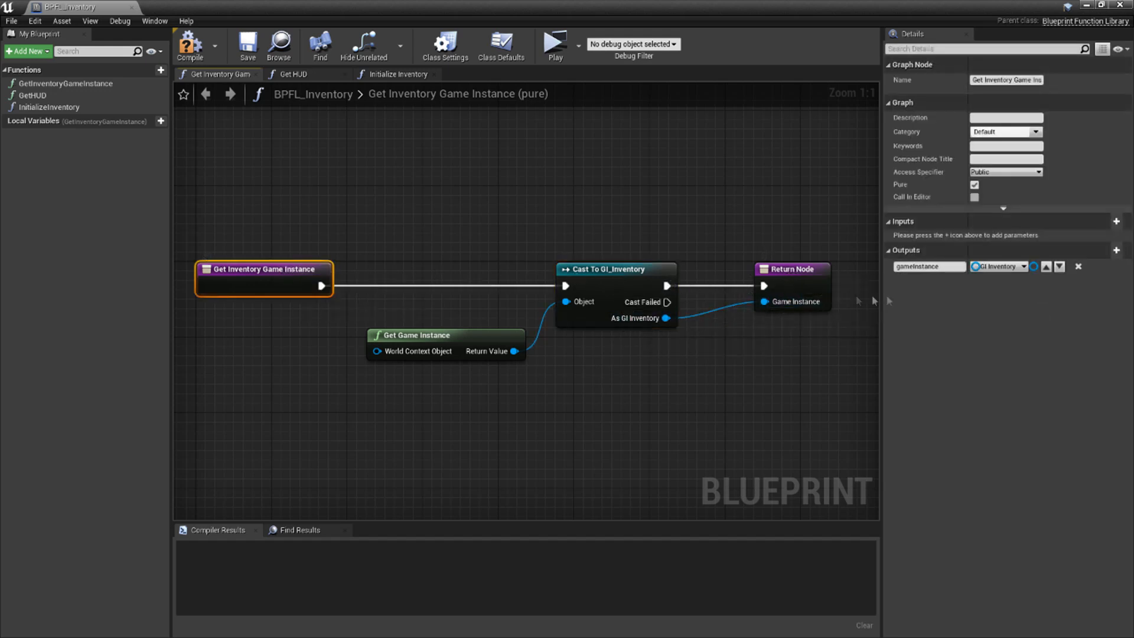
pyautogui.moveTo(929, 266)
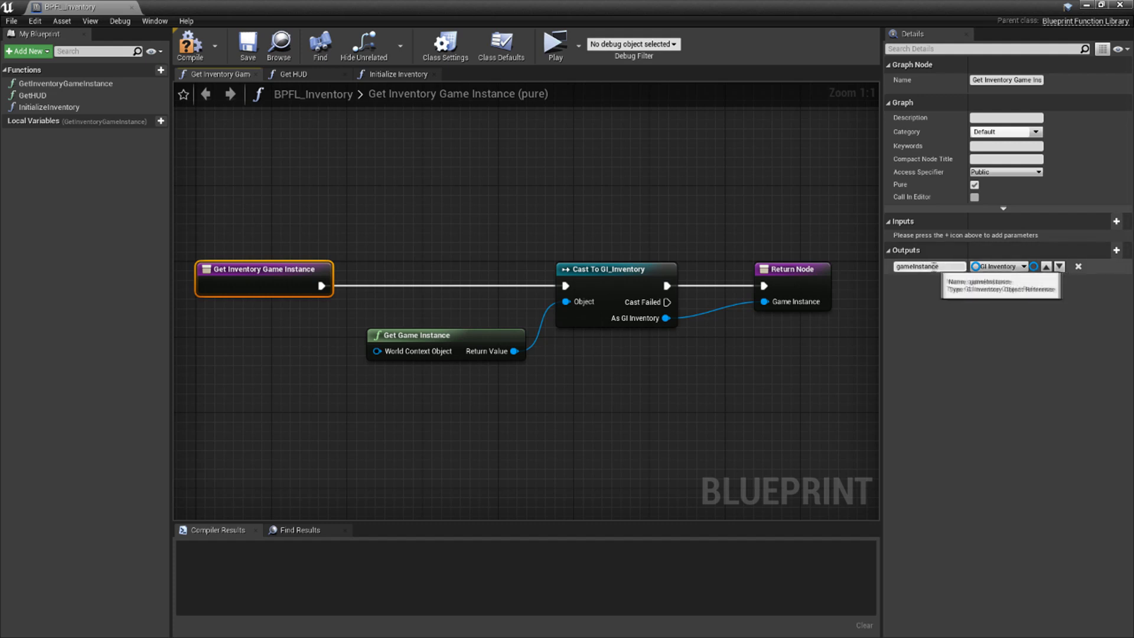
pyautogui.moveTo(1000, 265)
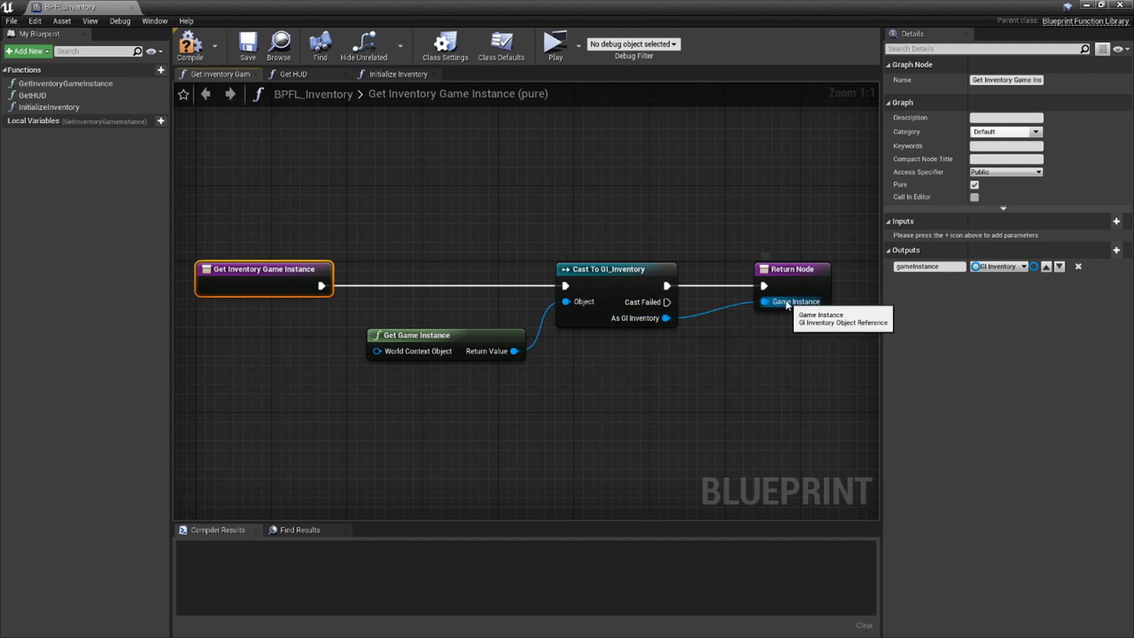
pyautogui.moveTo(680, 304)
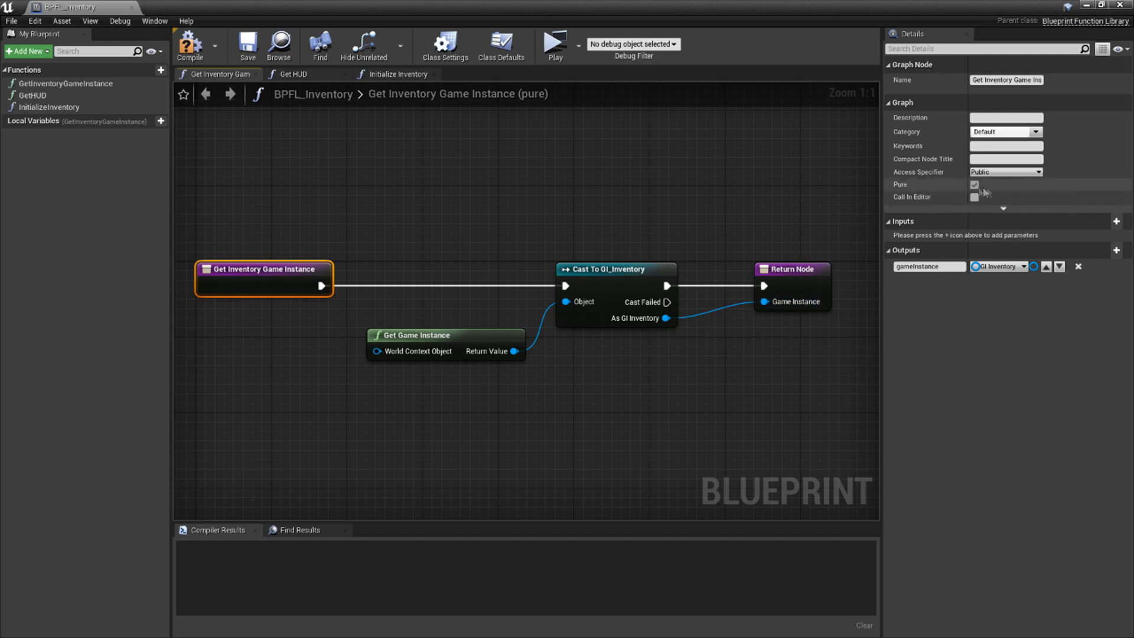
pyautogui.moveTo(903, 185)
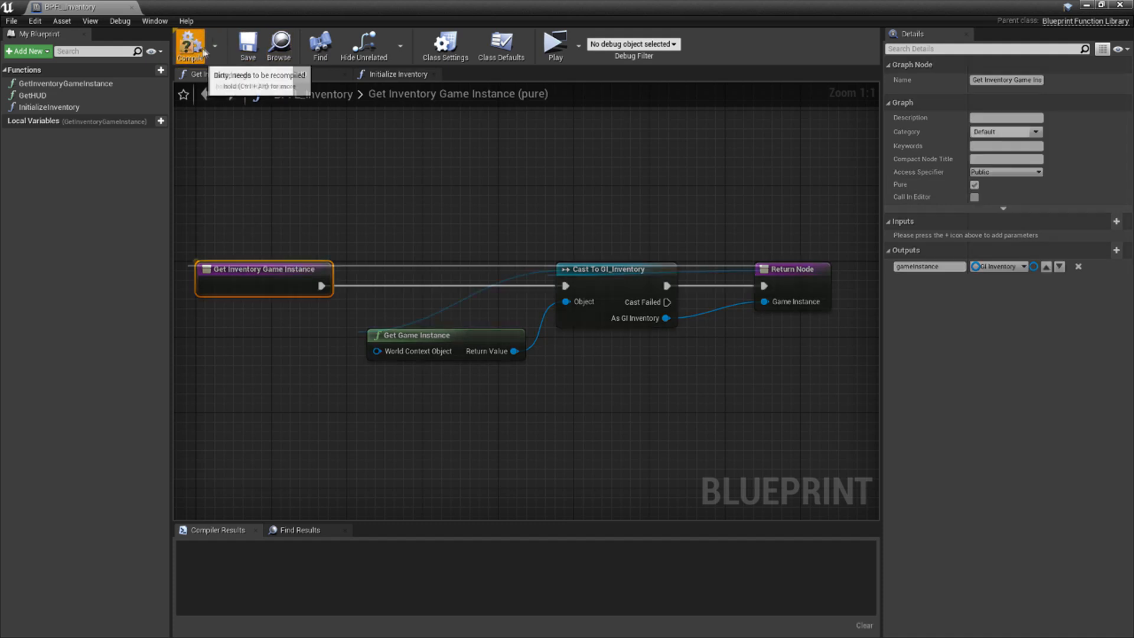
# Compile BPFL_Inventory after reviewing GetInventoryGameInstance's Cast to GI_Inventory graph
pyautogui.click(190, 45)
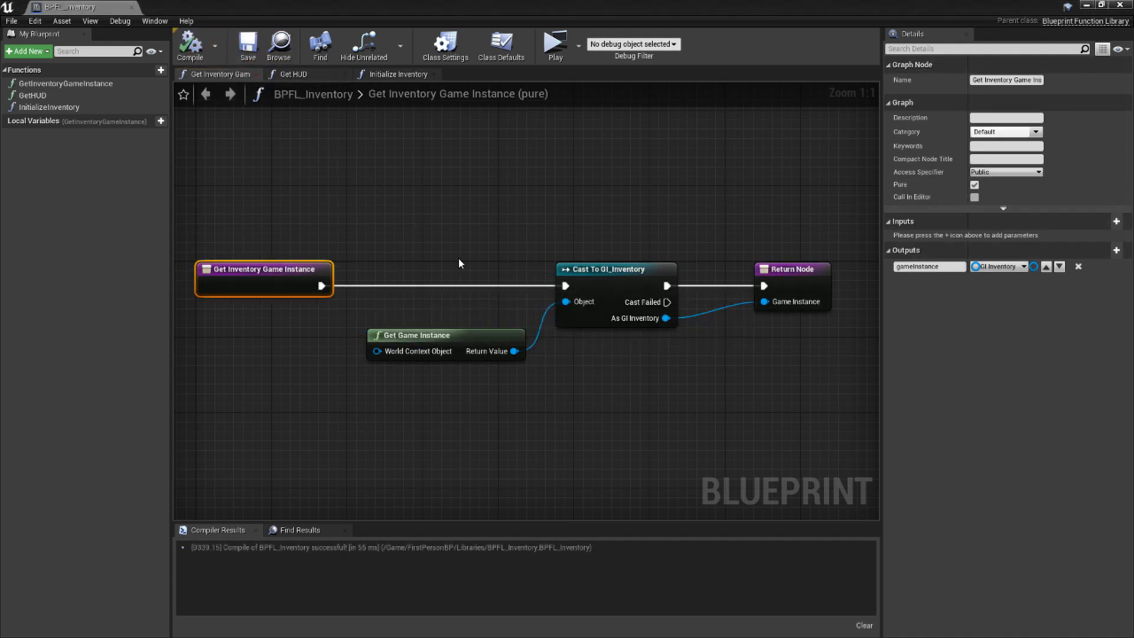
pyautogui.moveTo(158, 154)
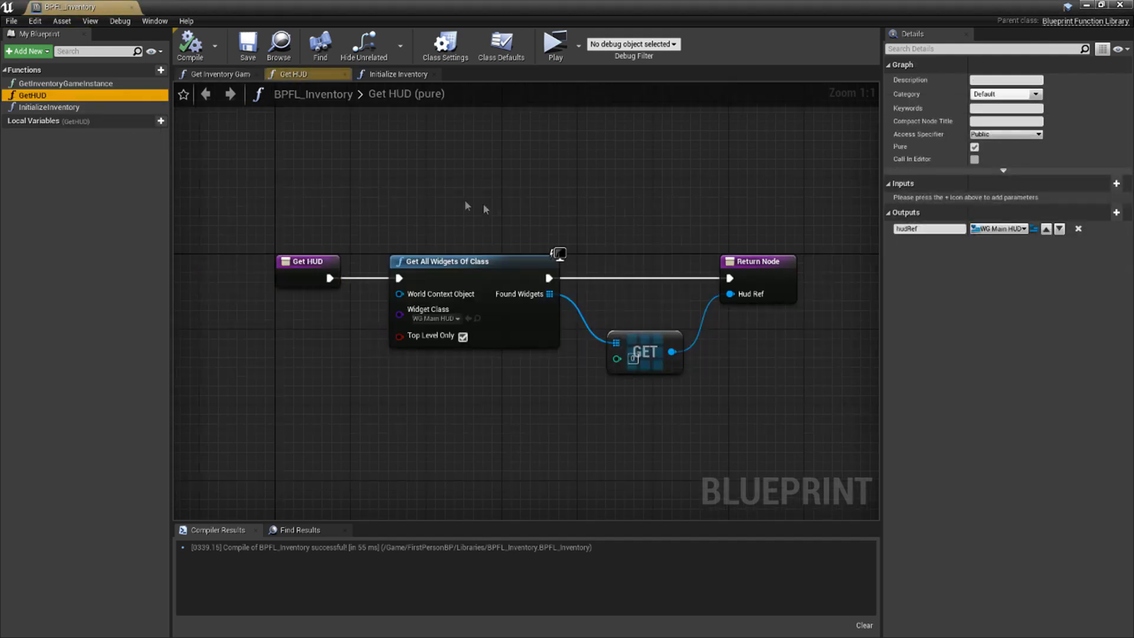
pyautogui.moveTo(930, 228)
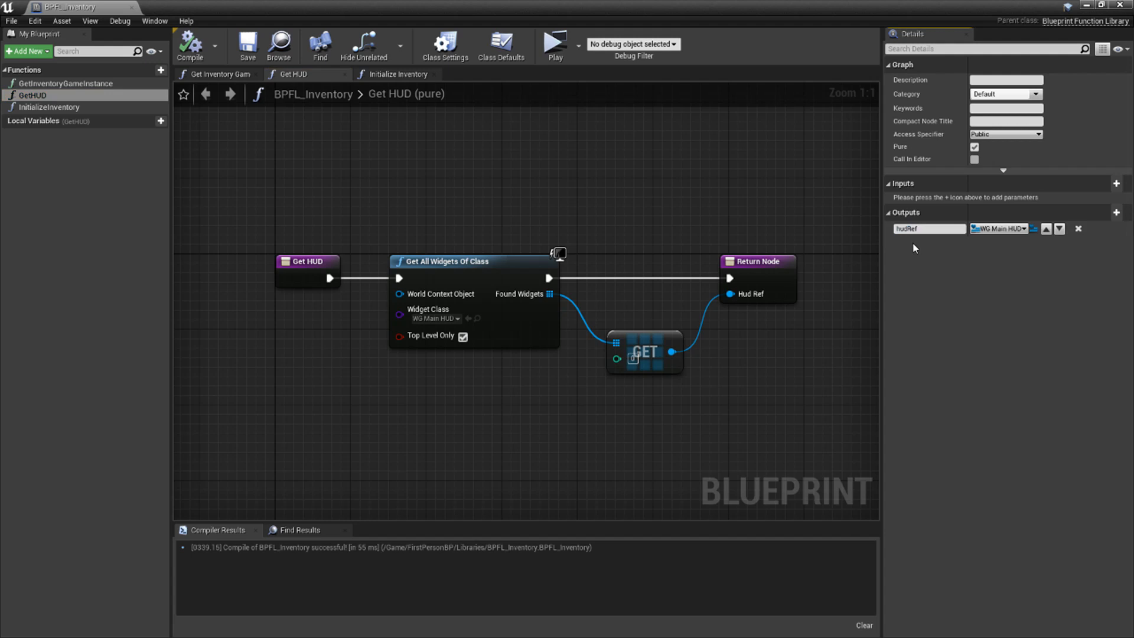
pyautogui.moveTo(1002, 228)
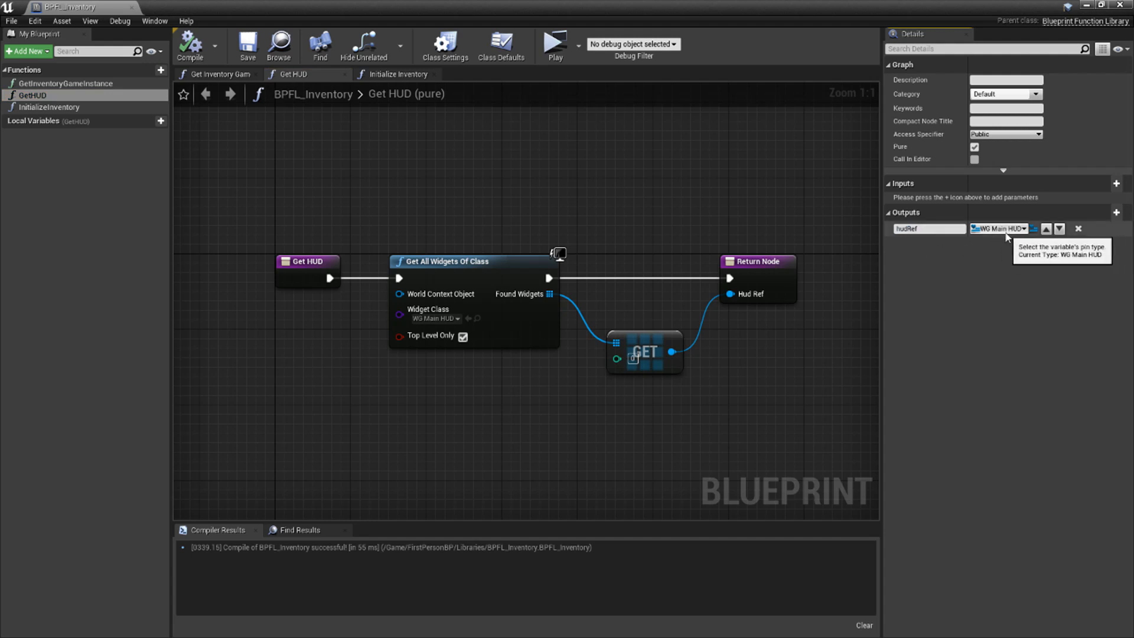
pyautogui.moveTo(940, 292)
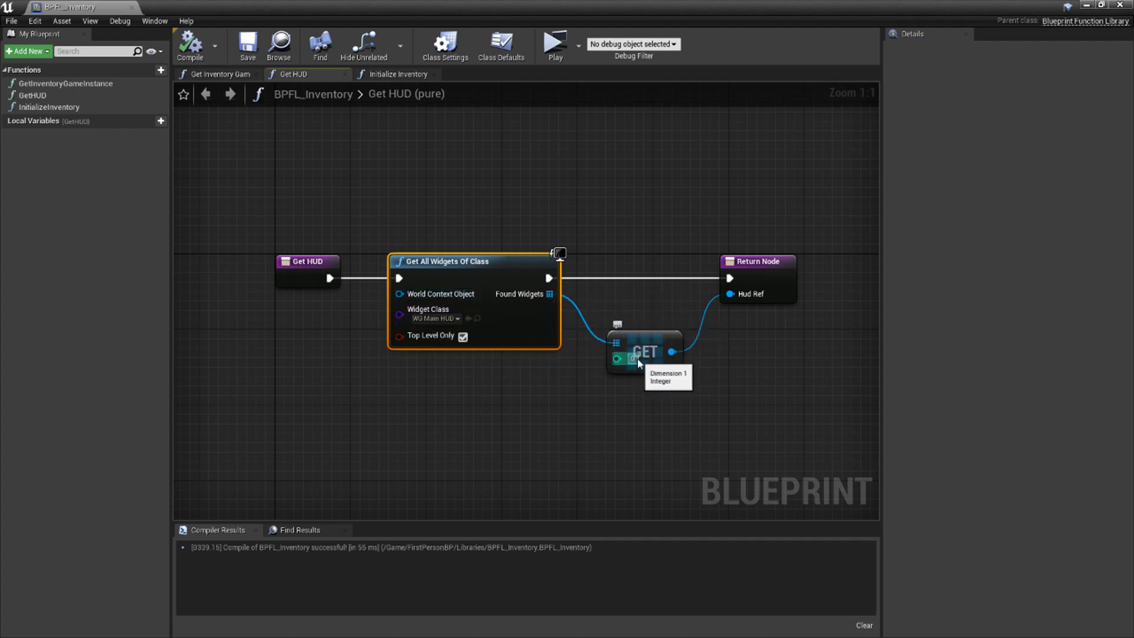
pyautogui.moveTo(756, 304)
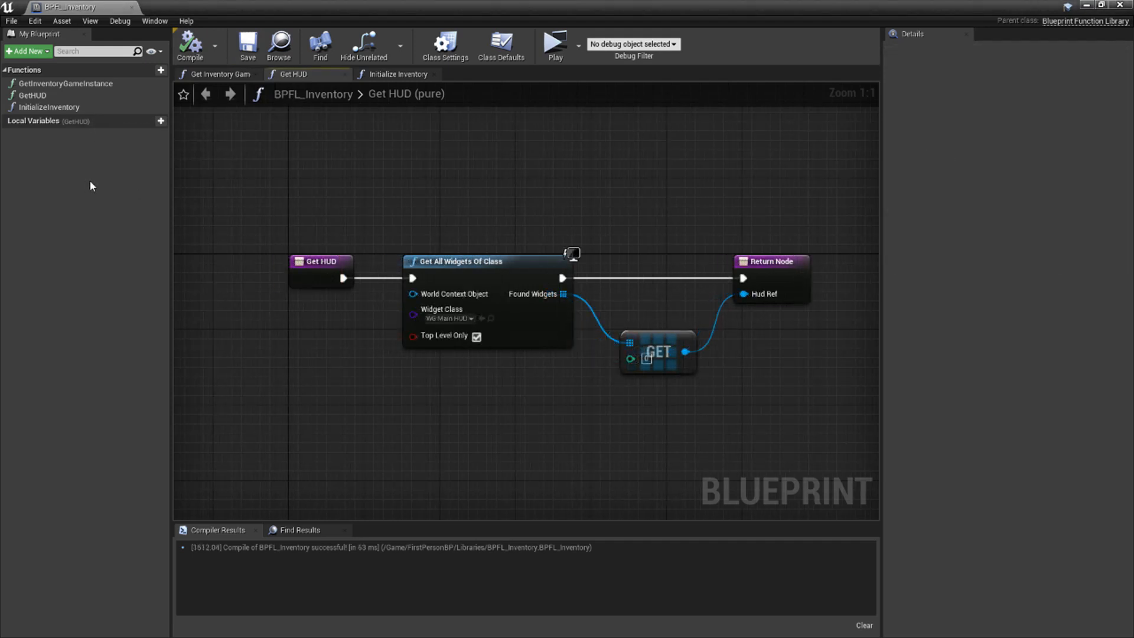
# Select InitializeInventory to confirm its numberOfSlots and screenAnchors inputs, then open its graph
pyautogui.click(49, 106)
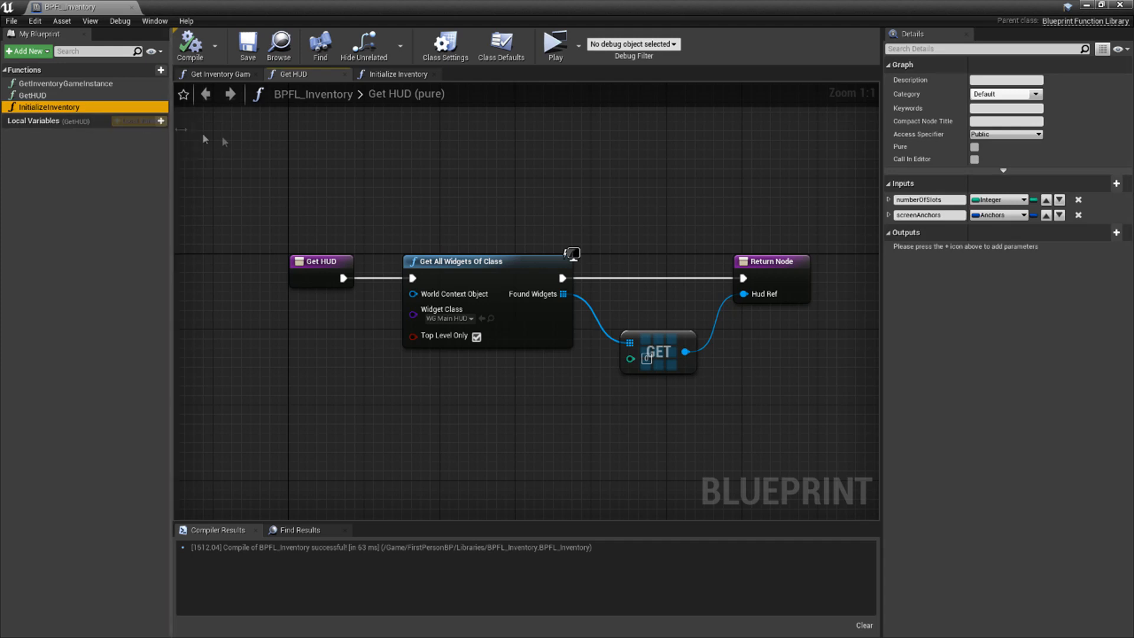
pyautogui.doubleClick(929, 199)
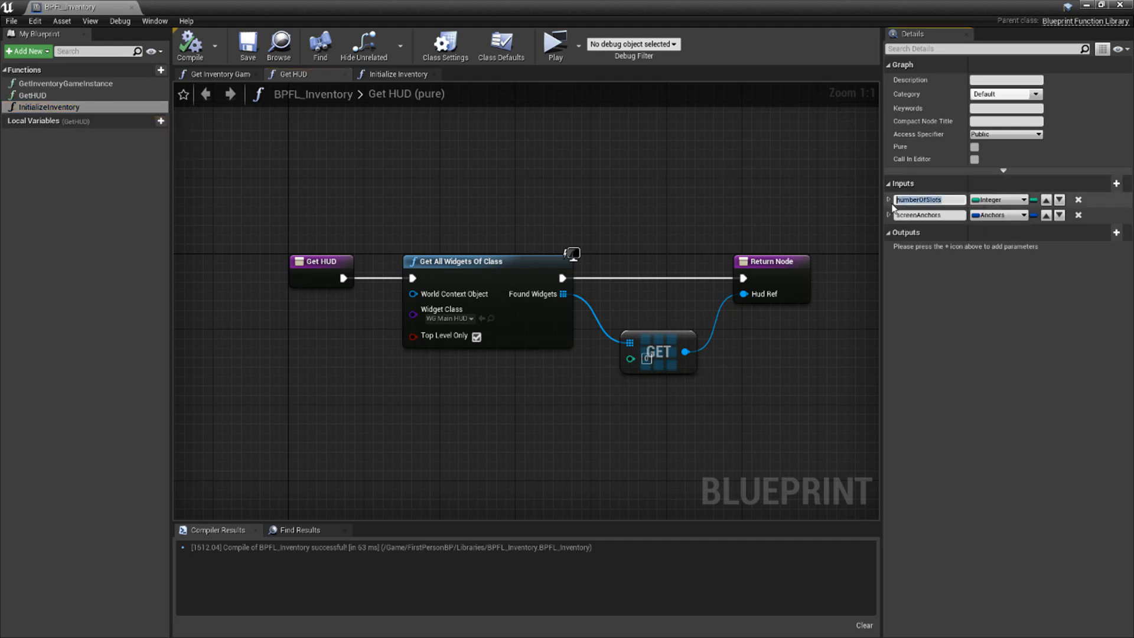
pyautogui.moveTo(999, 199)
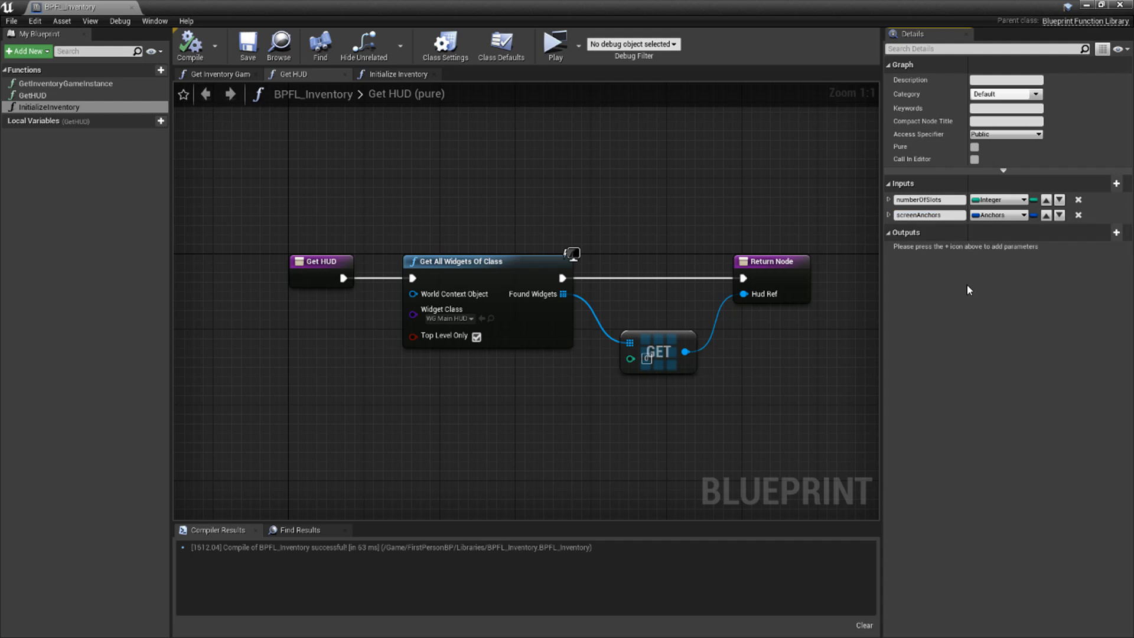
pyautogui.moveTo(118, 85)
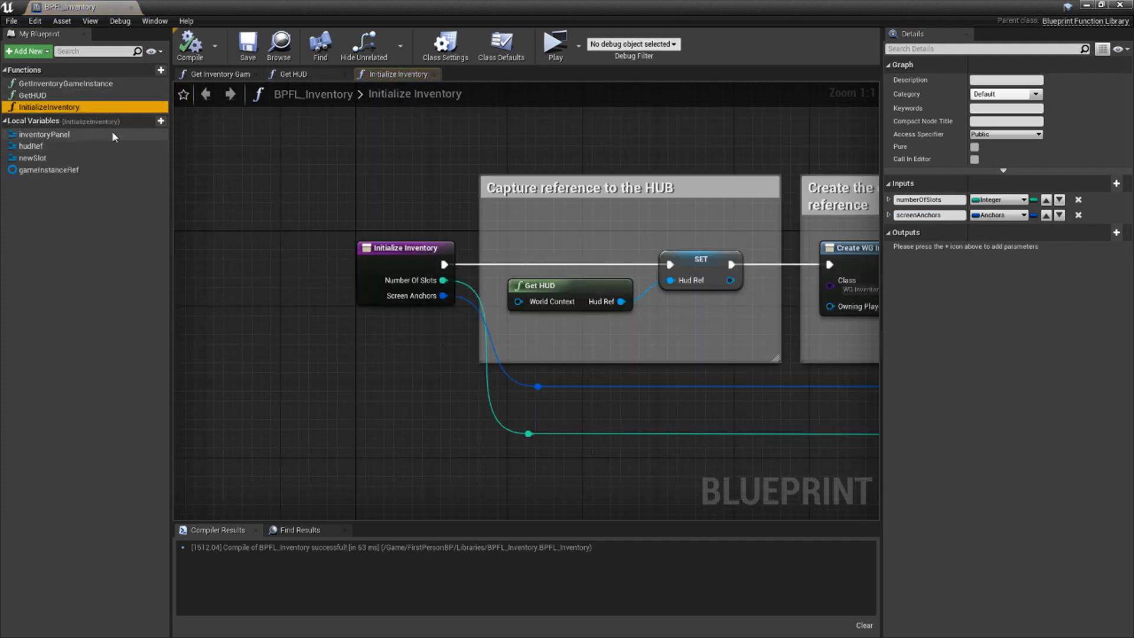
pyautogui.click(51, 169)
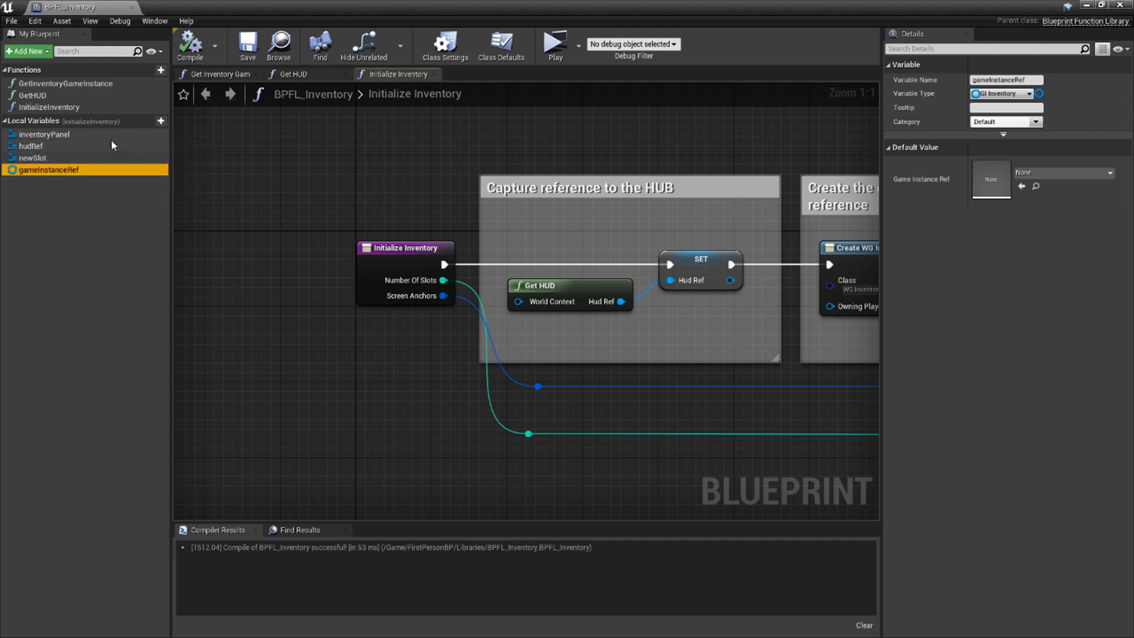
pyautogui.click(44, 133)
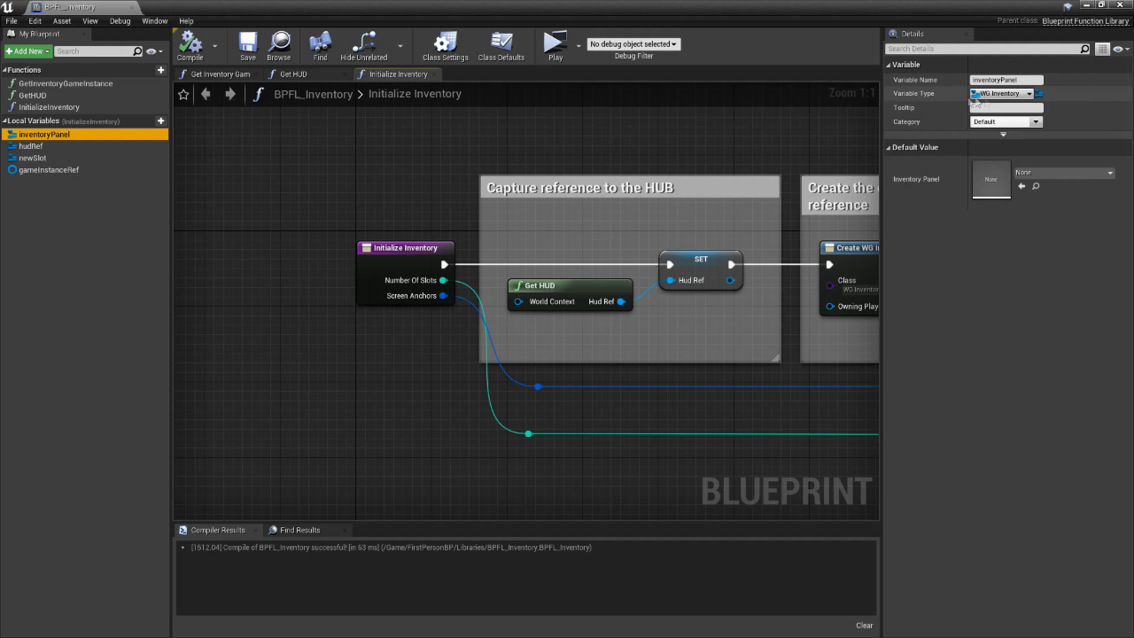
pyautogui.moveTo(1001, 93)
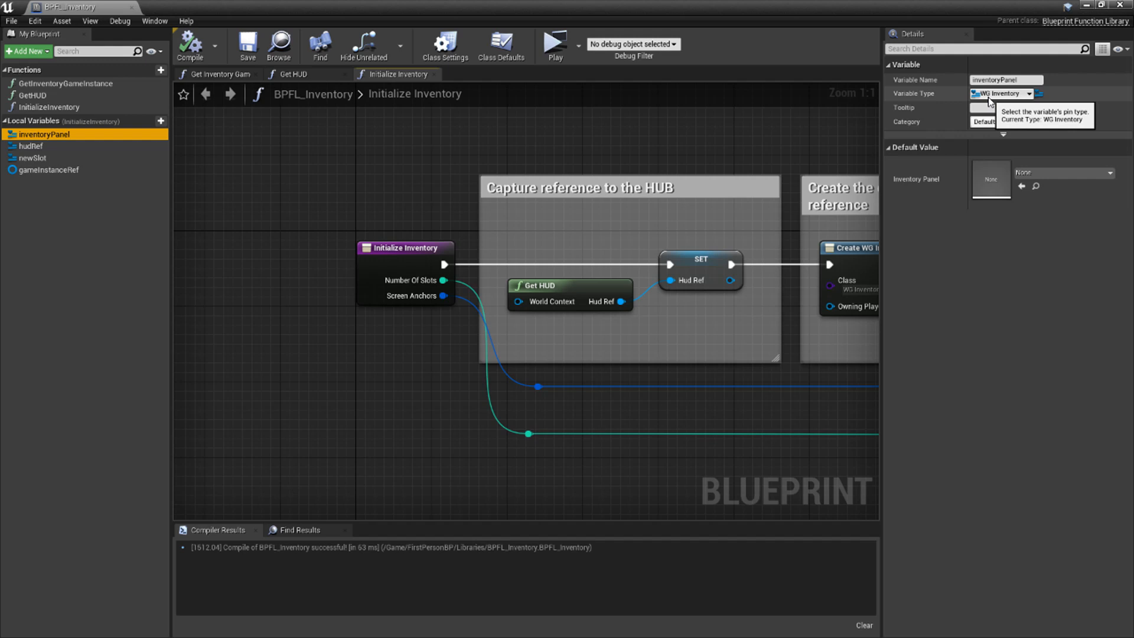
pyautogui.click(32, 147)
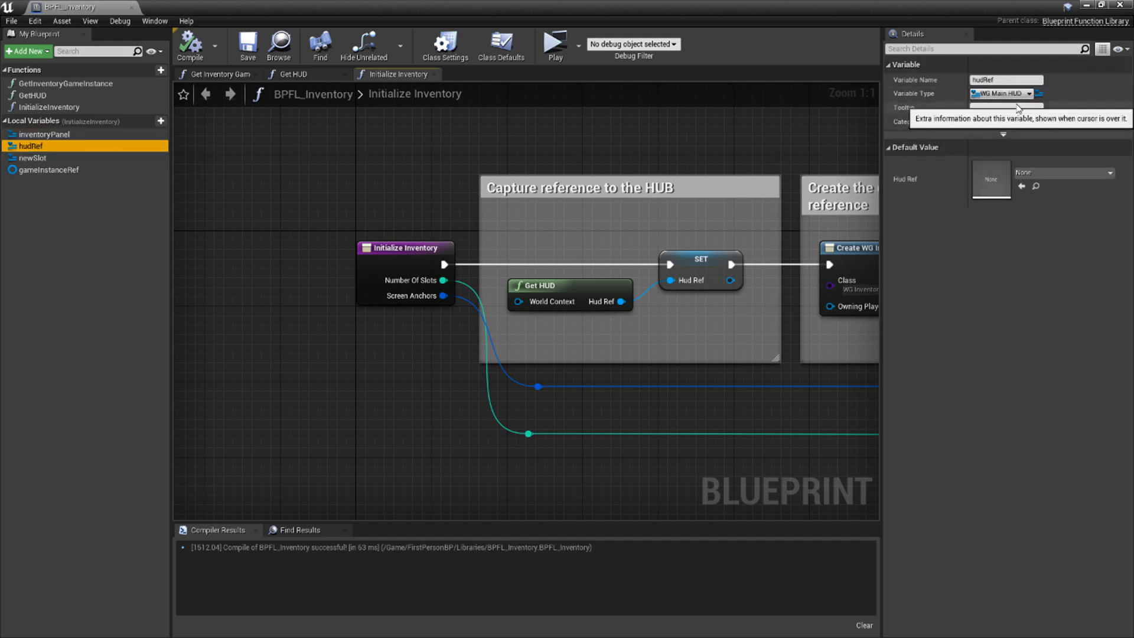
pyautogui.moveTo(980, 137)
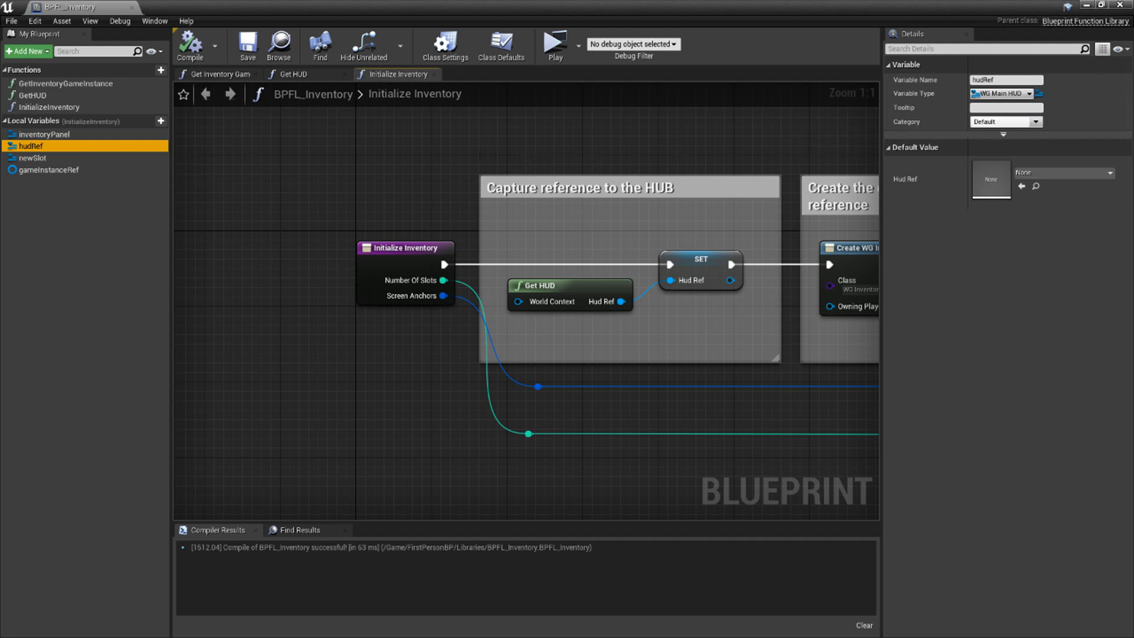
pyautogui.click(31, 157)
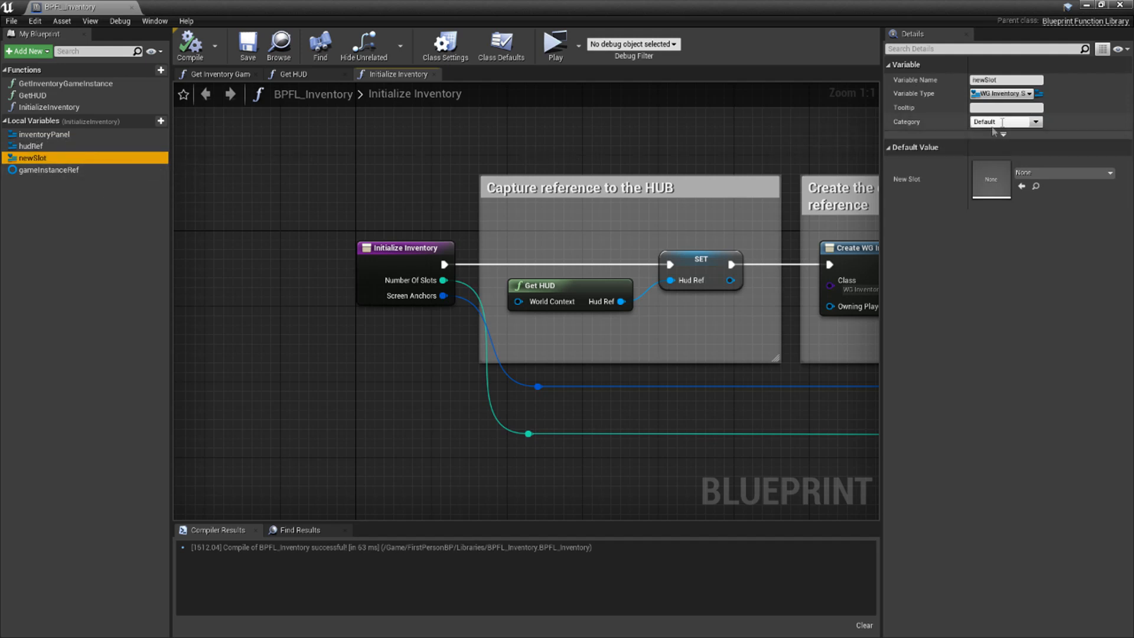
pyautogui.moveTo(1003, 93)
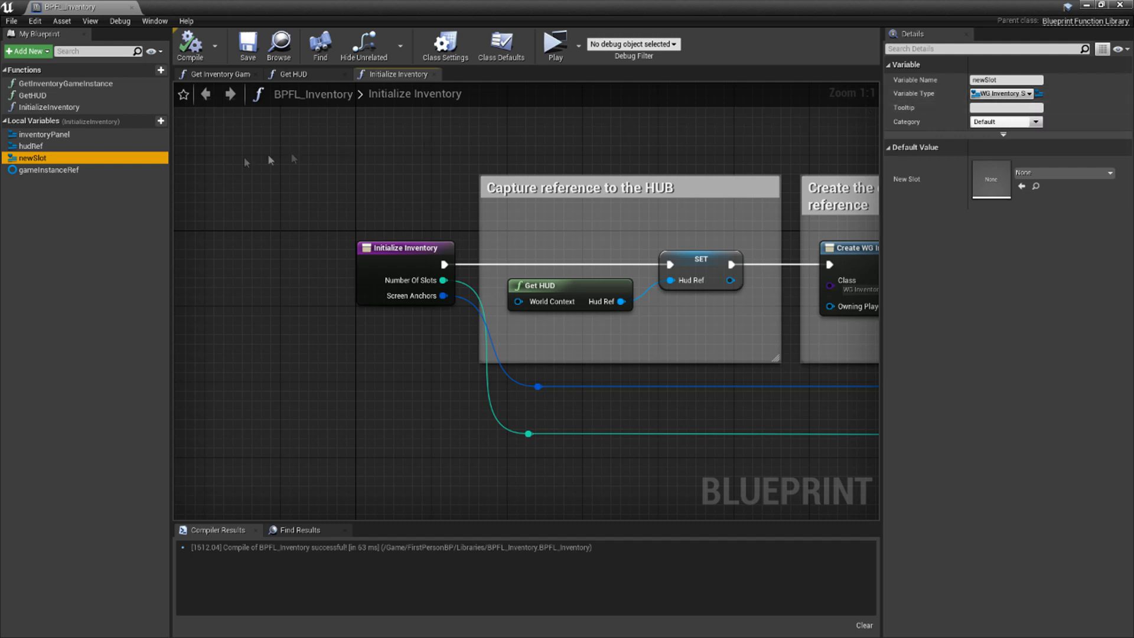
pyautogui.click(51, 169)
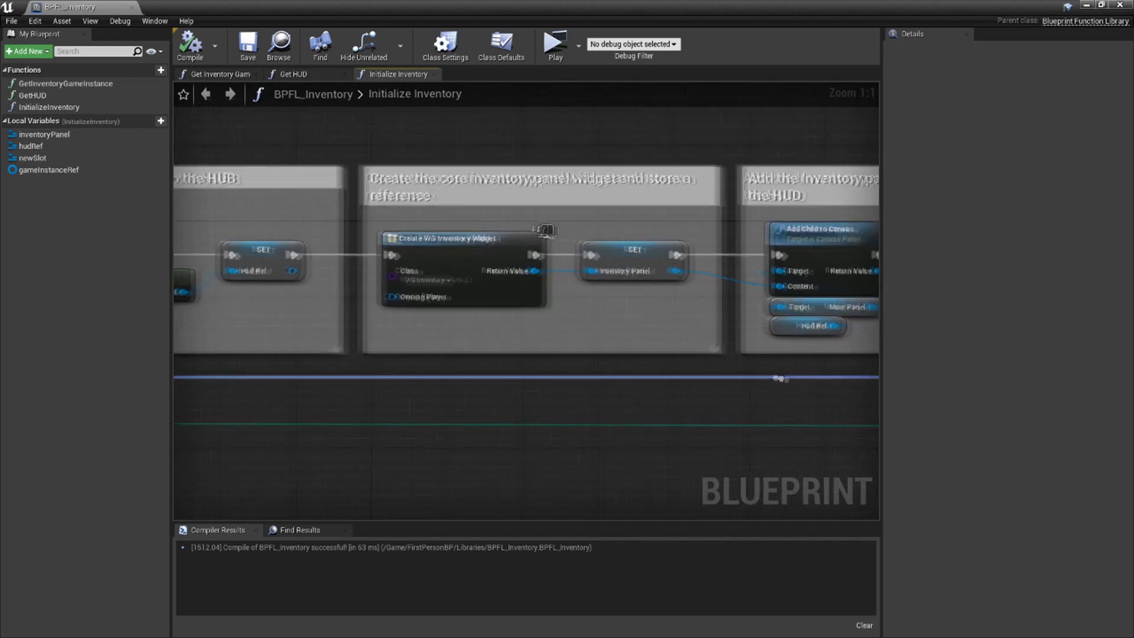
pyautogui.click(484, 316)
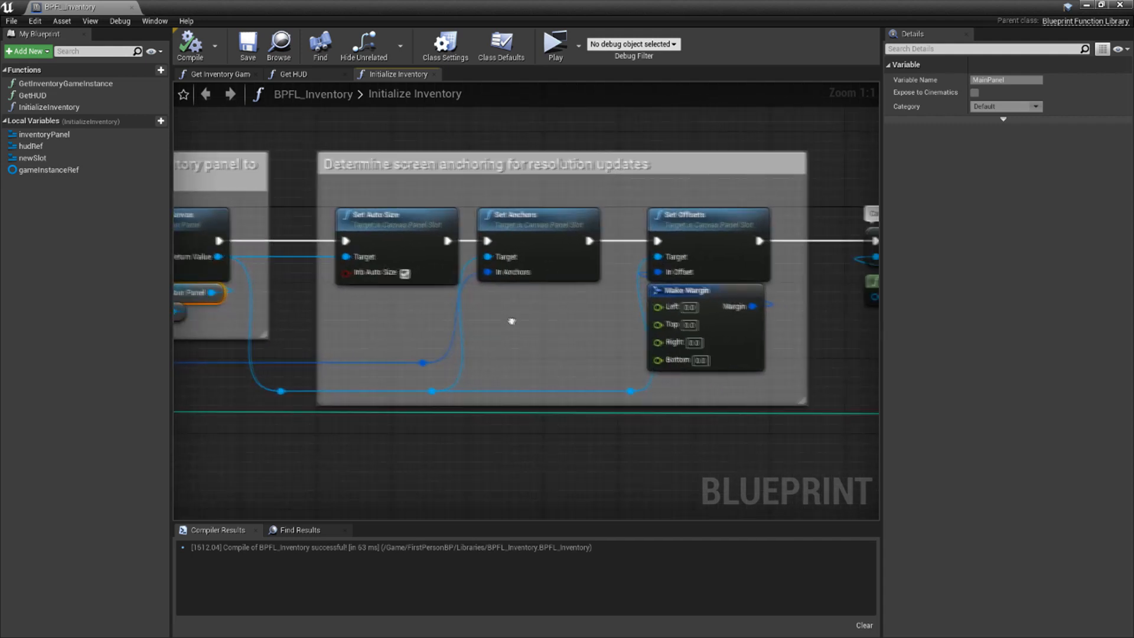
pyautogui.scroll(-3)
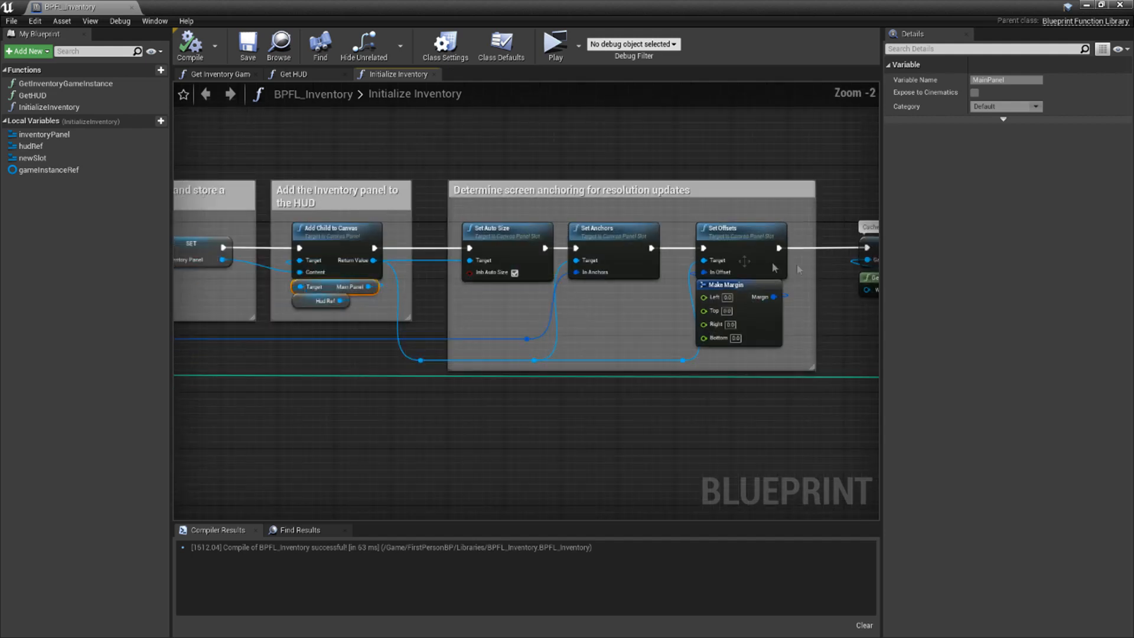
pyautogui.click(506, 228)
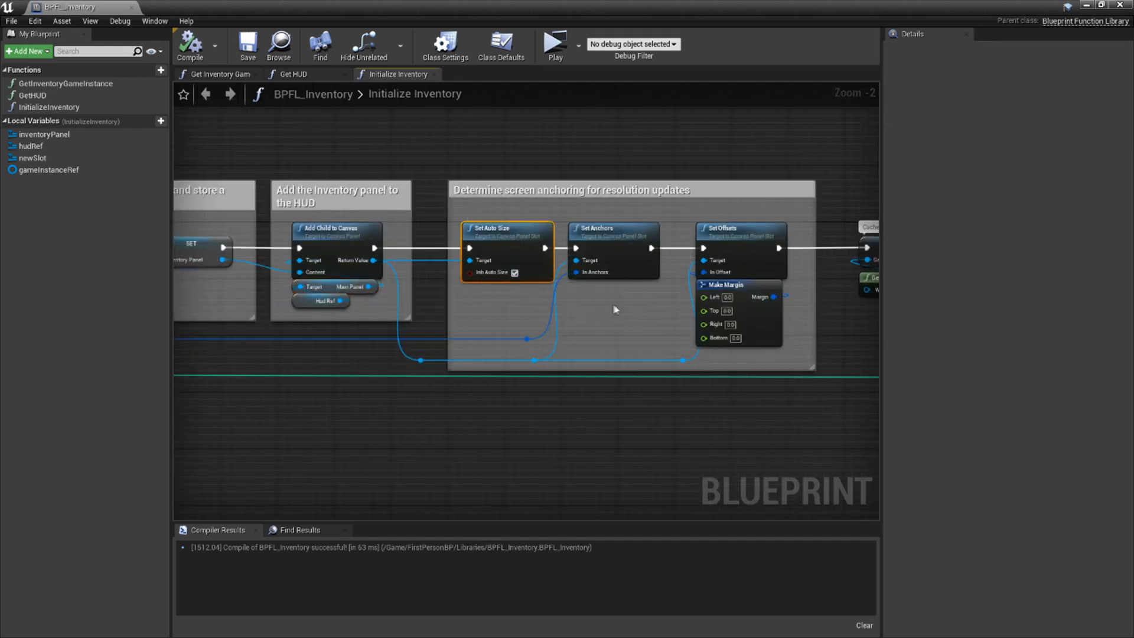
pyautogui.scroll(-3)
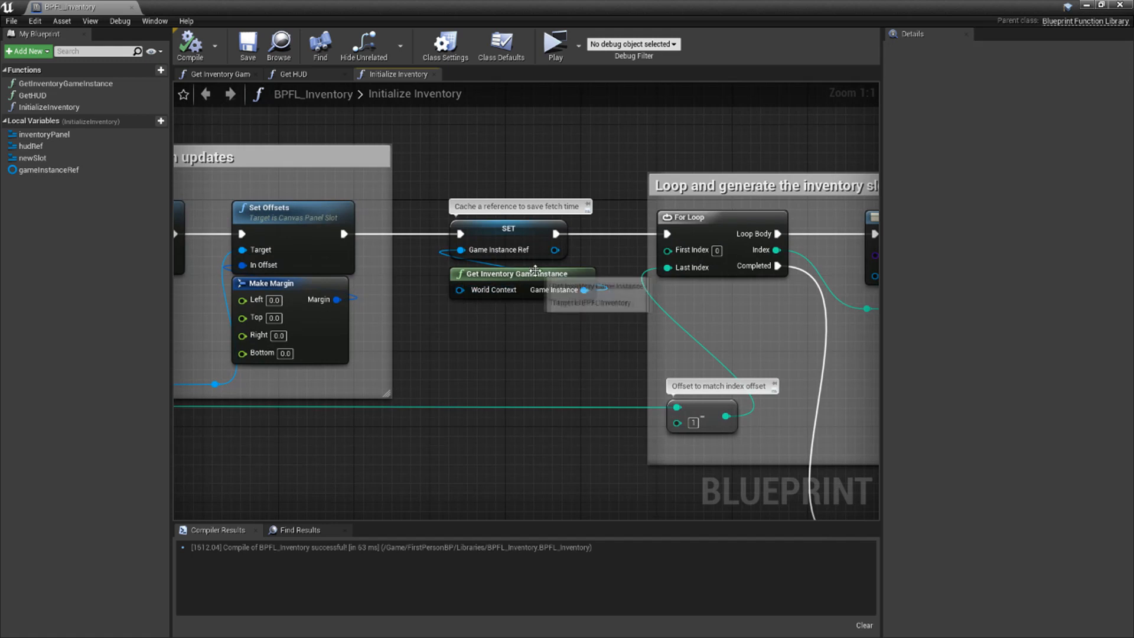
pyautogui.moveTo(602, 336)
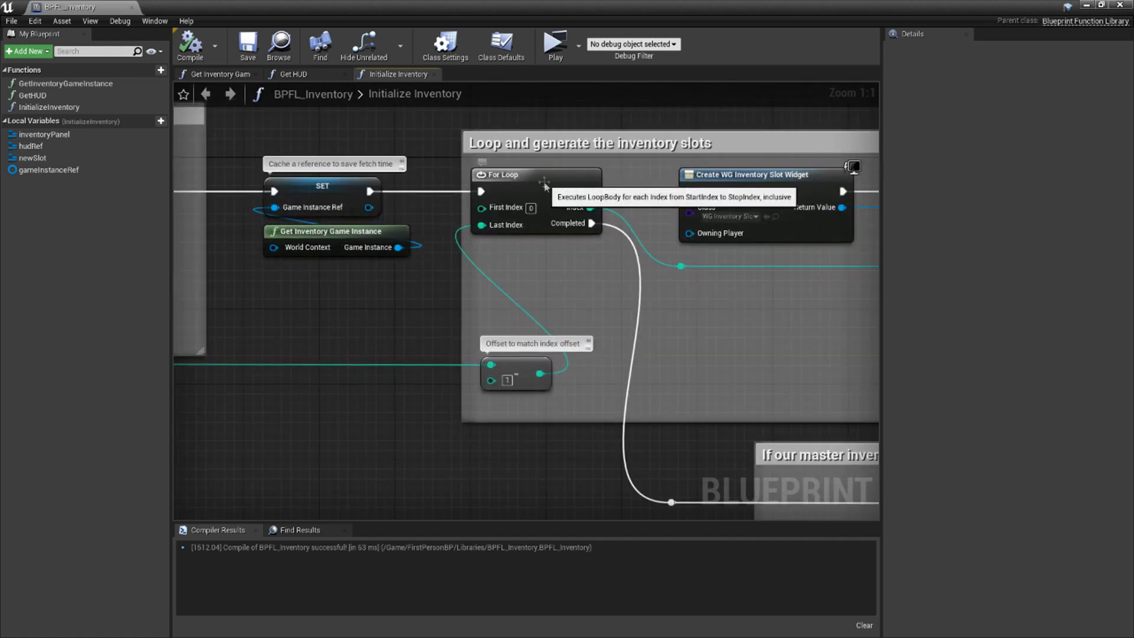
pyautogui.click(514, 175)
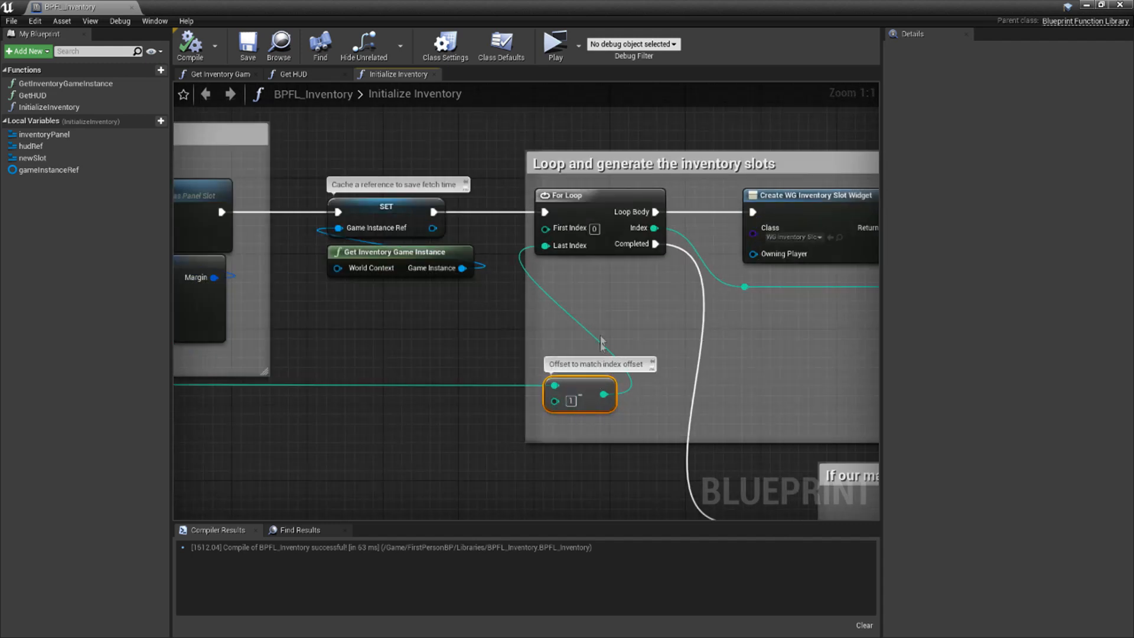
pyautogui.moveTo(565, 246)
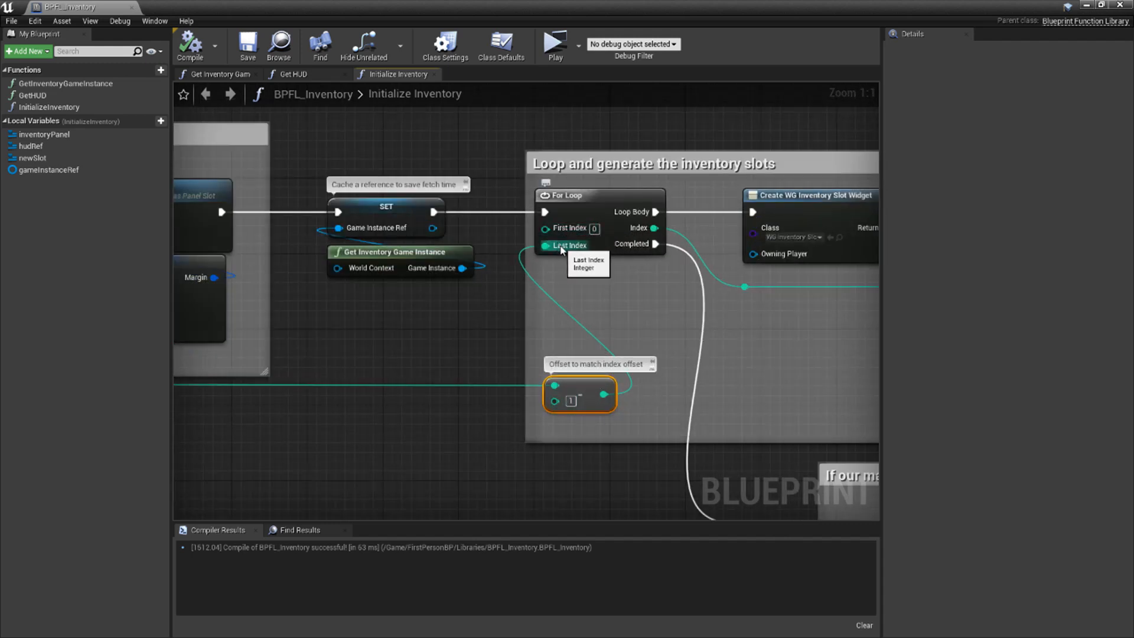
pyautogui.moveTo(599, 273)
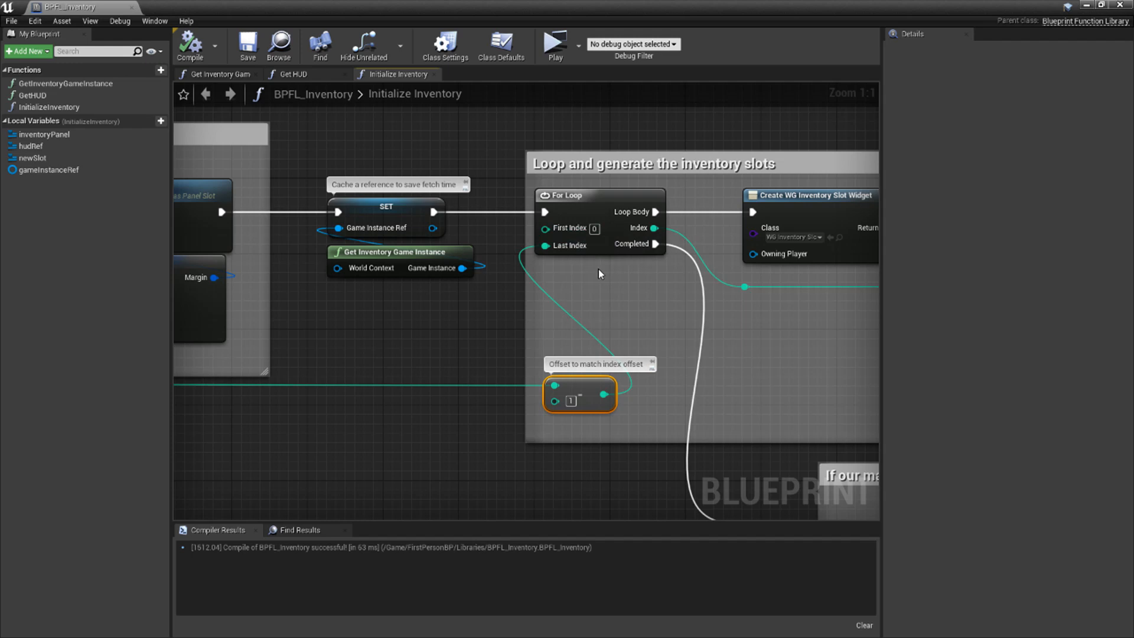
pyautogui.moveTo(579, 402)
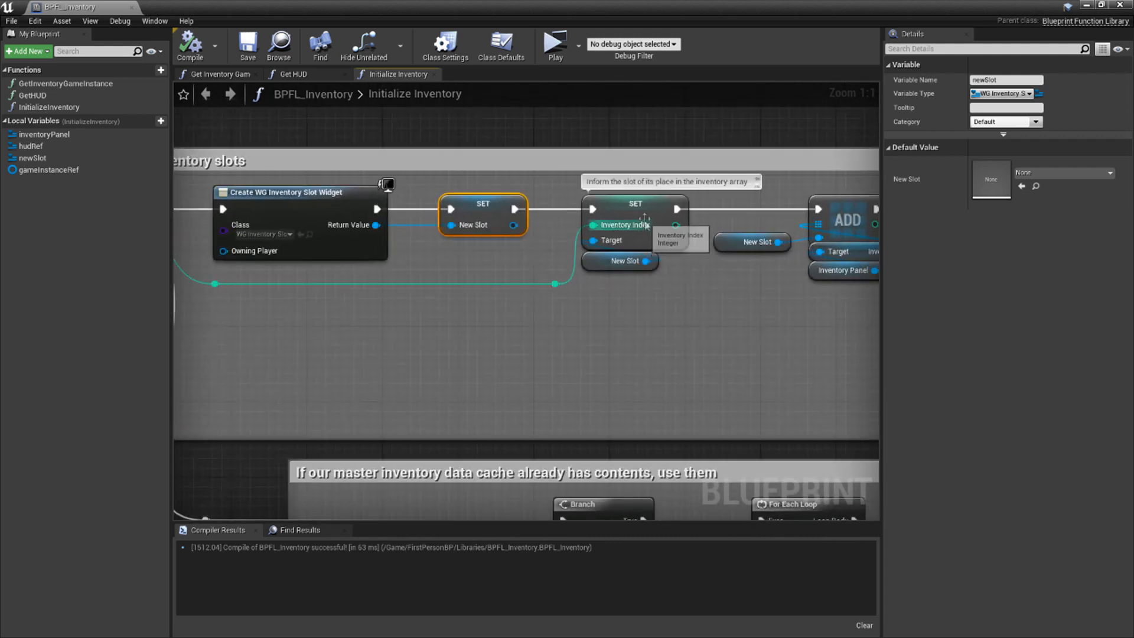
pyautogui.click(620, 260)
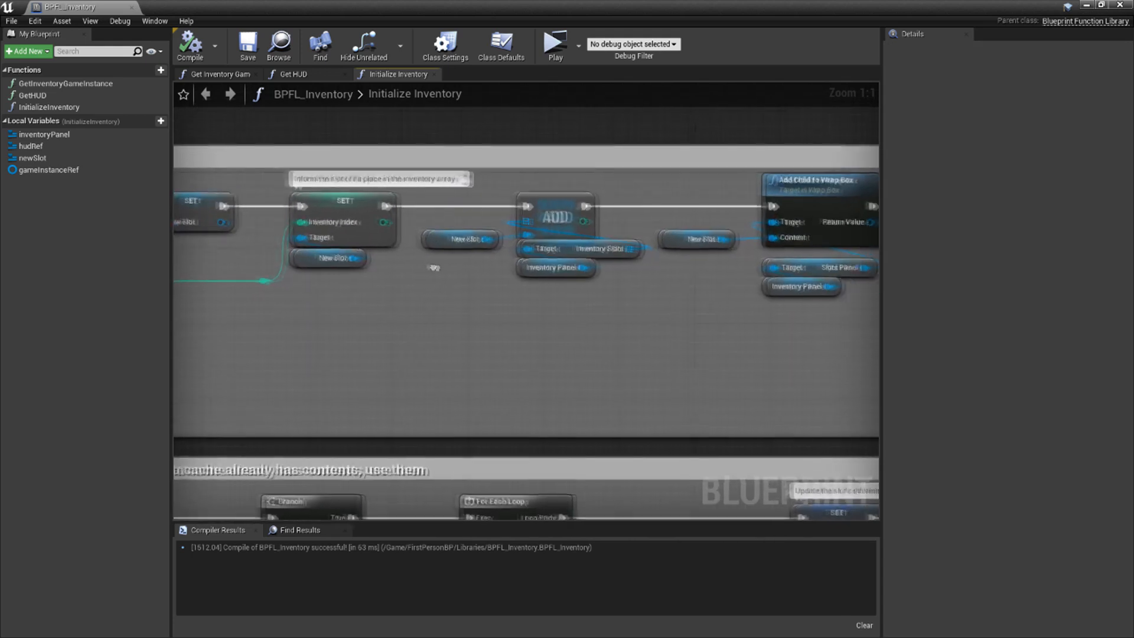
pyautogui.click(516, 263)
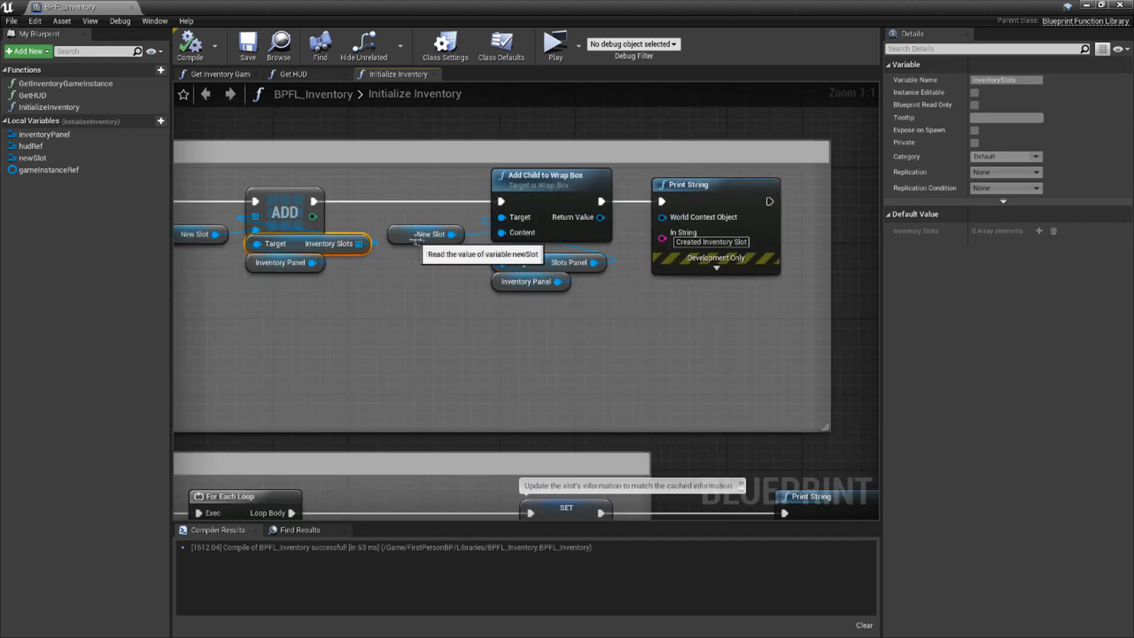
pyautogui.click(529, 281)
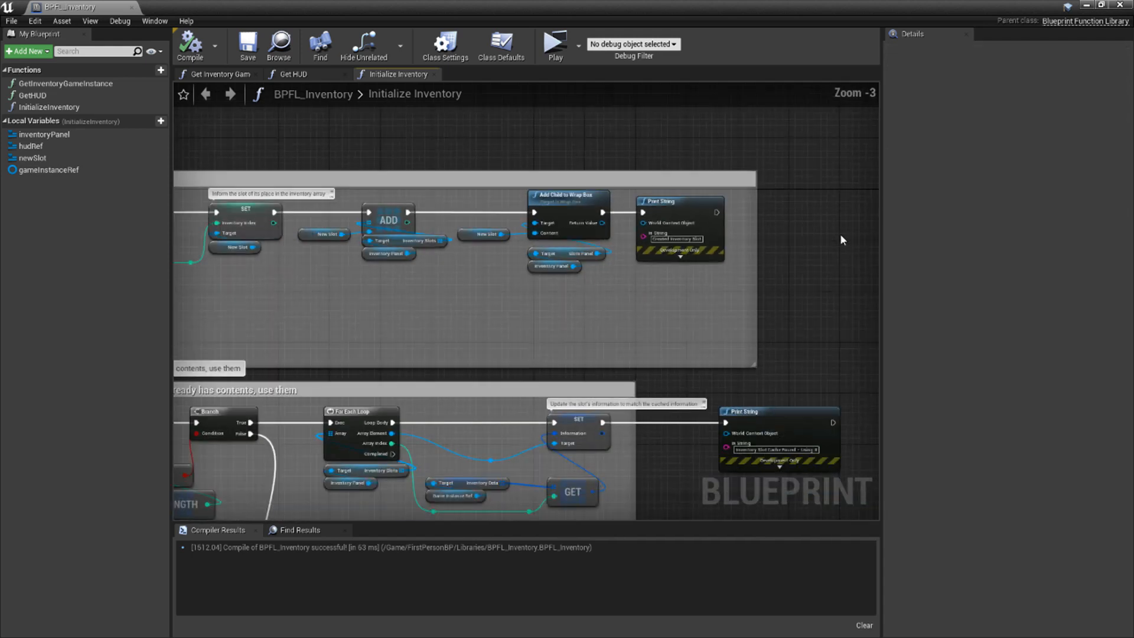
pyautogui.scroll(-3)
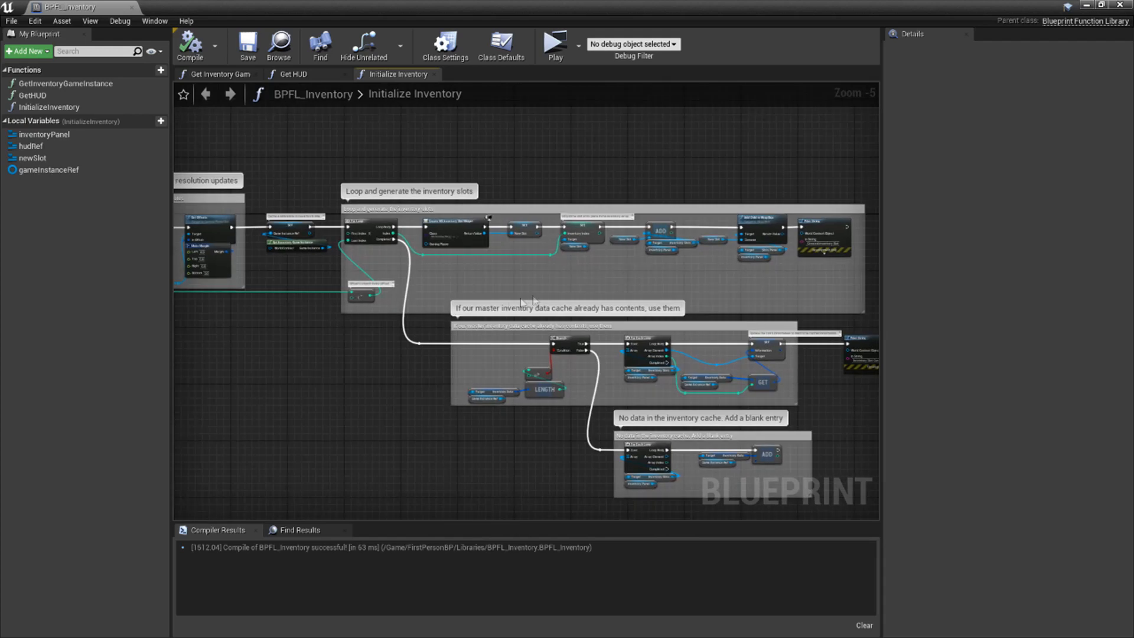
pyautogui.moveTo(590, 263)
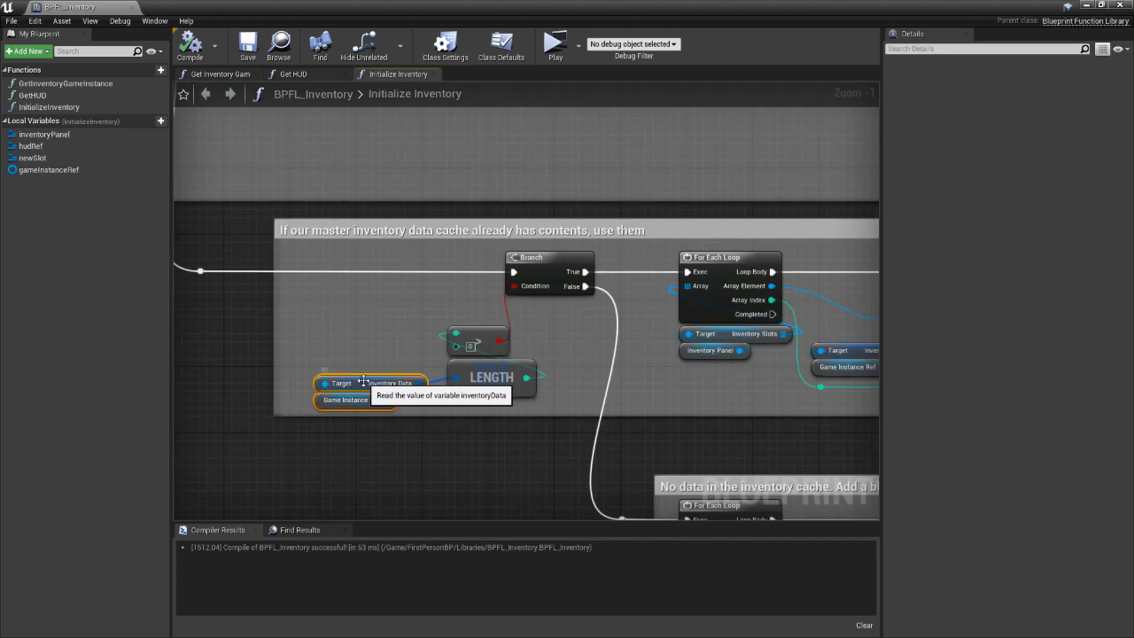
pyautogui.click(370, 382)
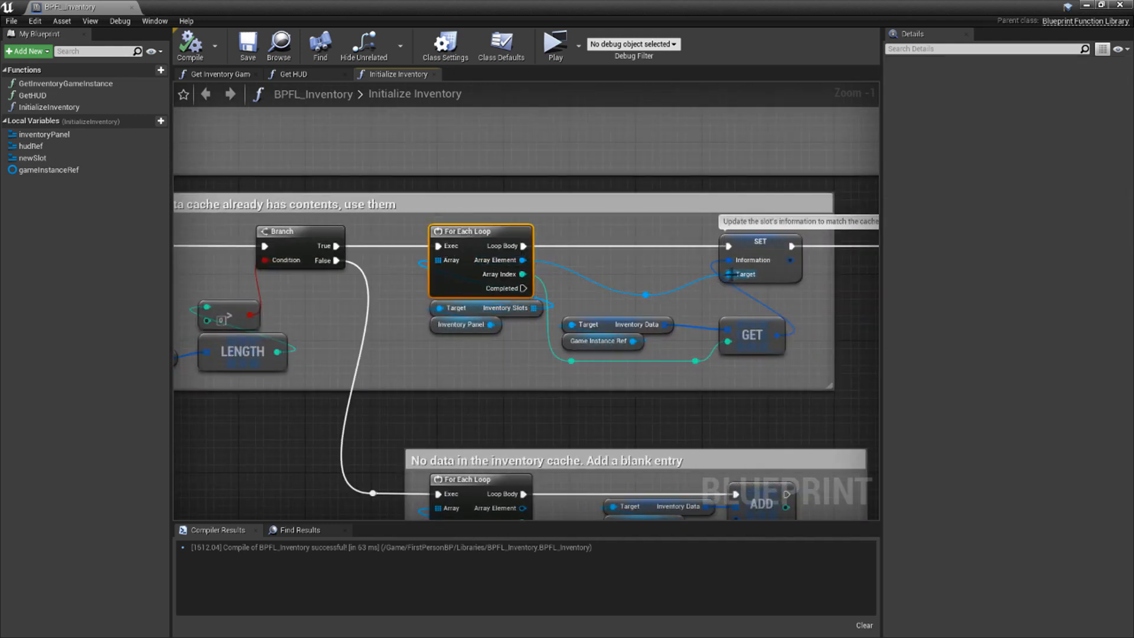
pyautogui.moveTo(751, 334)
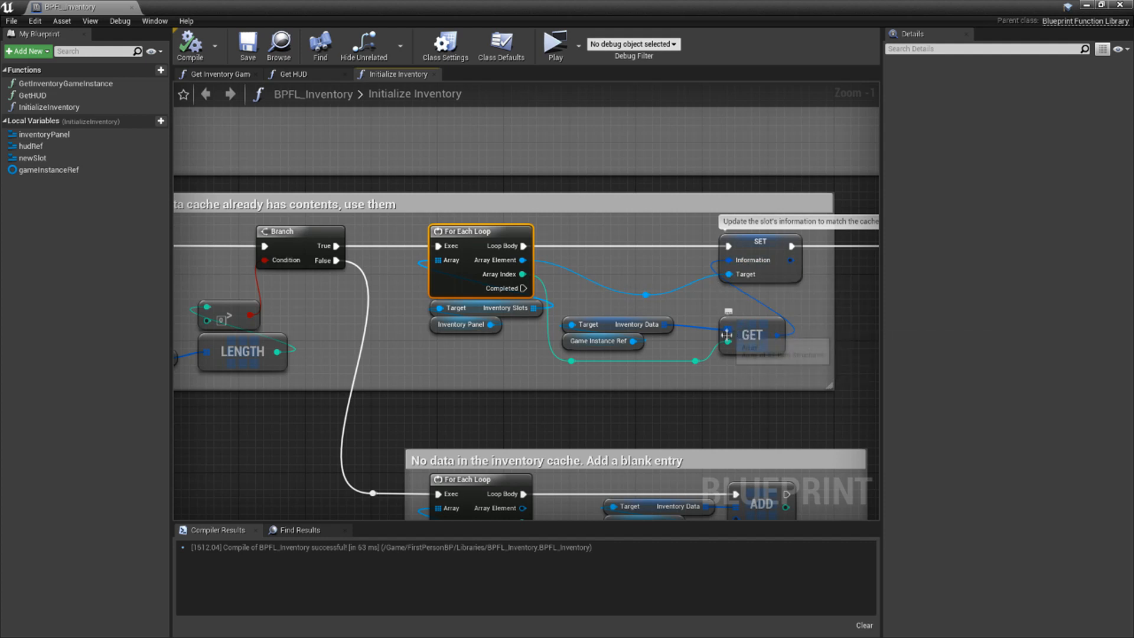
pyautogui.moveTo(684, 299)
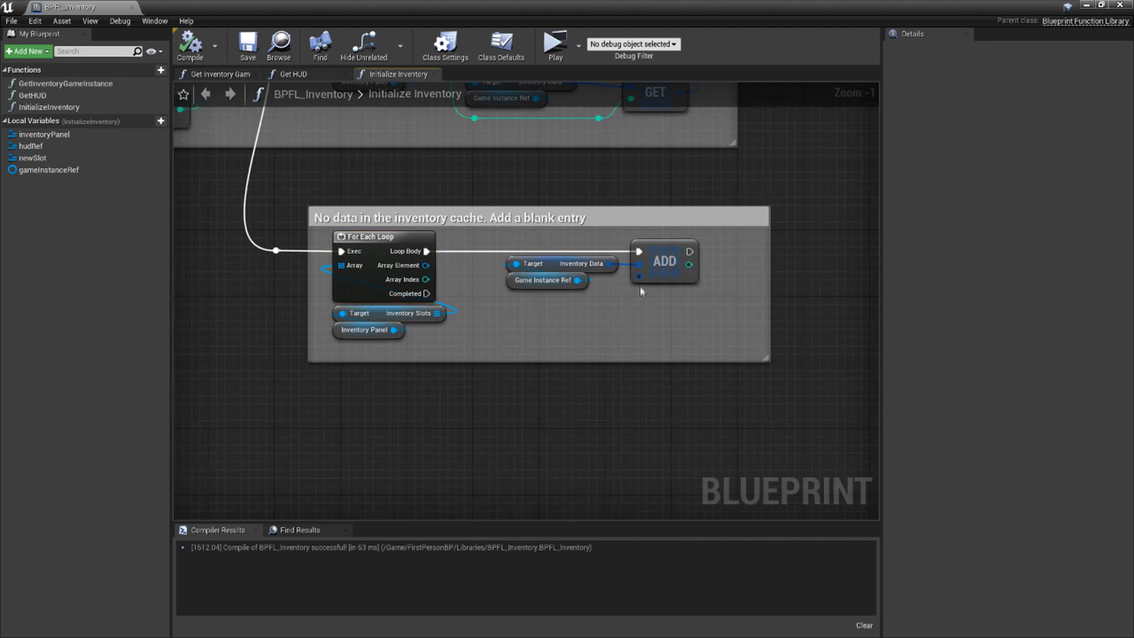
pyautogui.moveTo(688, 307)
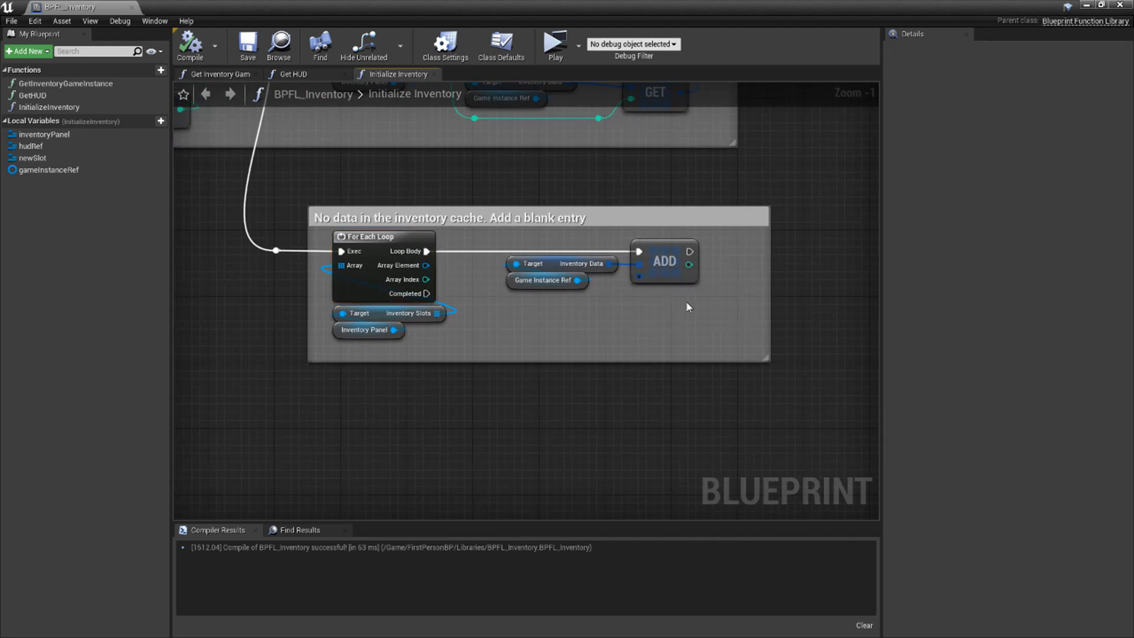
pyautogui.scroll(-3)
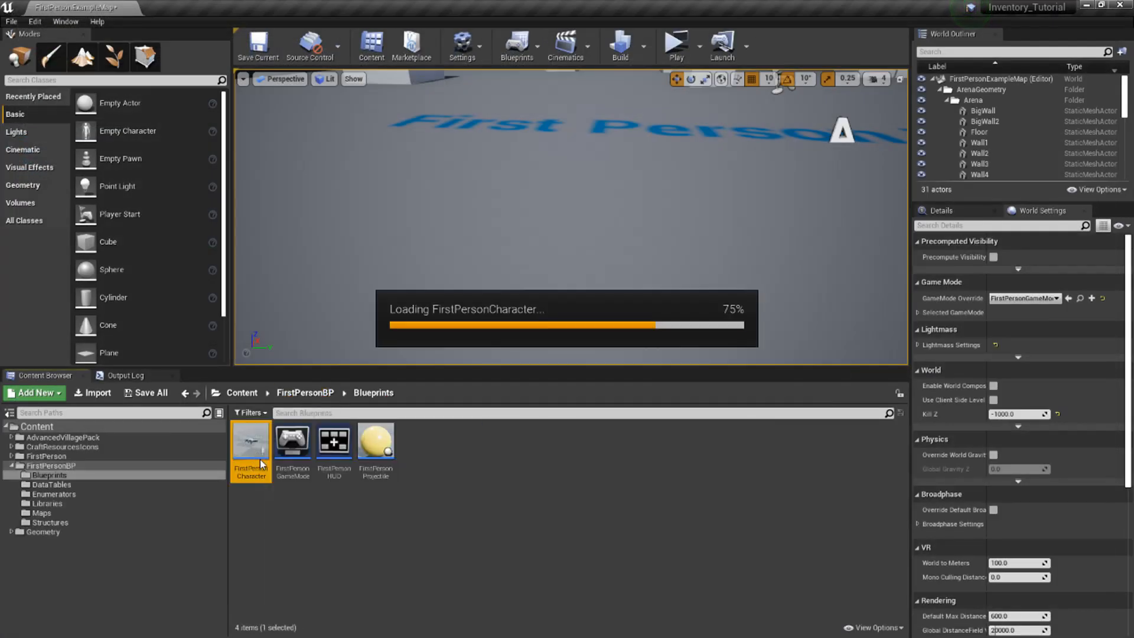
# Play the level so the inventory grid of empty slots appears over the game view
pyautogui.doubleClick(250, 441)
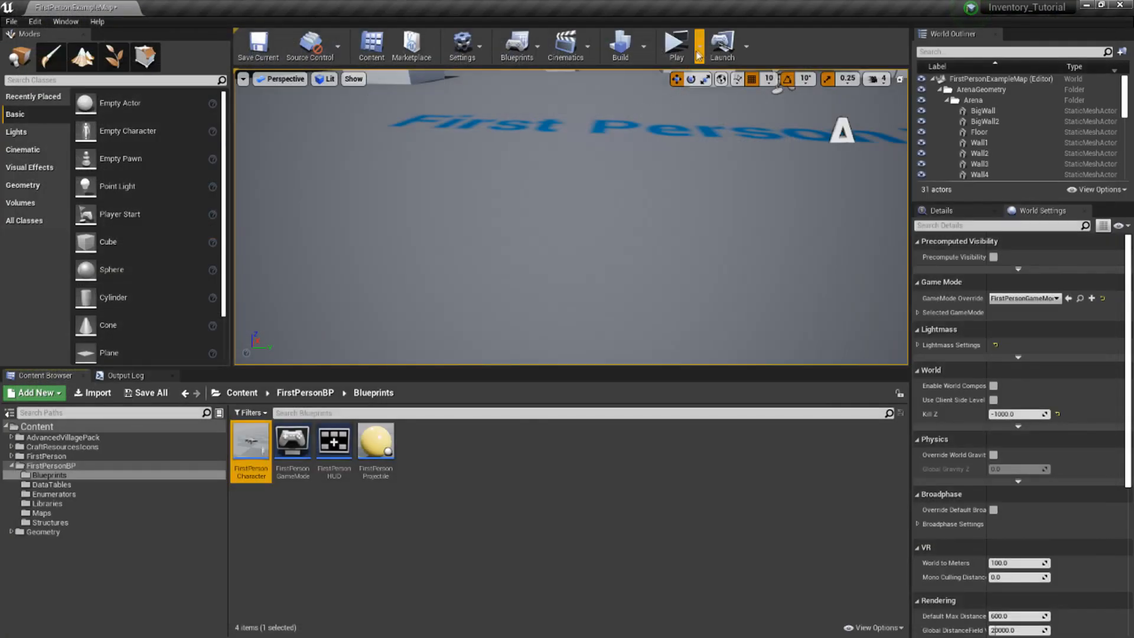
pyautogui.click(674, 45)
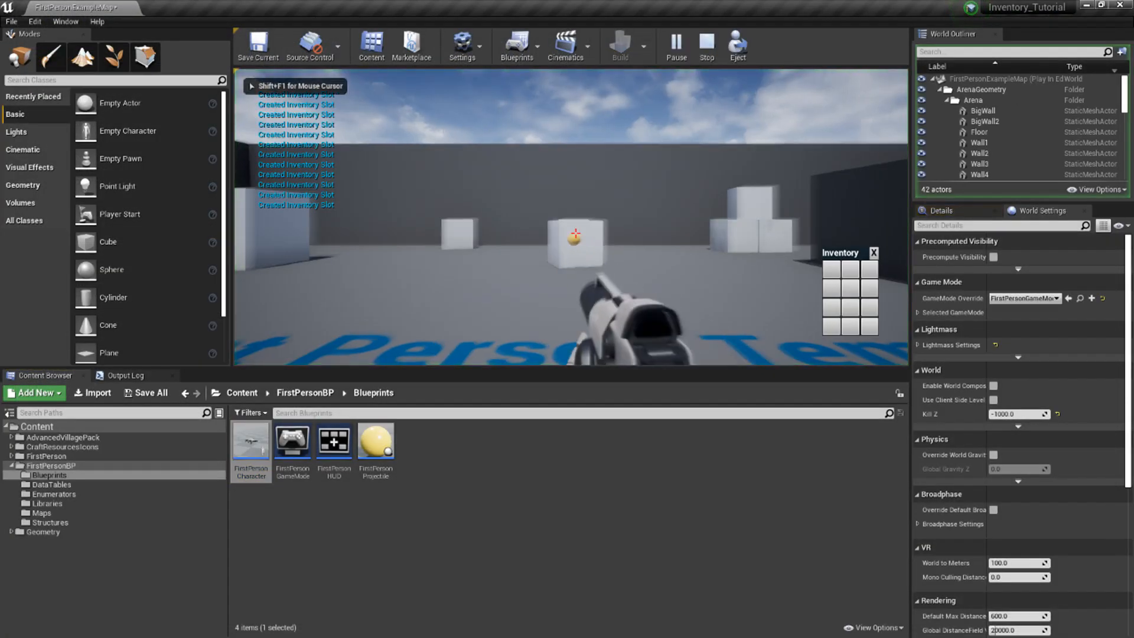